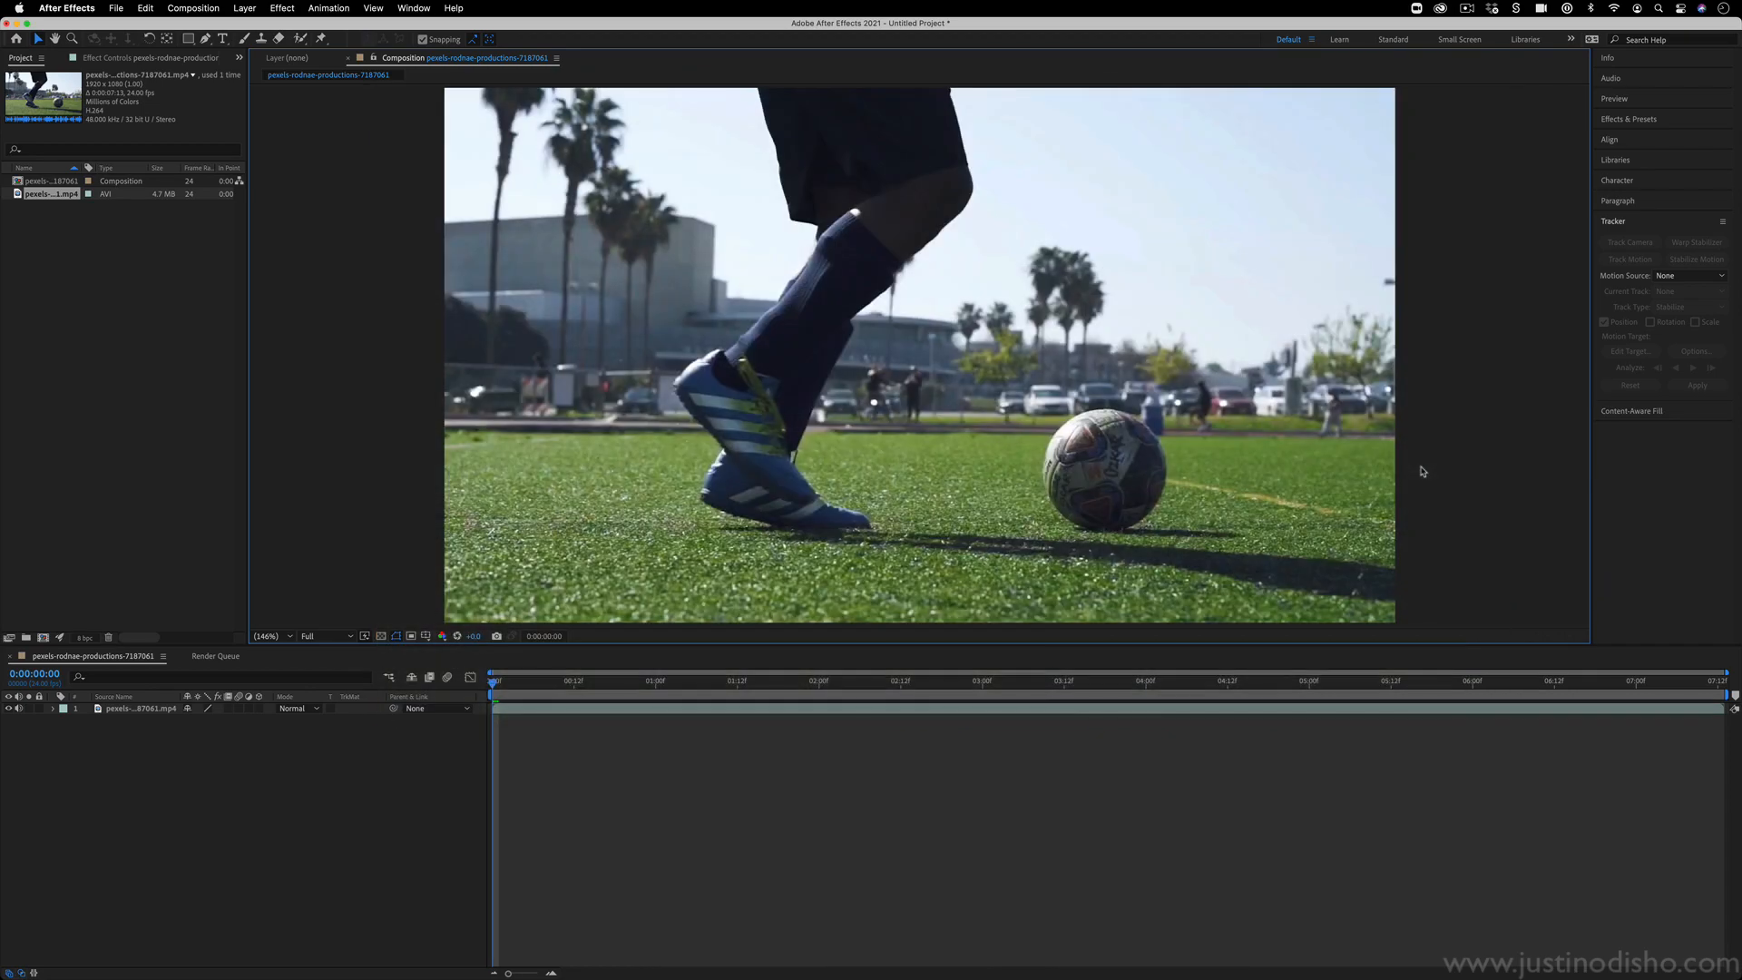
{"action": "mouse_move", "coordinate": [560, 686]}
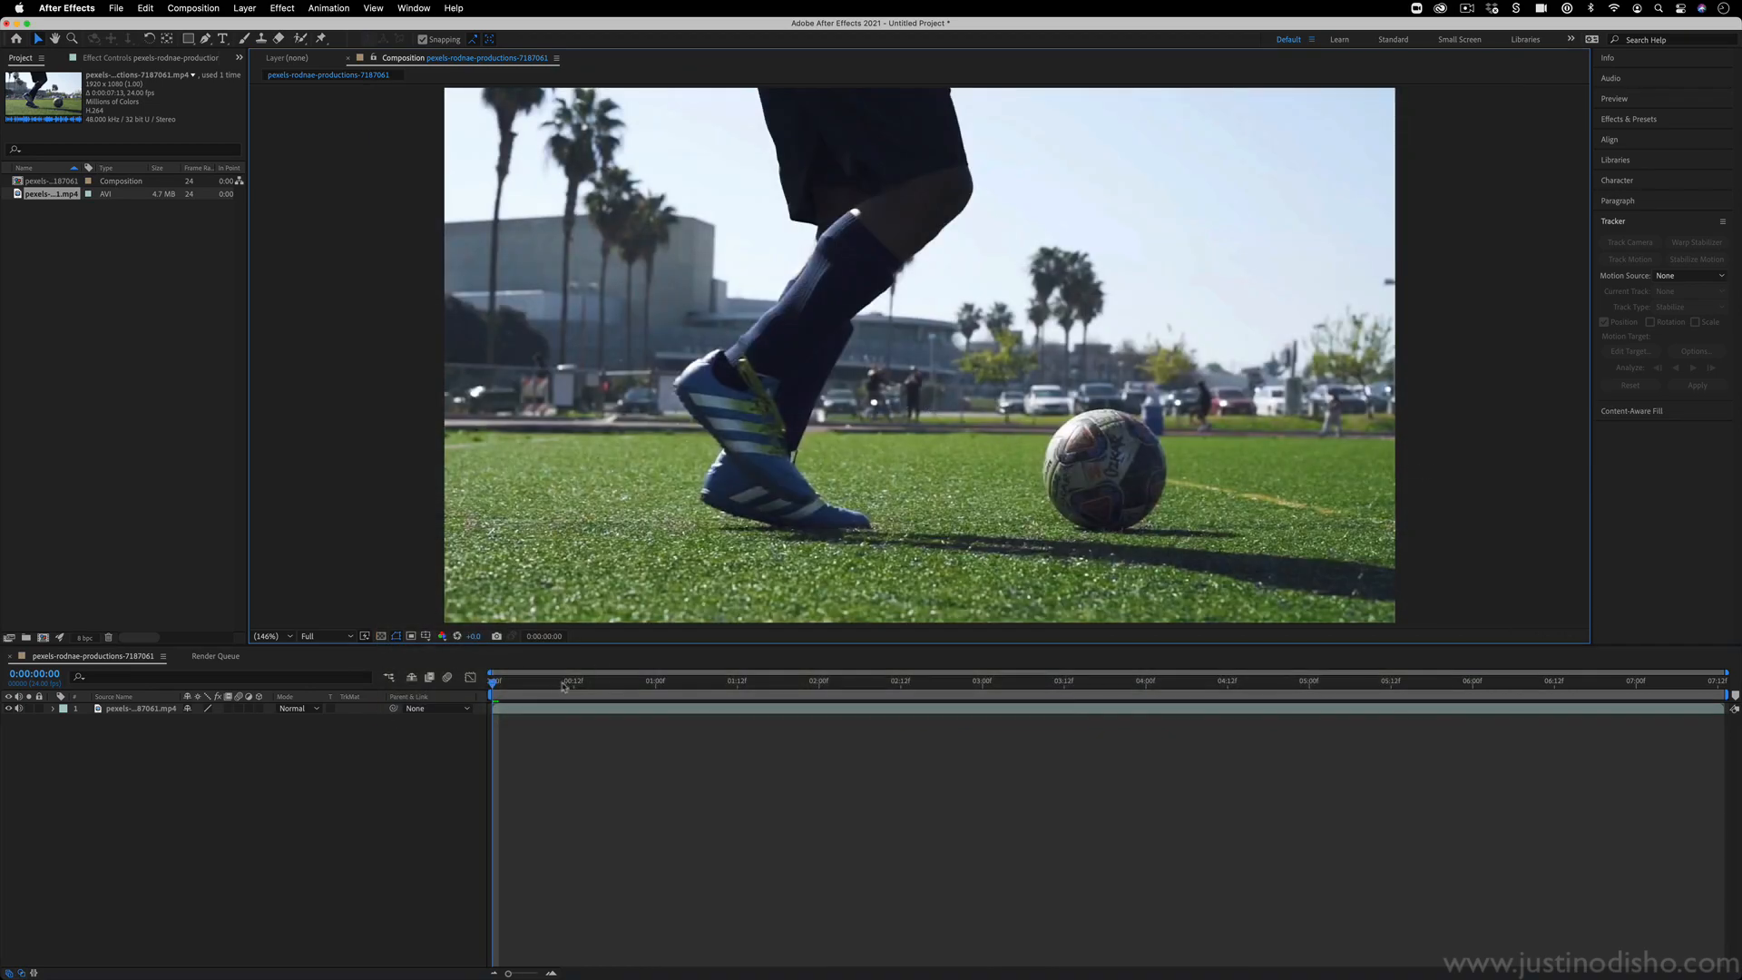
Preview several moments of the soccer footage, then return to the clip's start.
{"action": "left_click", "coordinate": [956, 680]}
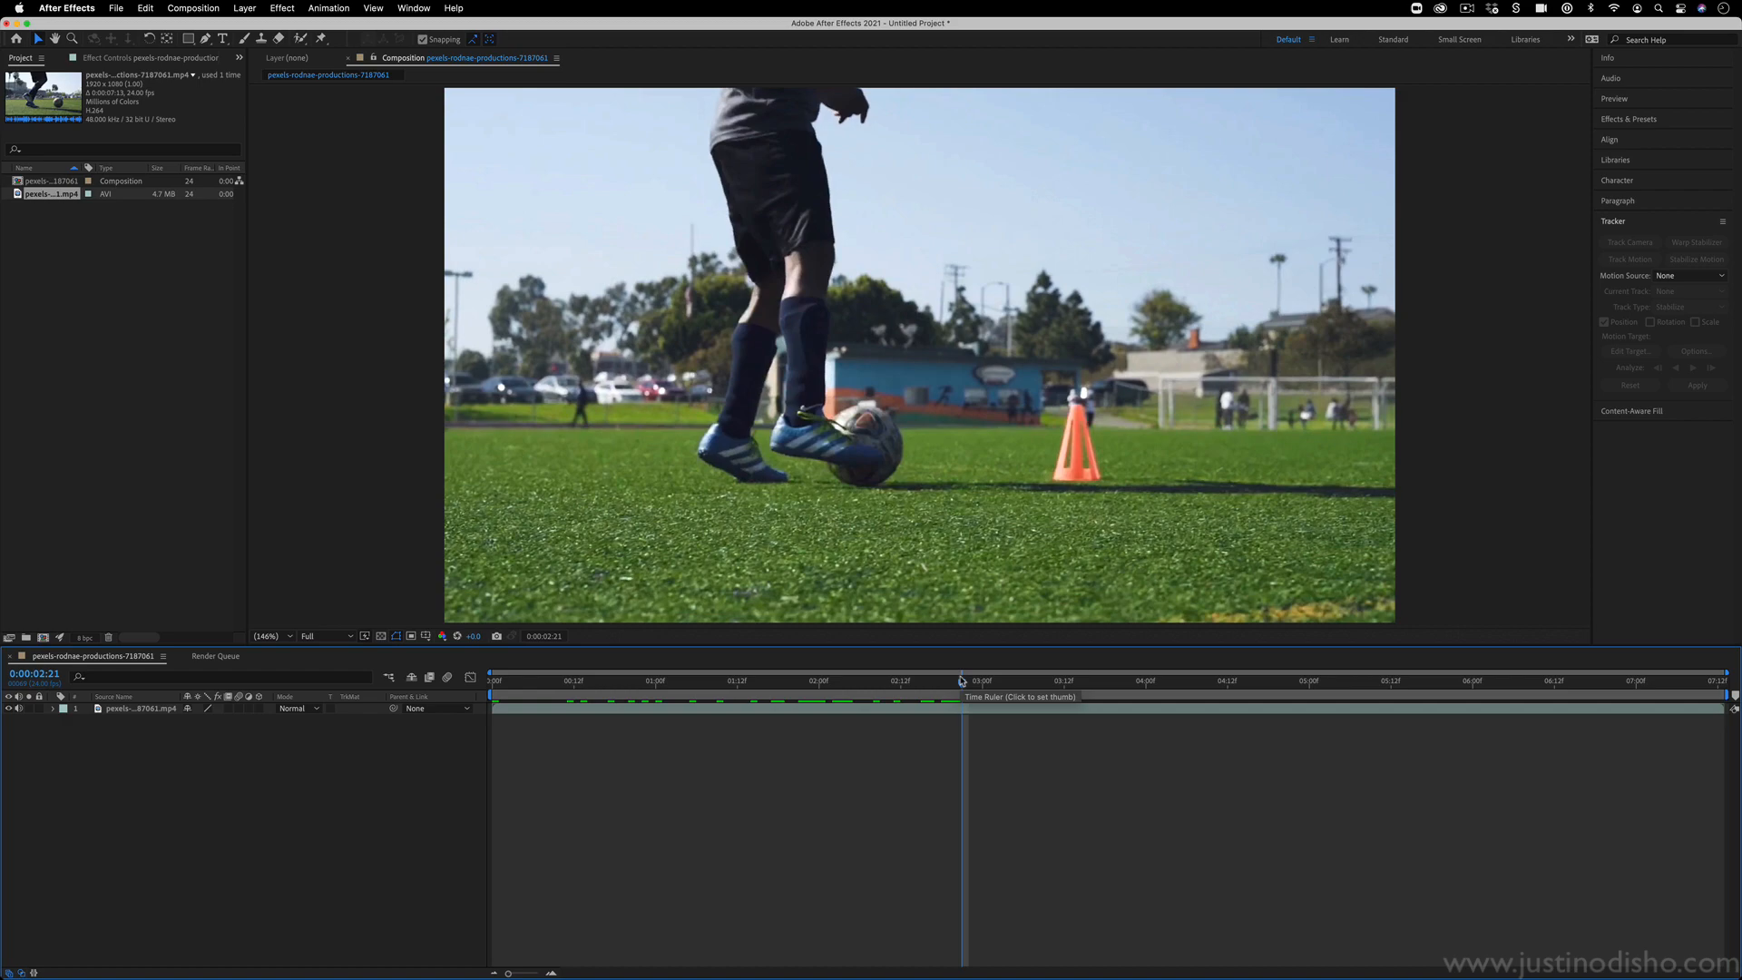
{"action": "left_click", "coordinate": [686, 680]}
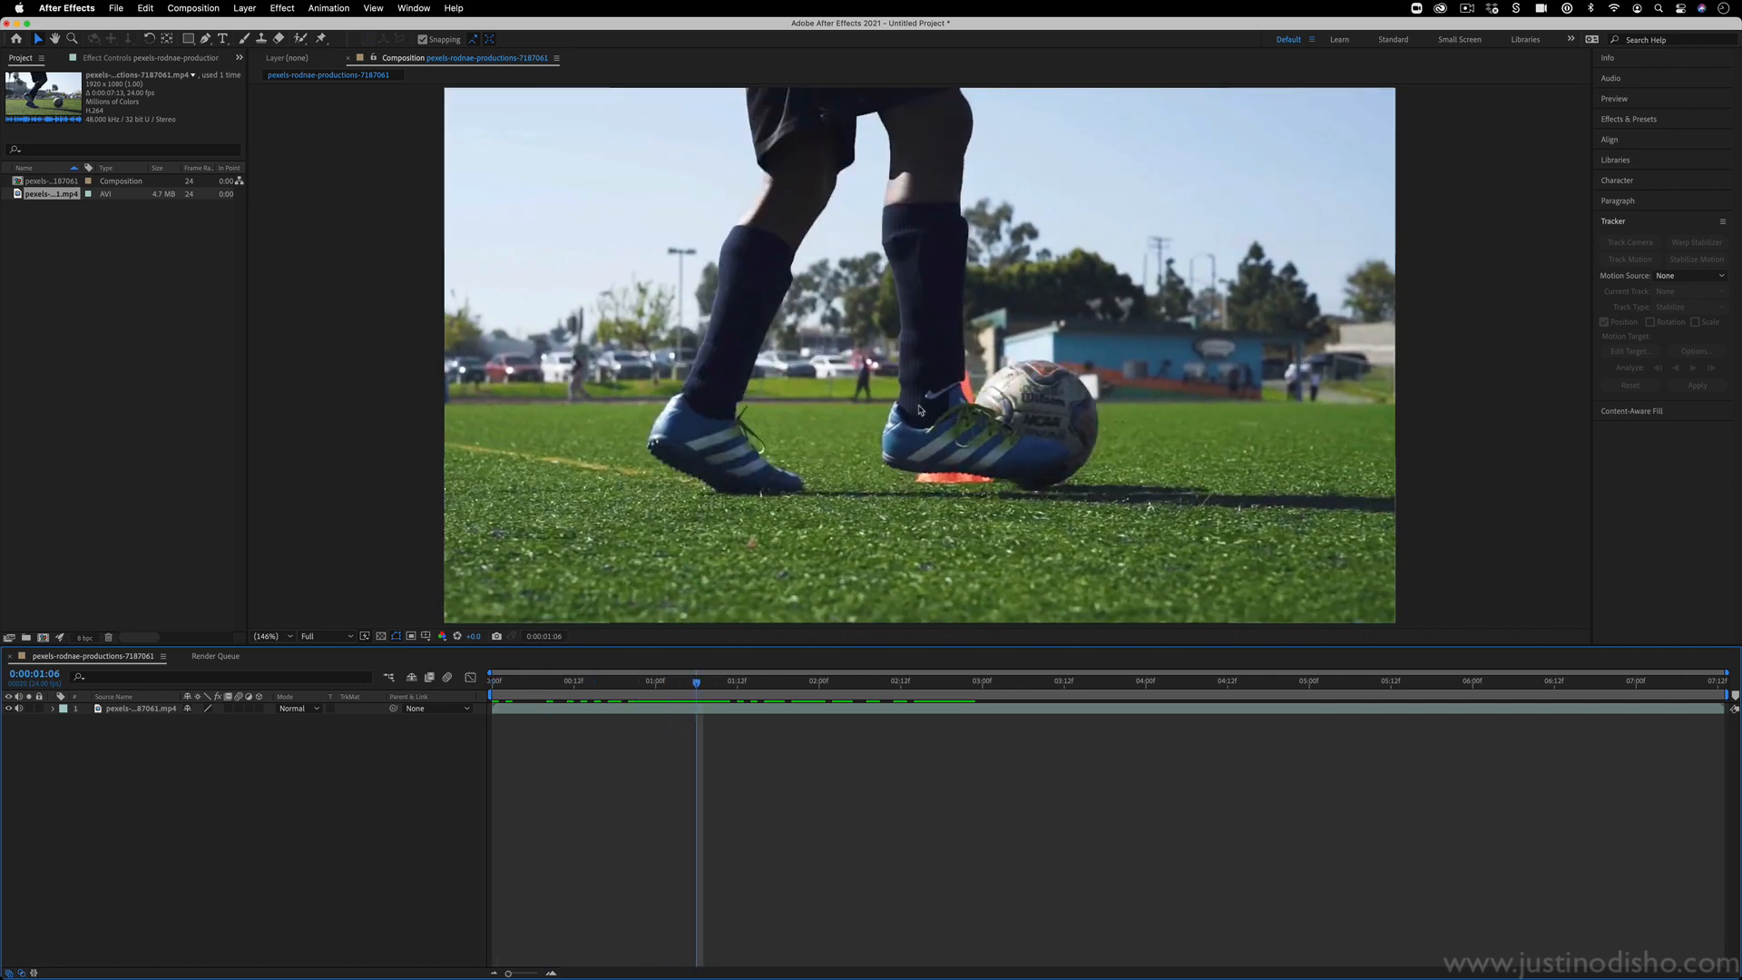
{"action": "left_click", "coordinate": [959, 679]}
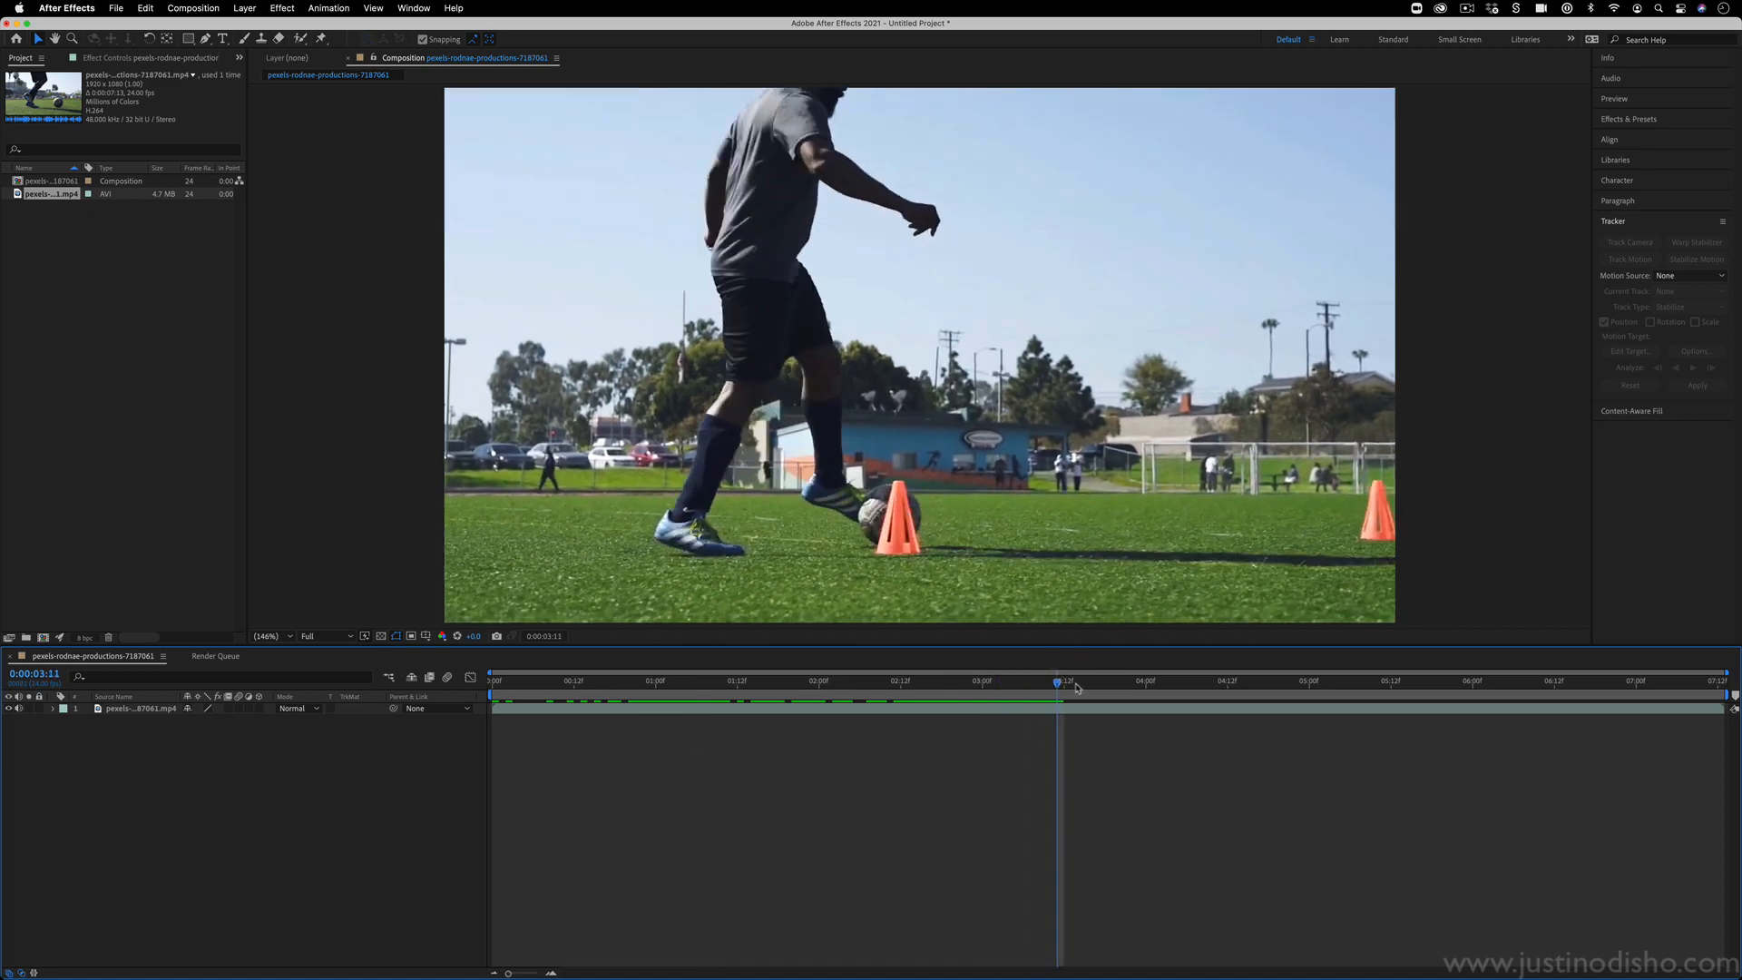
{"action": "mouse_move", "coordinate": [1067, 682]}
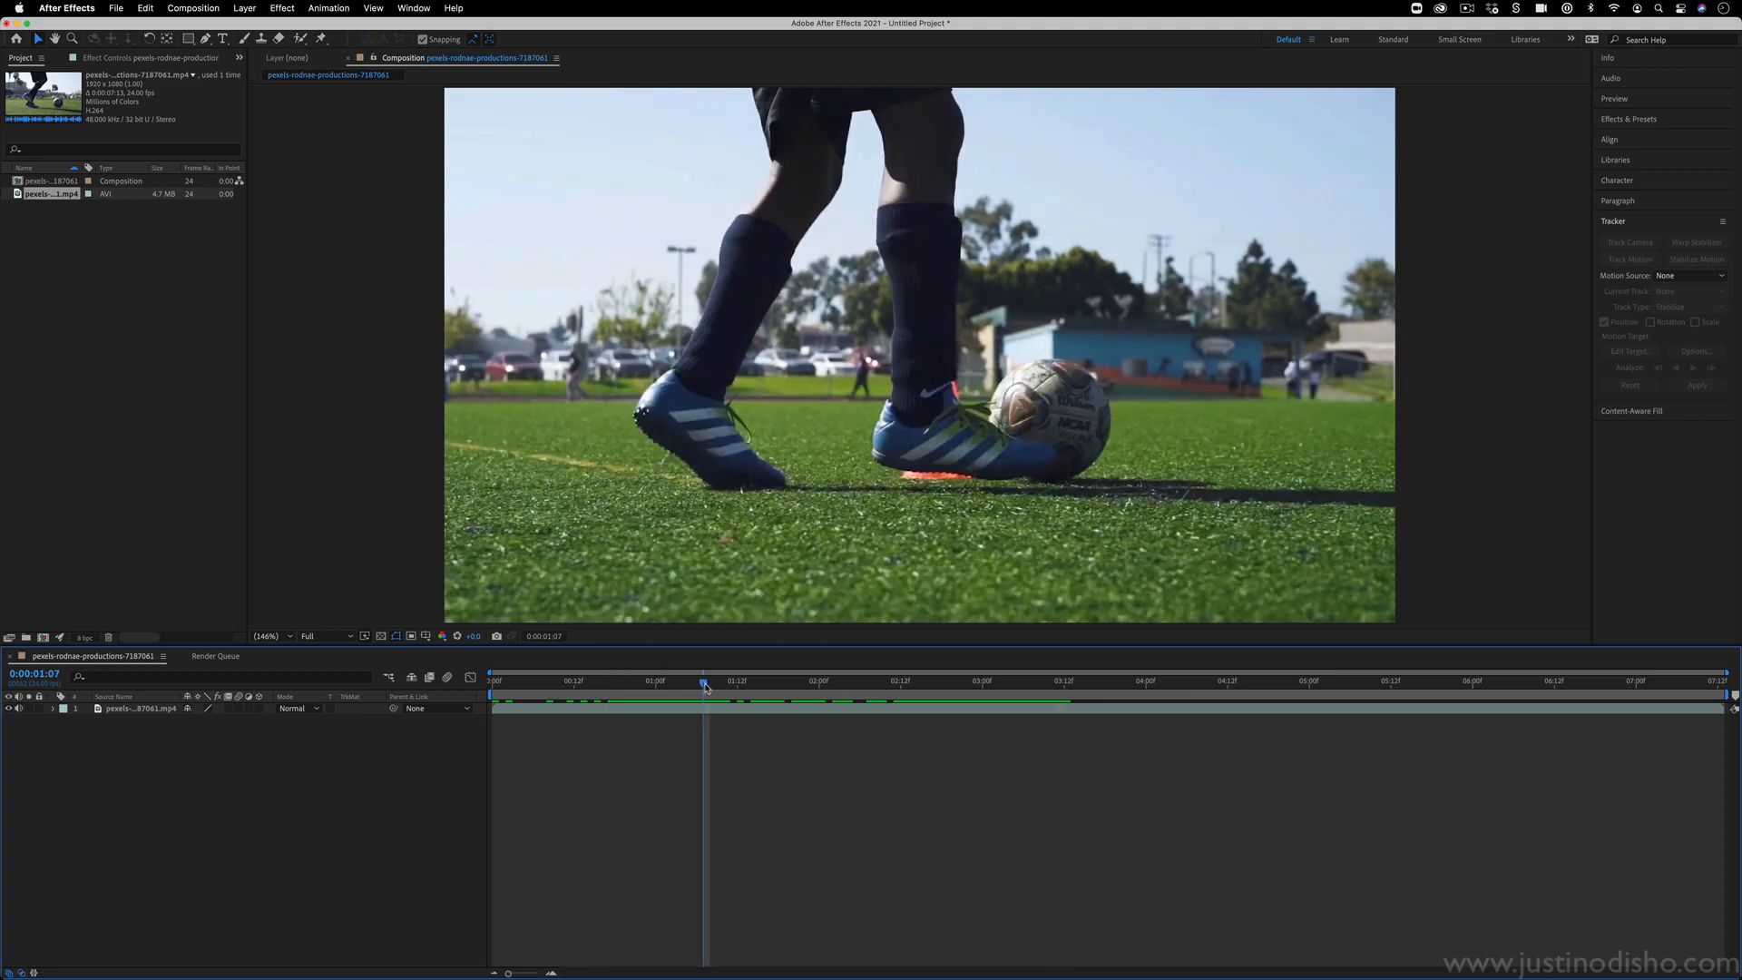
{"action": "left_click", "coordinate": [491, 679]}
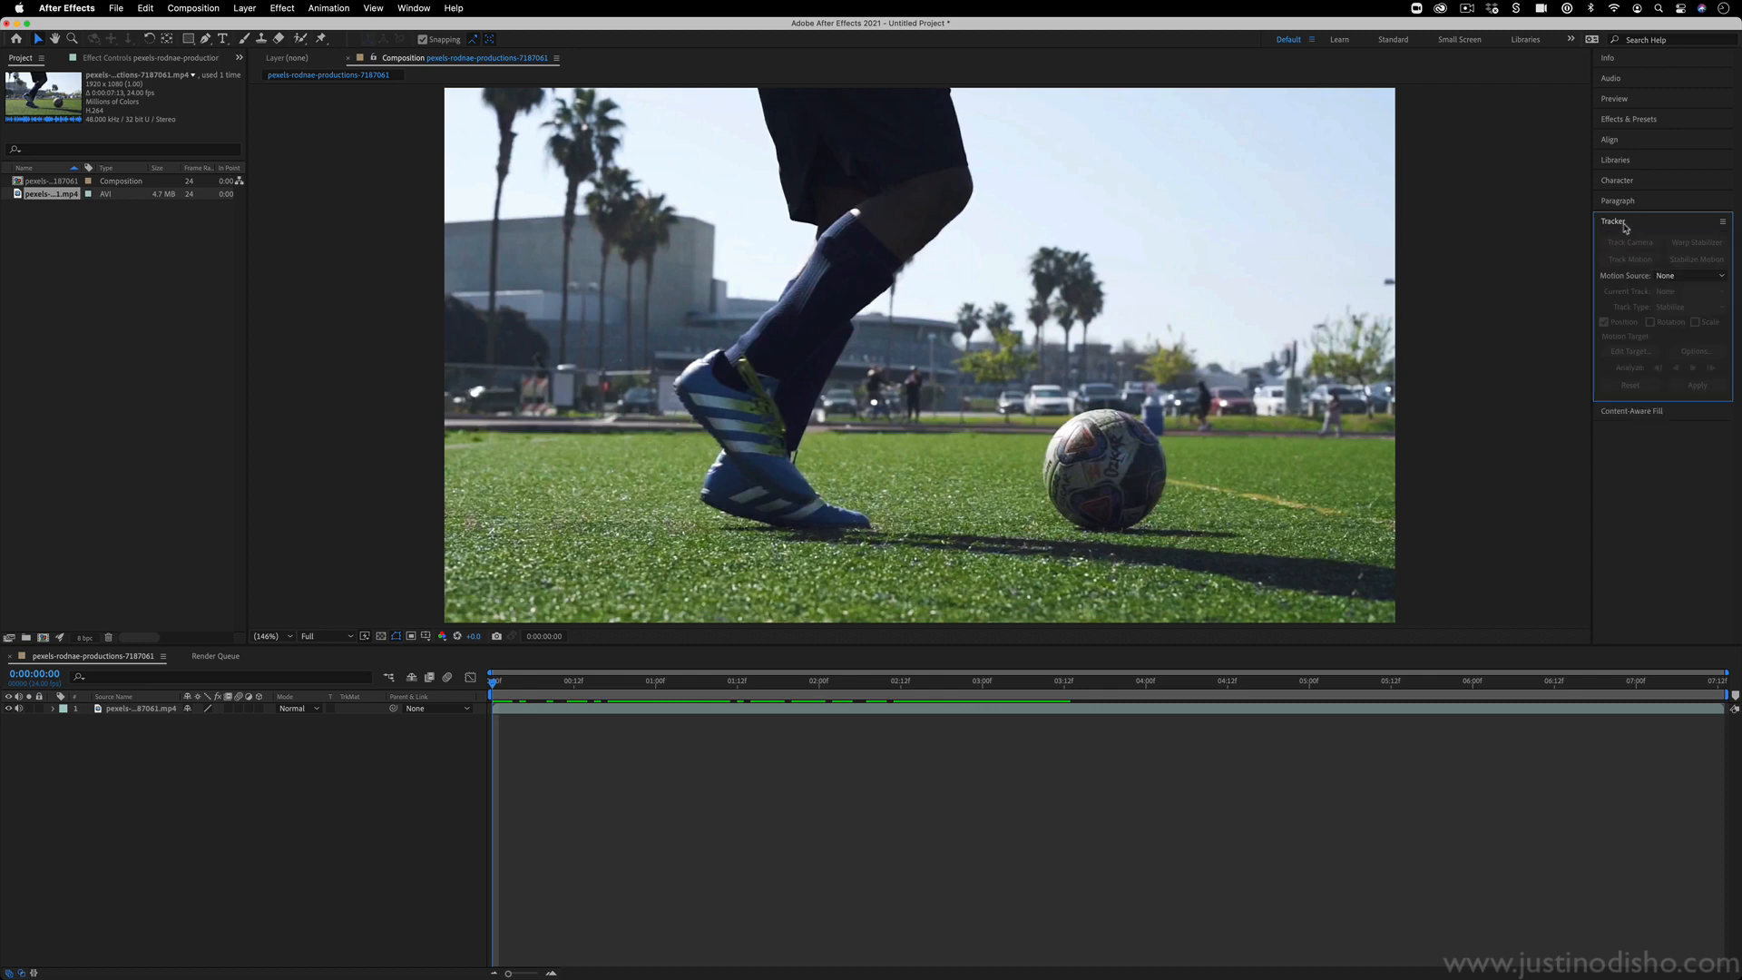
Show the Tracker panel and set the soccer footage as the motion source.
{"action": "left_click", "coordinate": [1614, 219]}
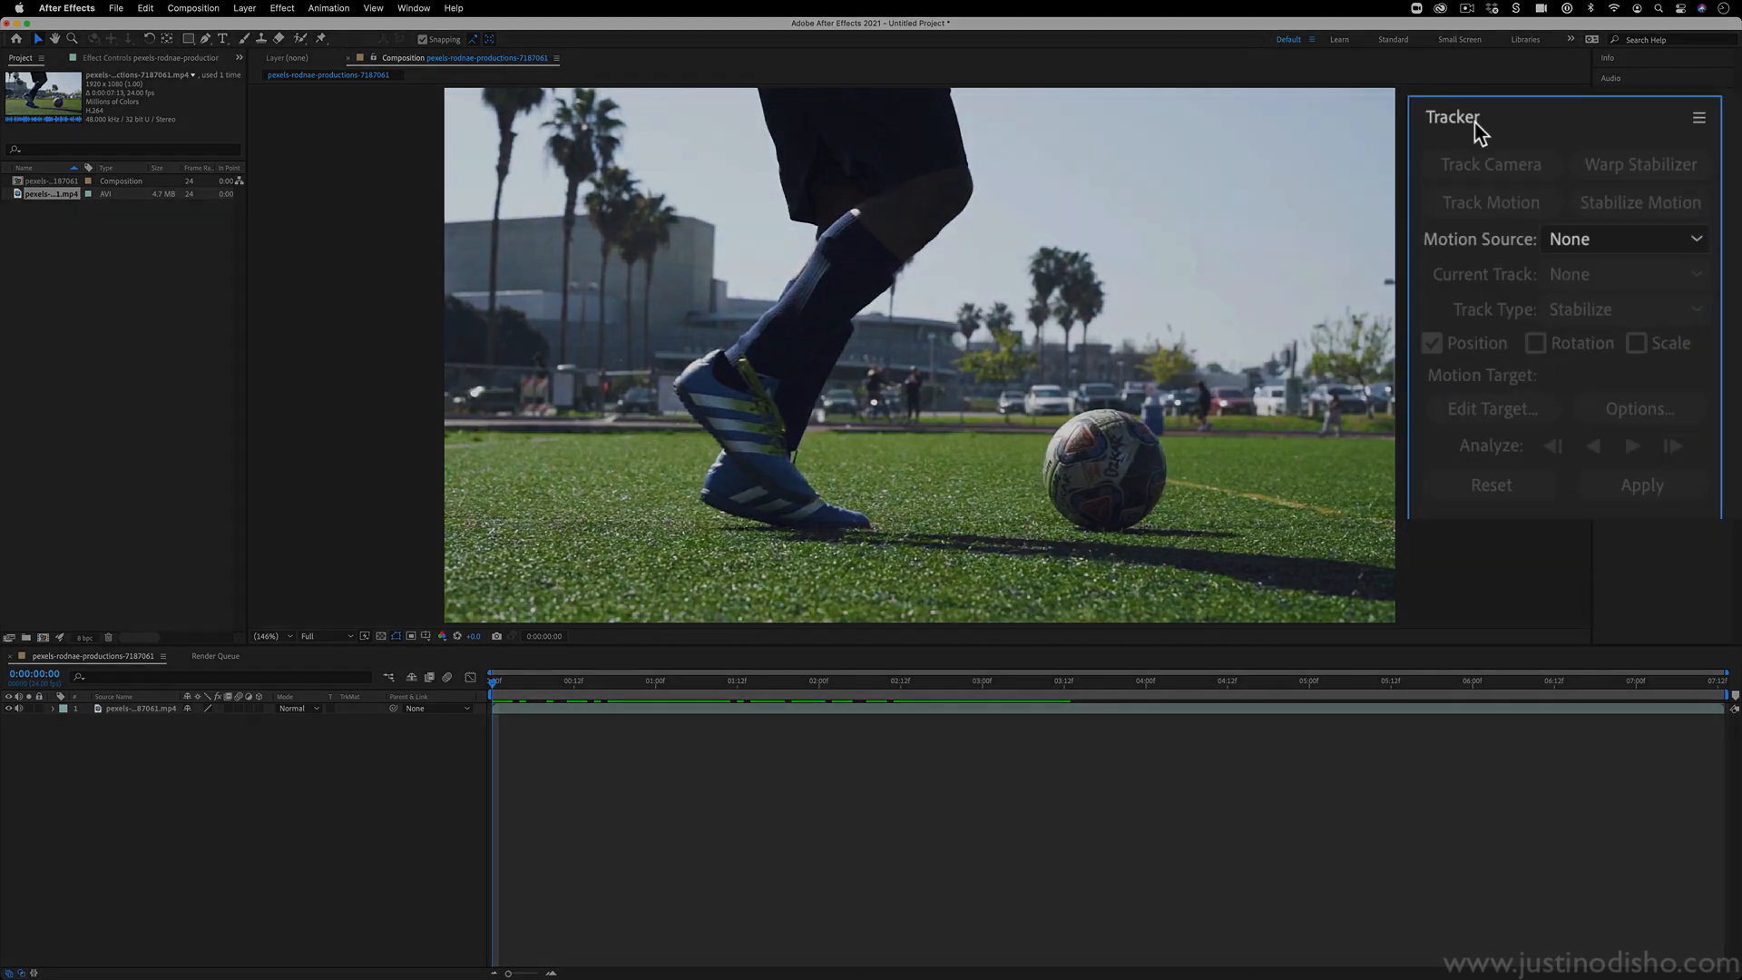
{"action": "left_click", "coordinate": [412, 8]}
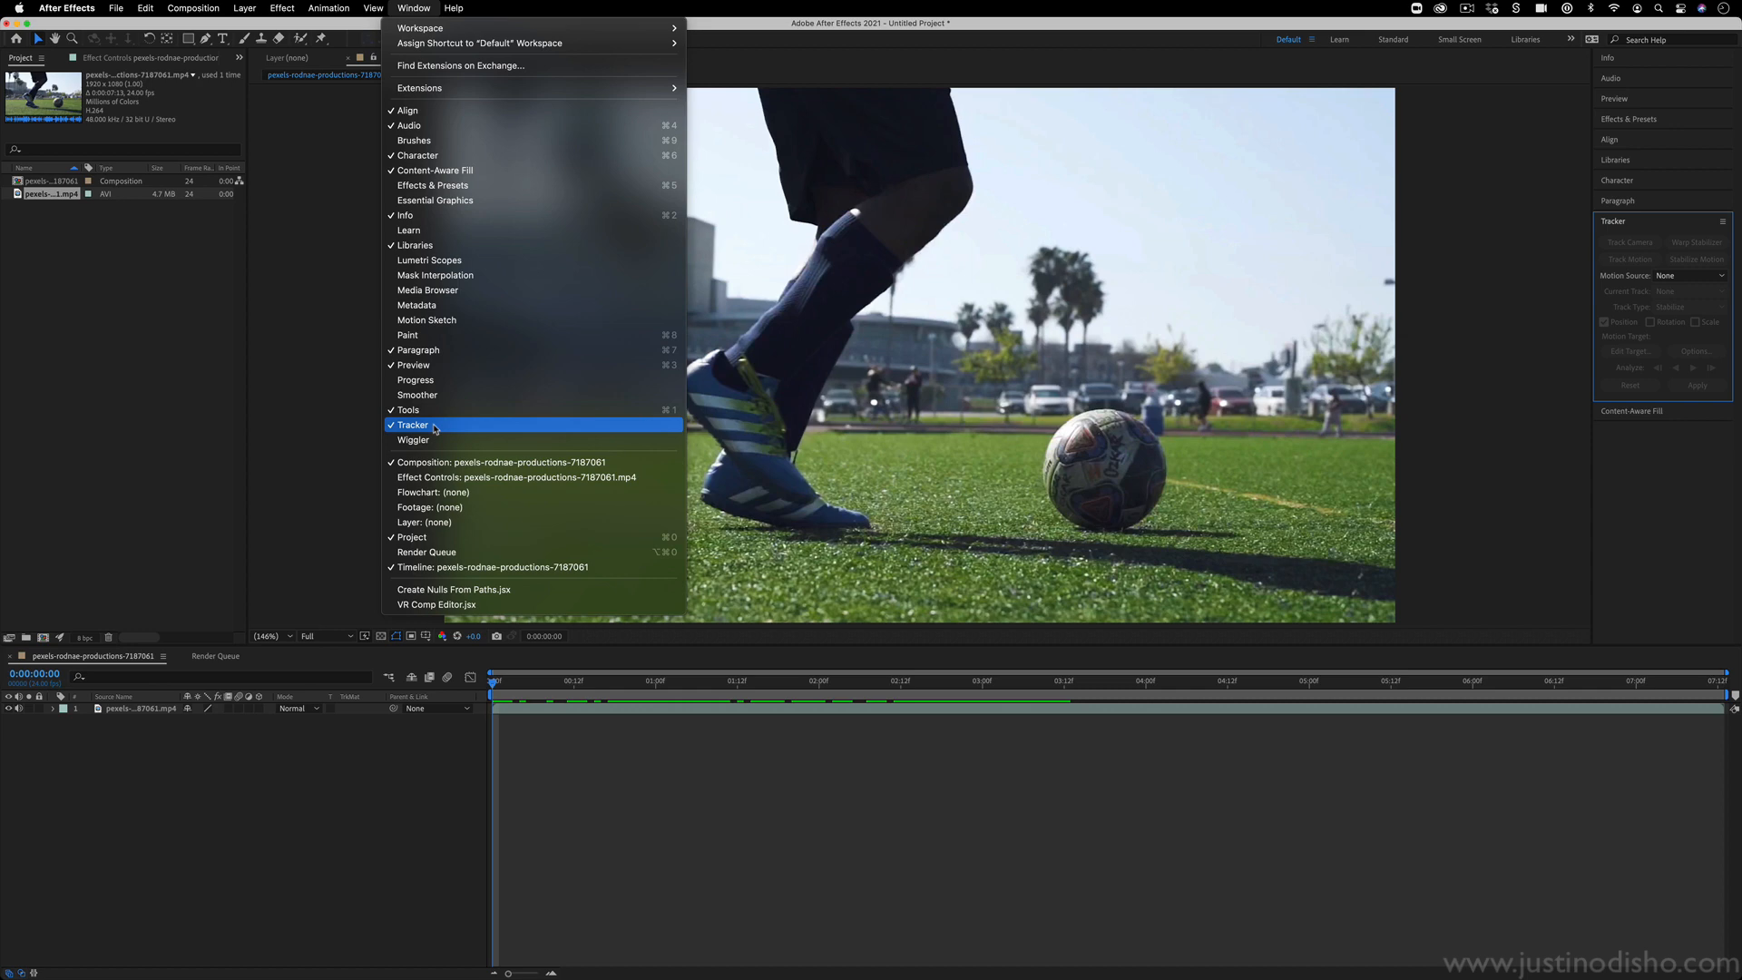
{"action": "left_click", "coordinate": [412, 425]}
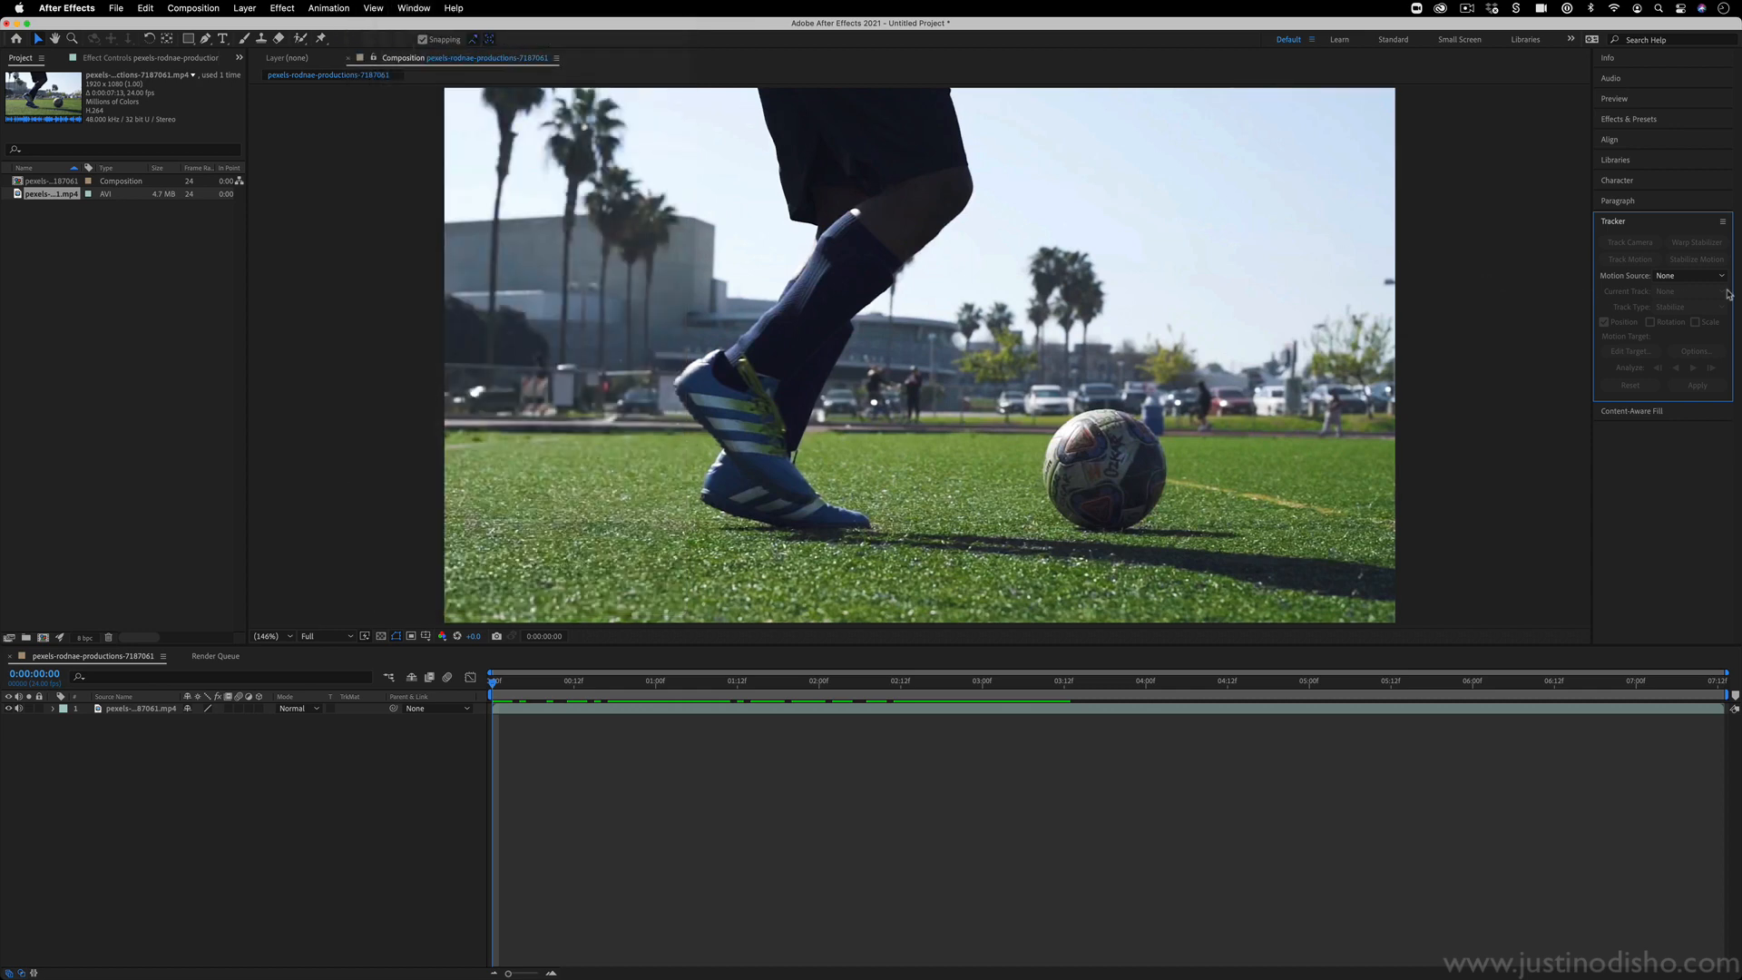
{"action": "left_click", "coordinate": [138, 708]}
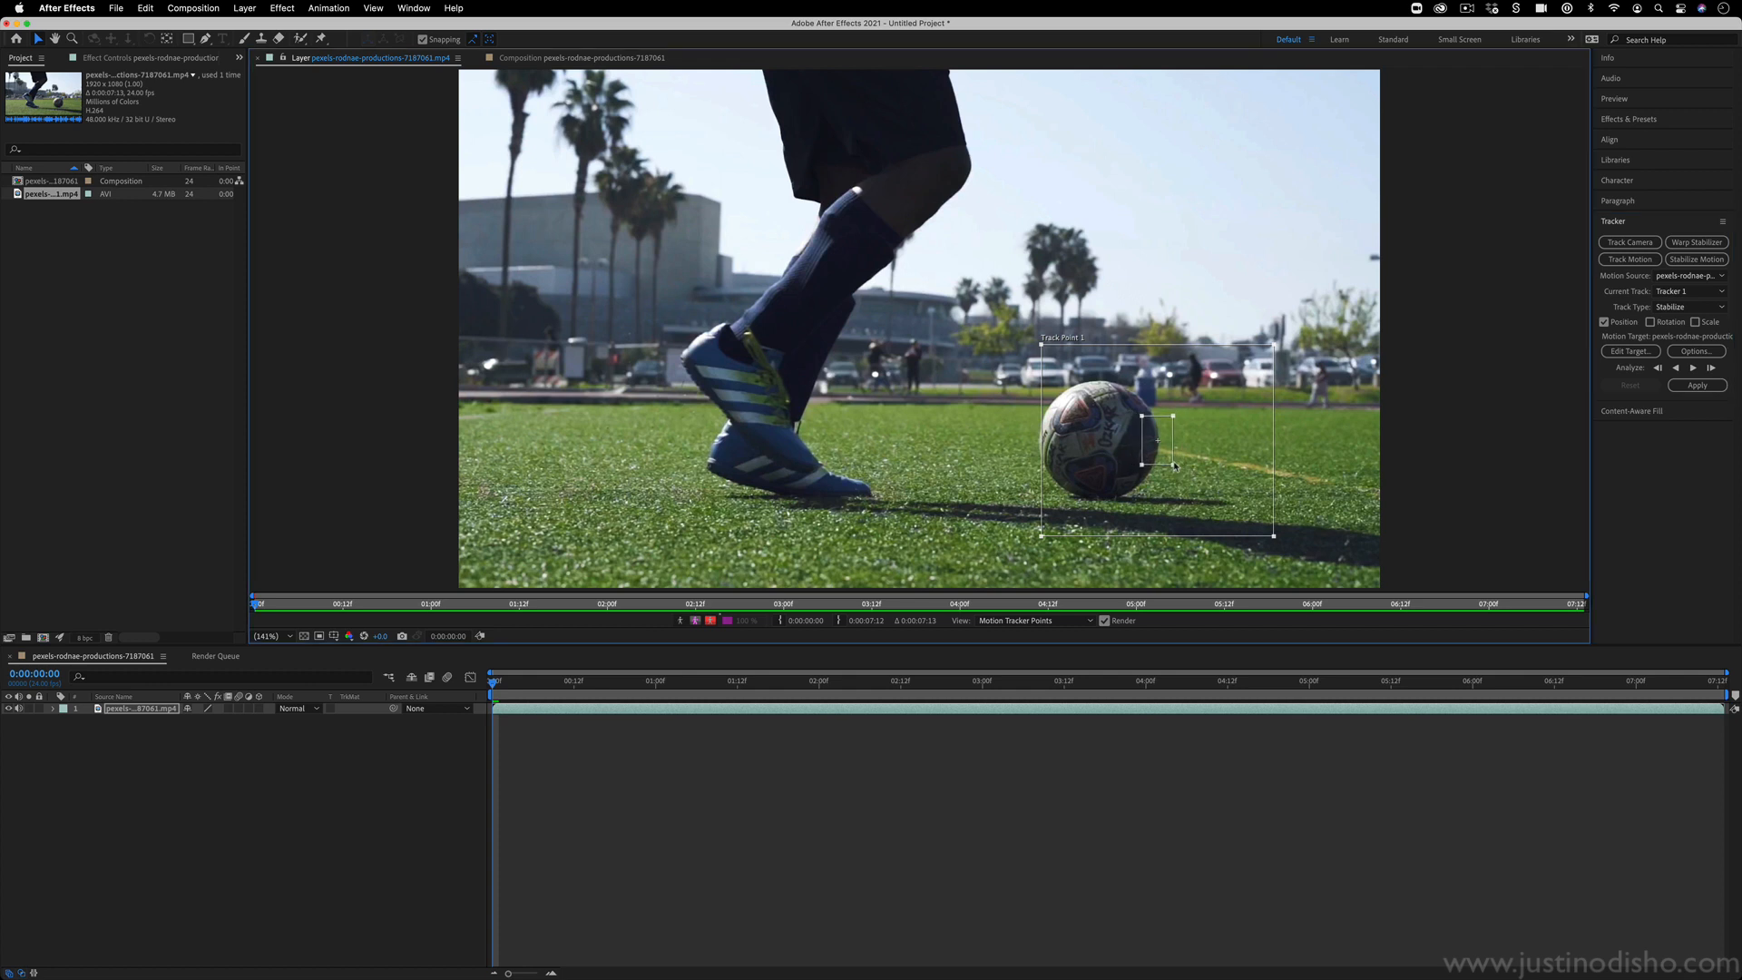
{"action": "mouse_move", "coordinate": [1178, 438]}
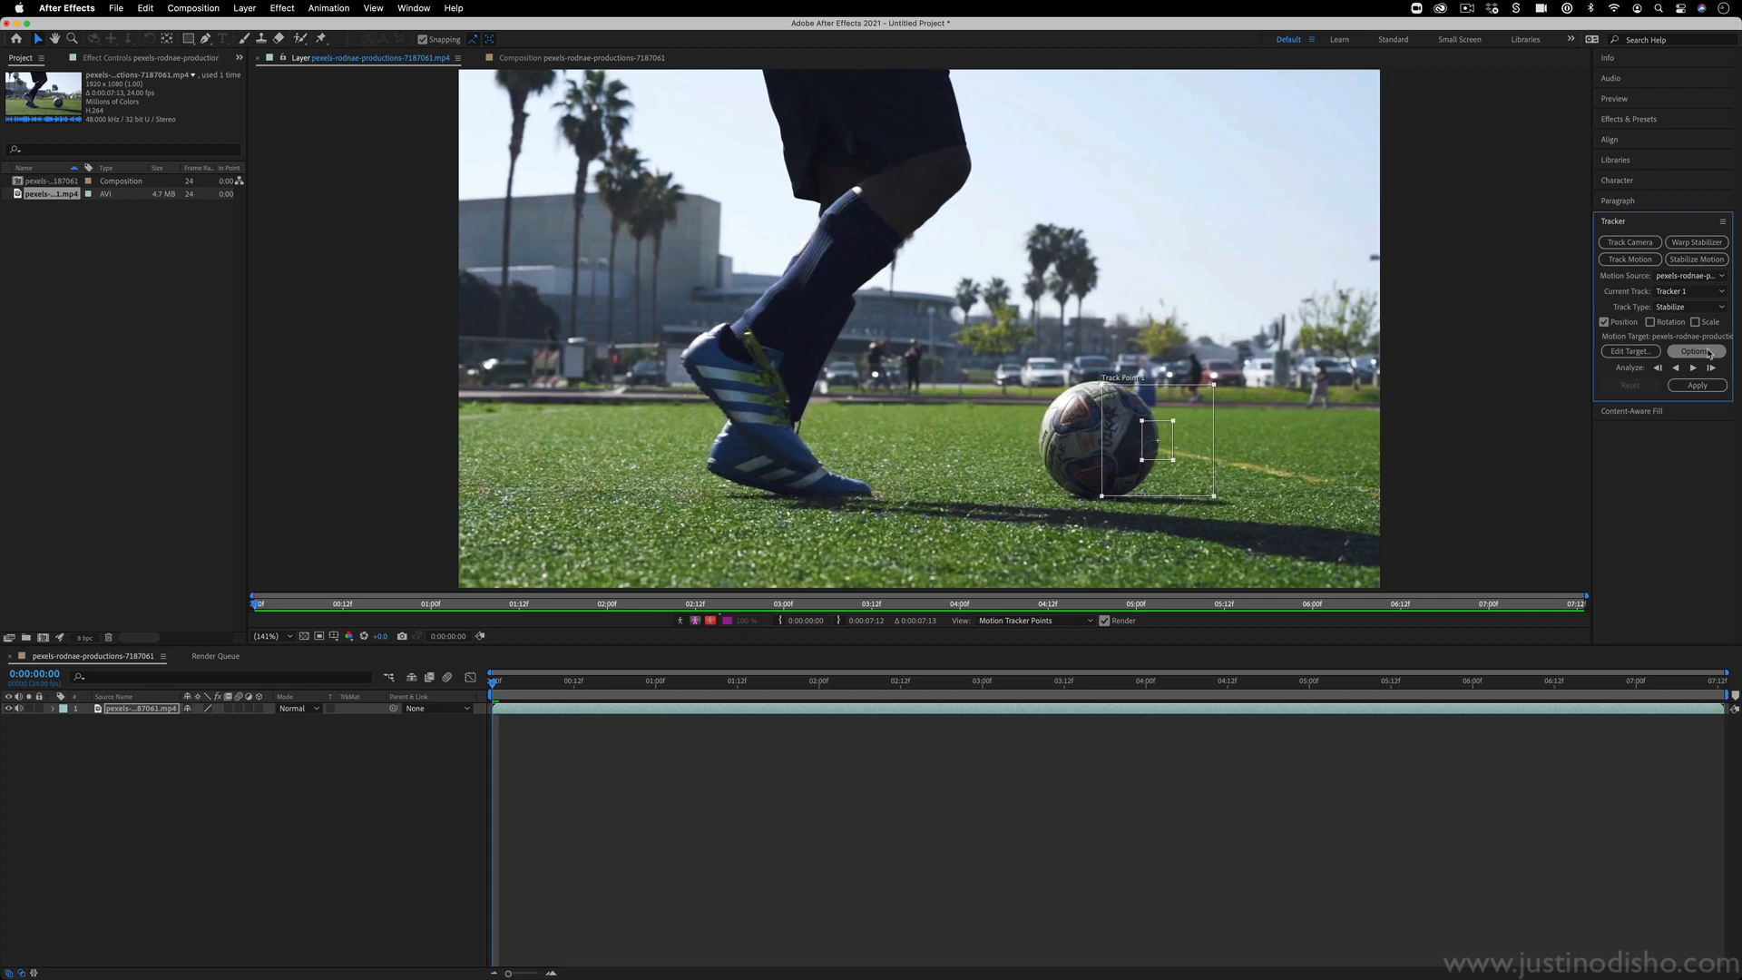
{"action": "left_click", "coordinate": [1694, 352]}
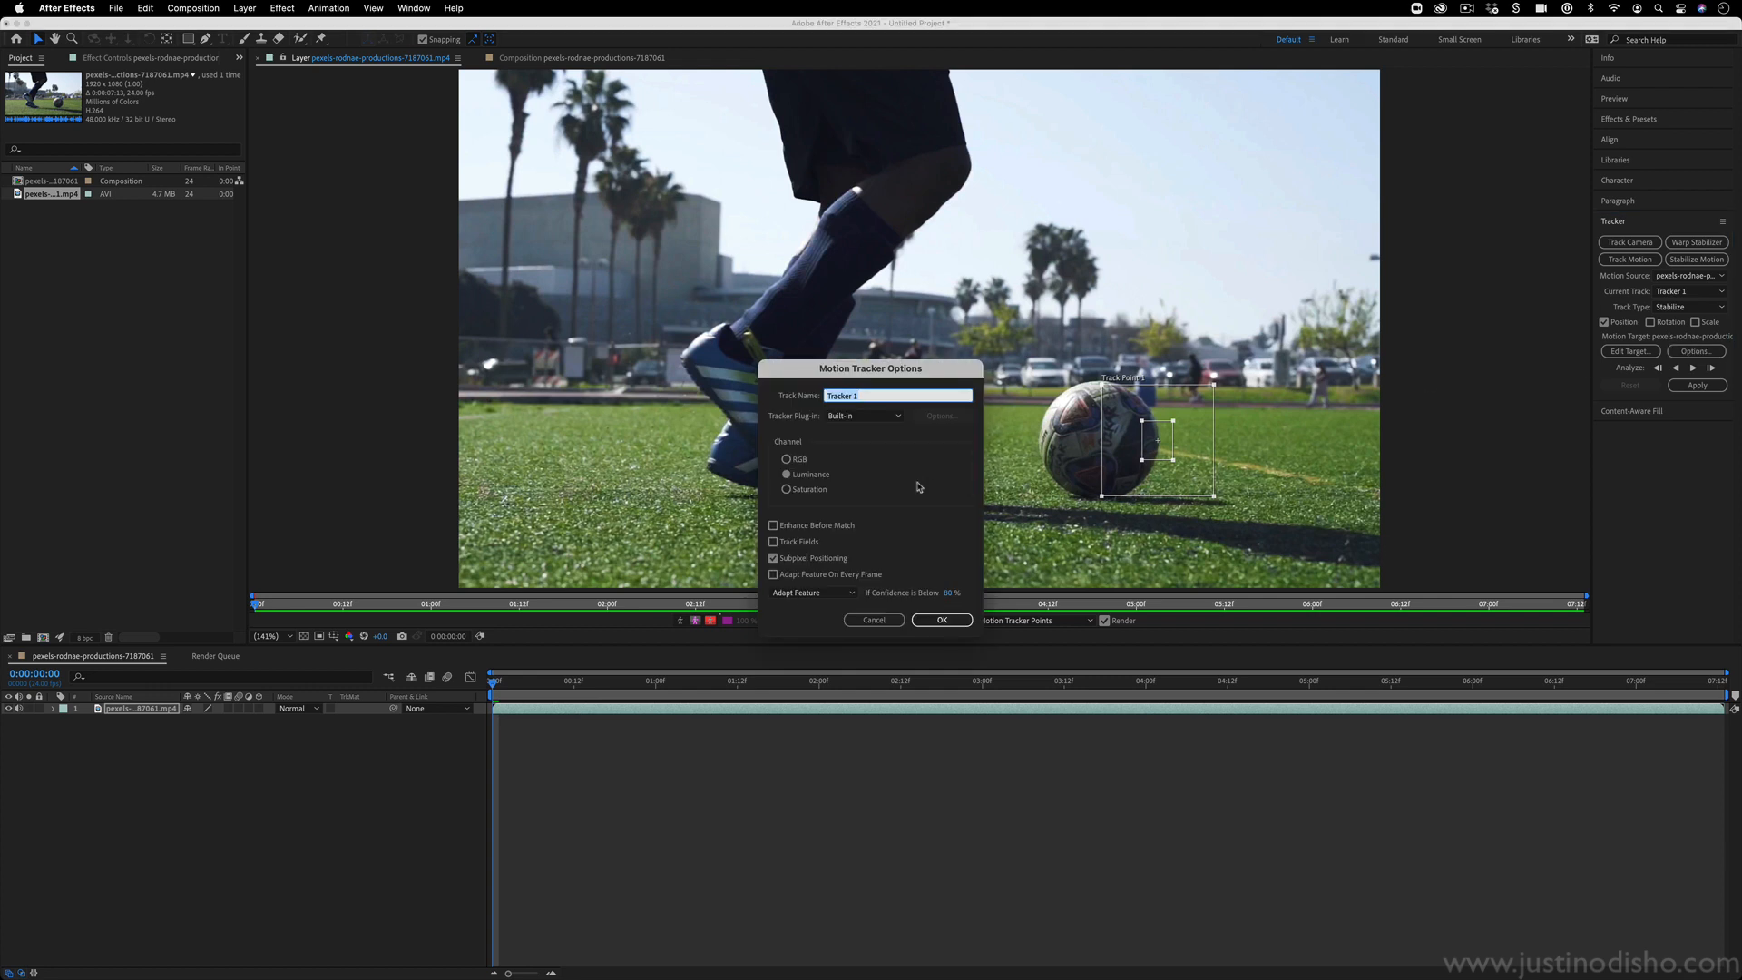
{"action": "mouse_move", "coordinate": [919, 599]}
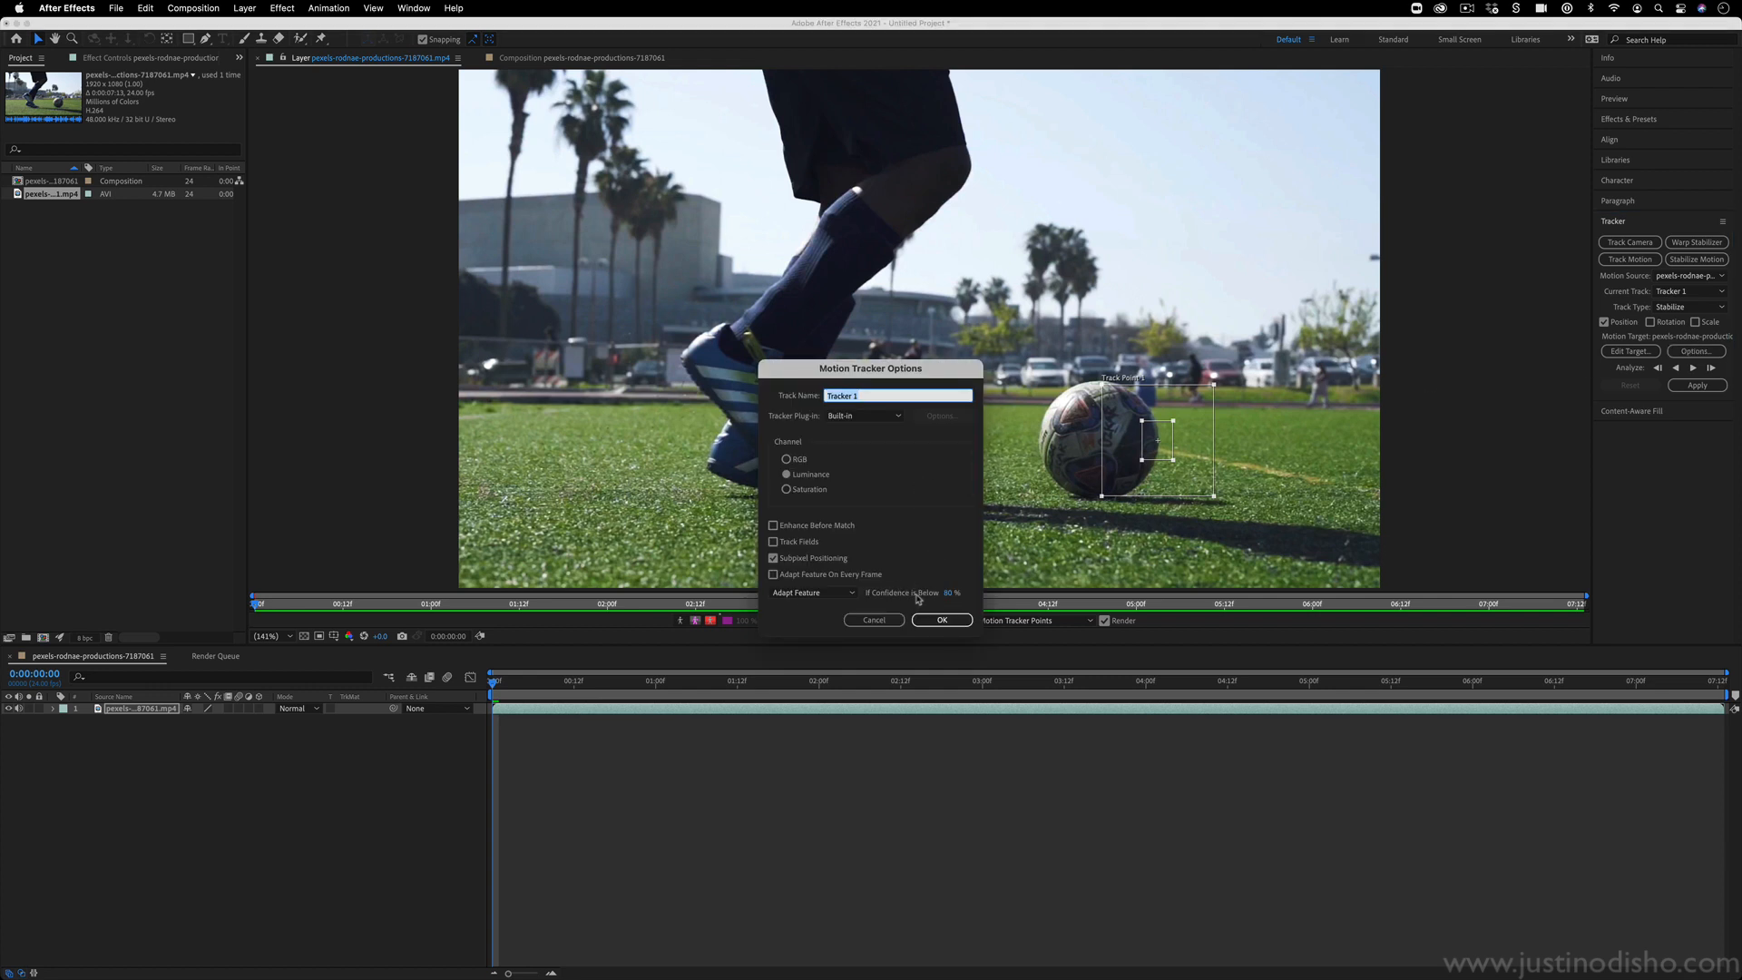
{"action": "left_click", "coordinate": [811, 593]}
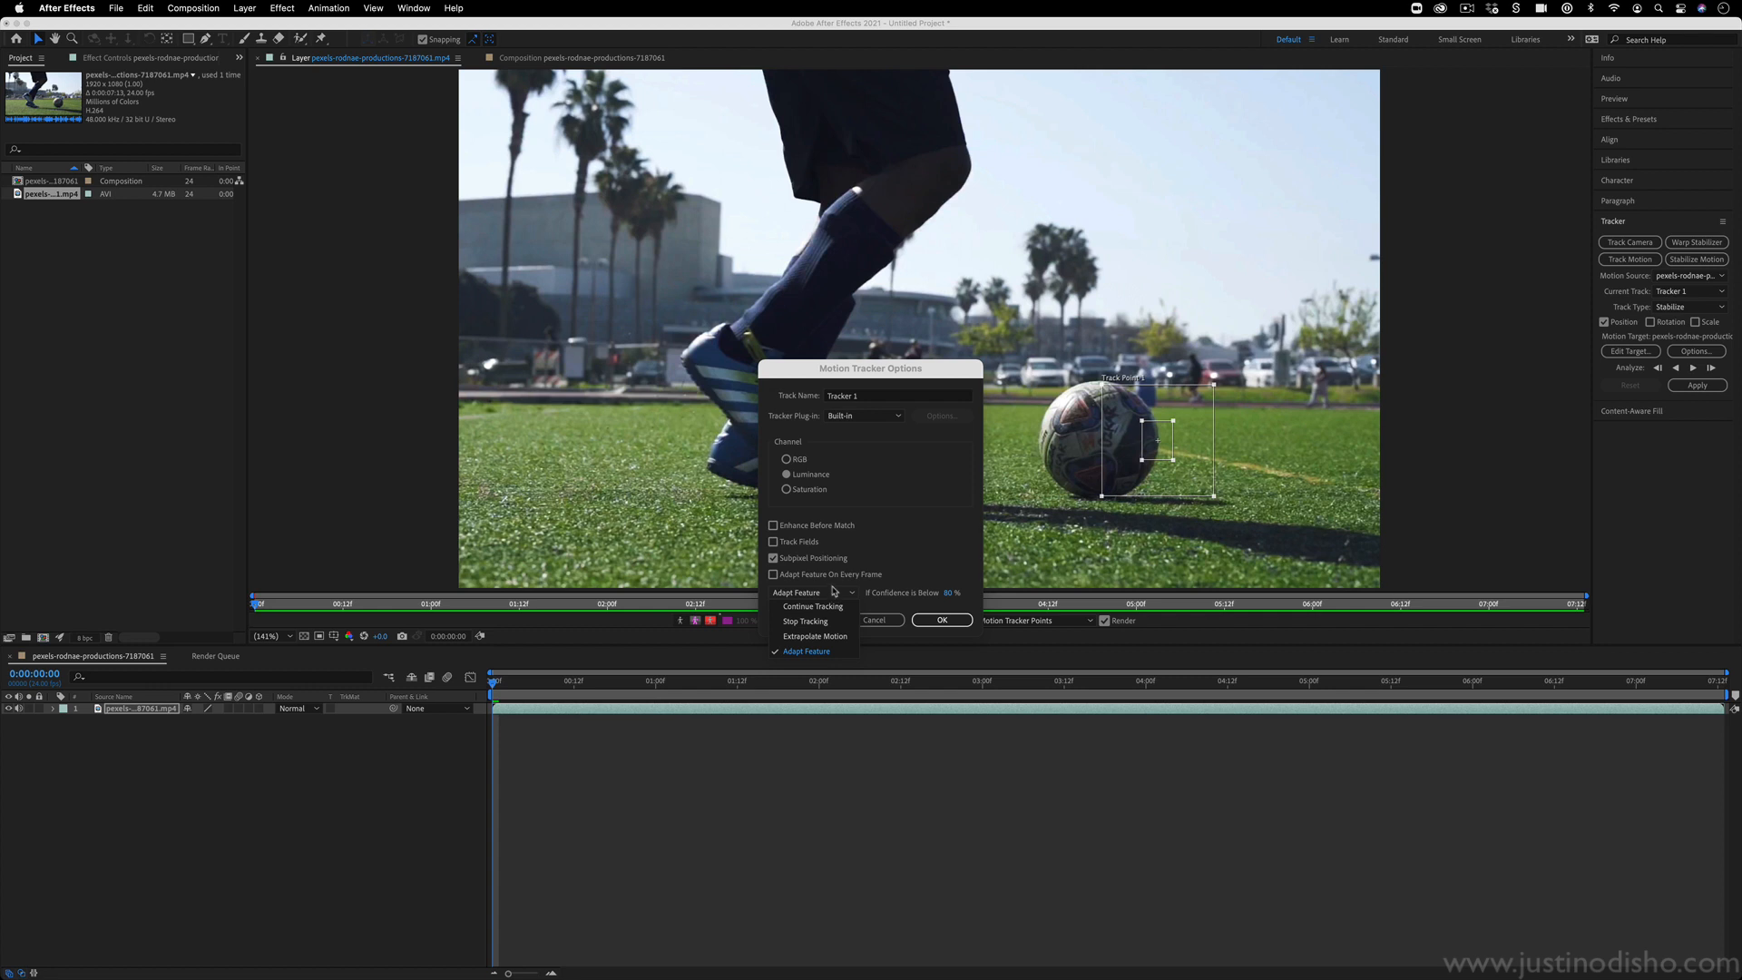
{"action": "mouse_move", "coordinate": [1162, 440]}
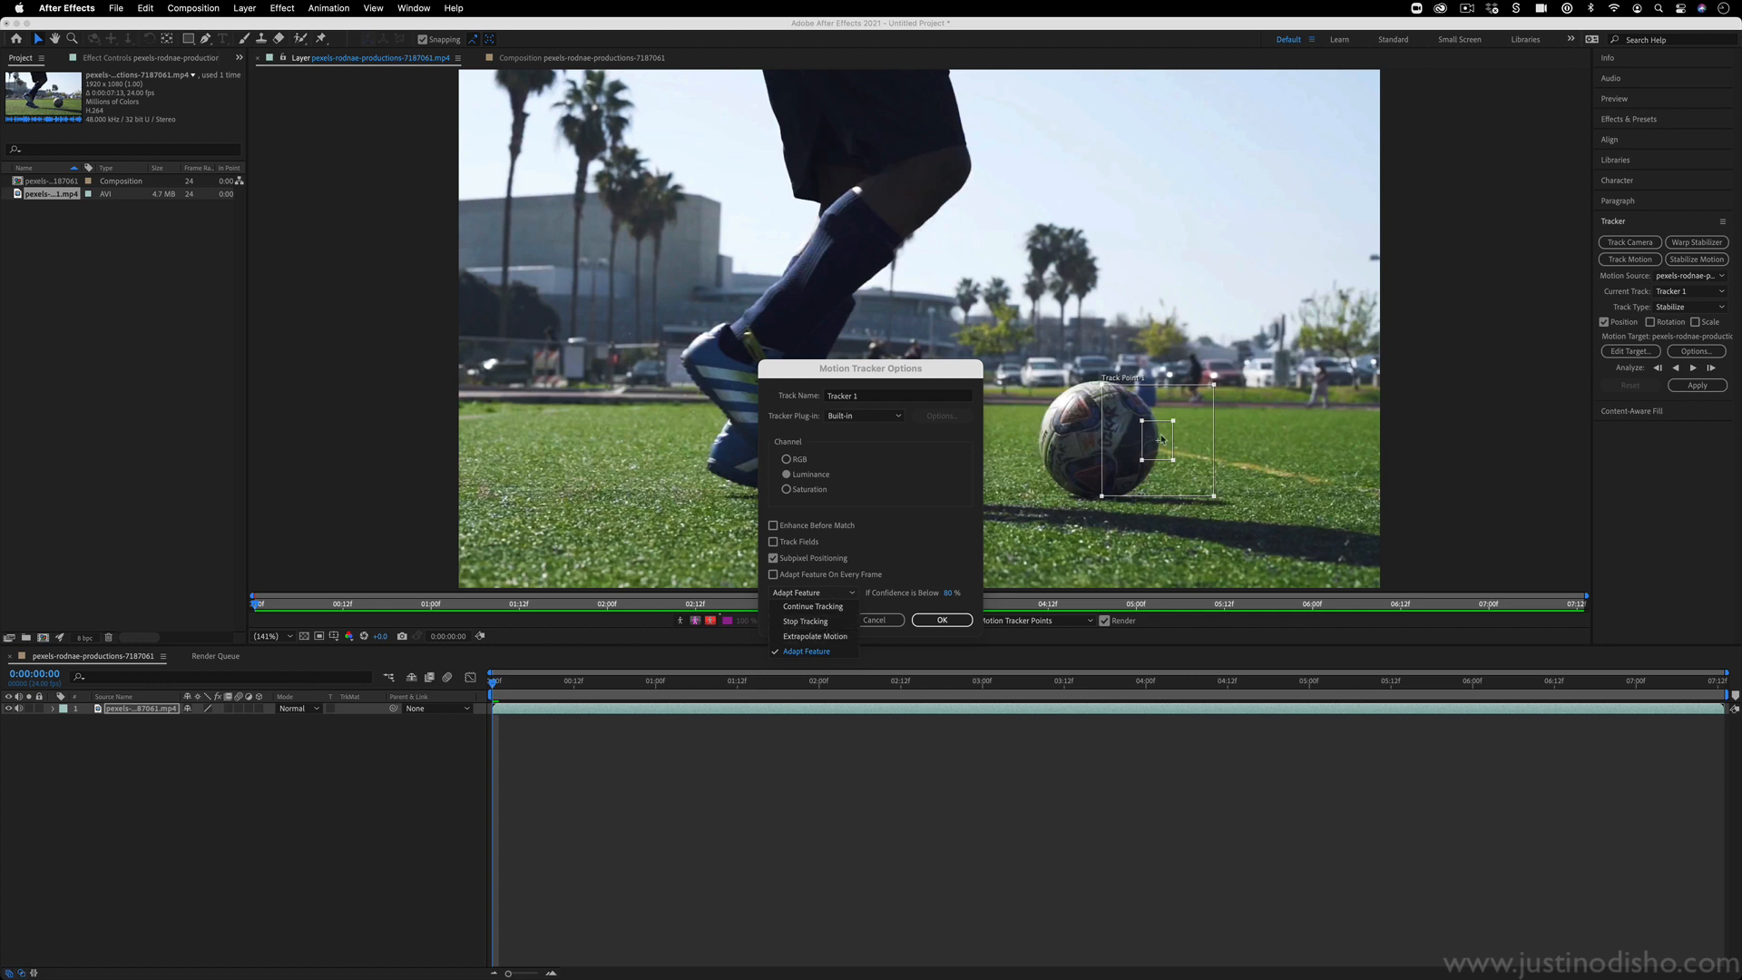
{"action": "mouse_move", "coordinate": [1120, 454]}
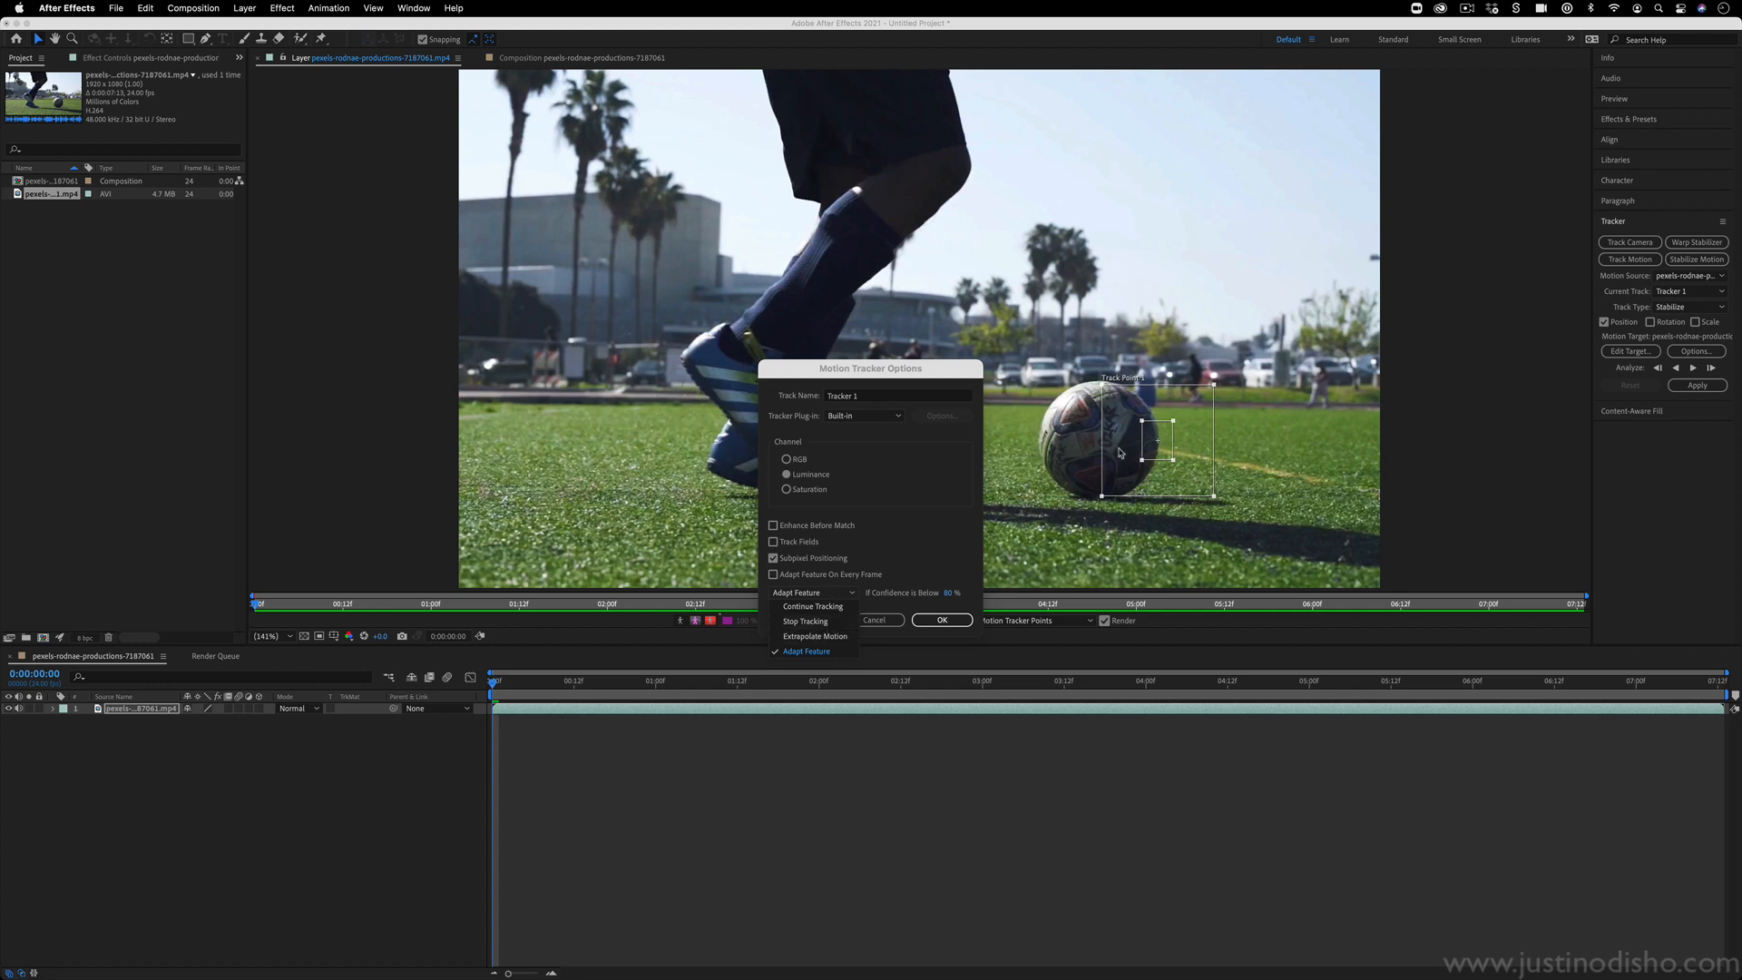
{"action": "mouse_move", "coordinate": [1131, 446]}
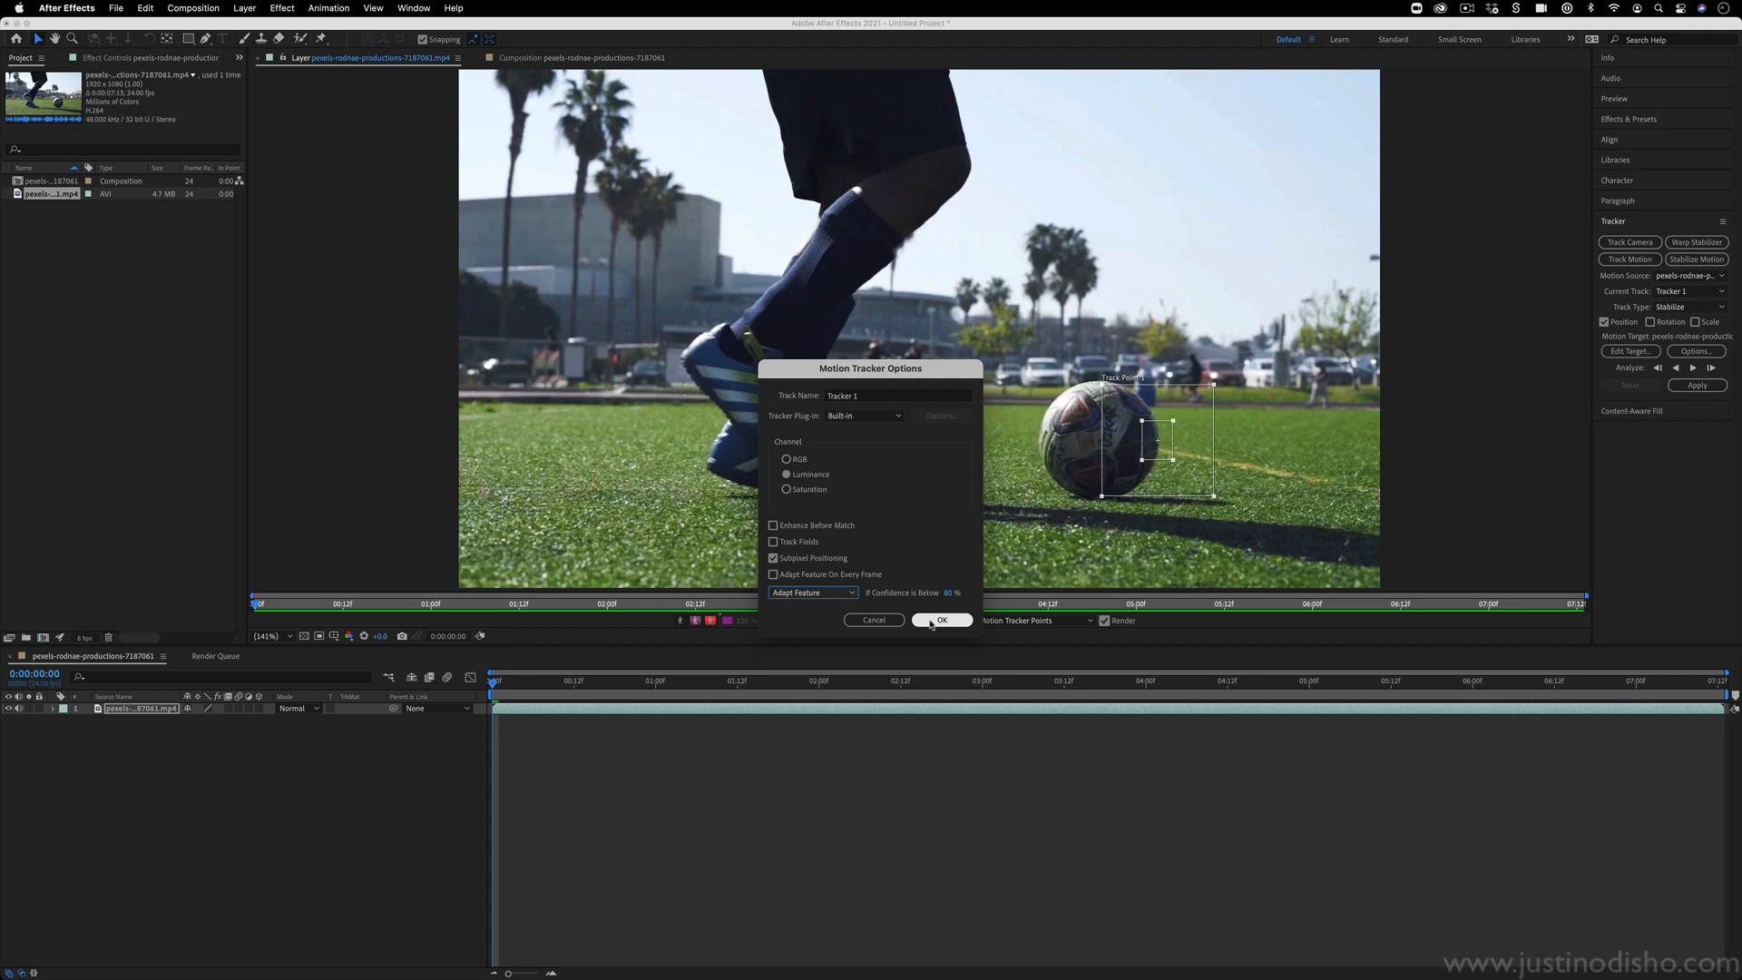
{"action": "left_click", "coordinate": [941, 620]}
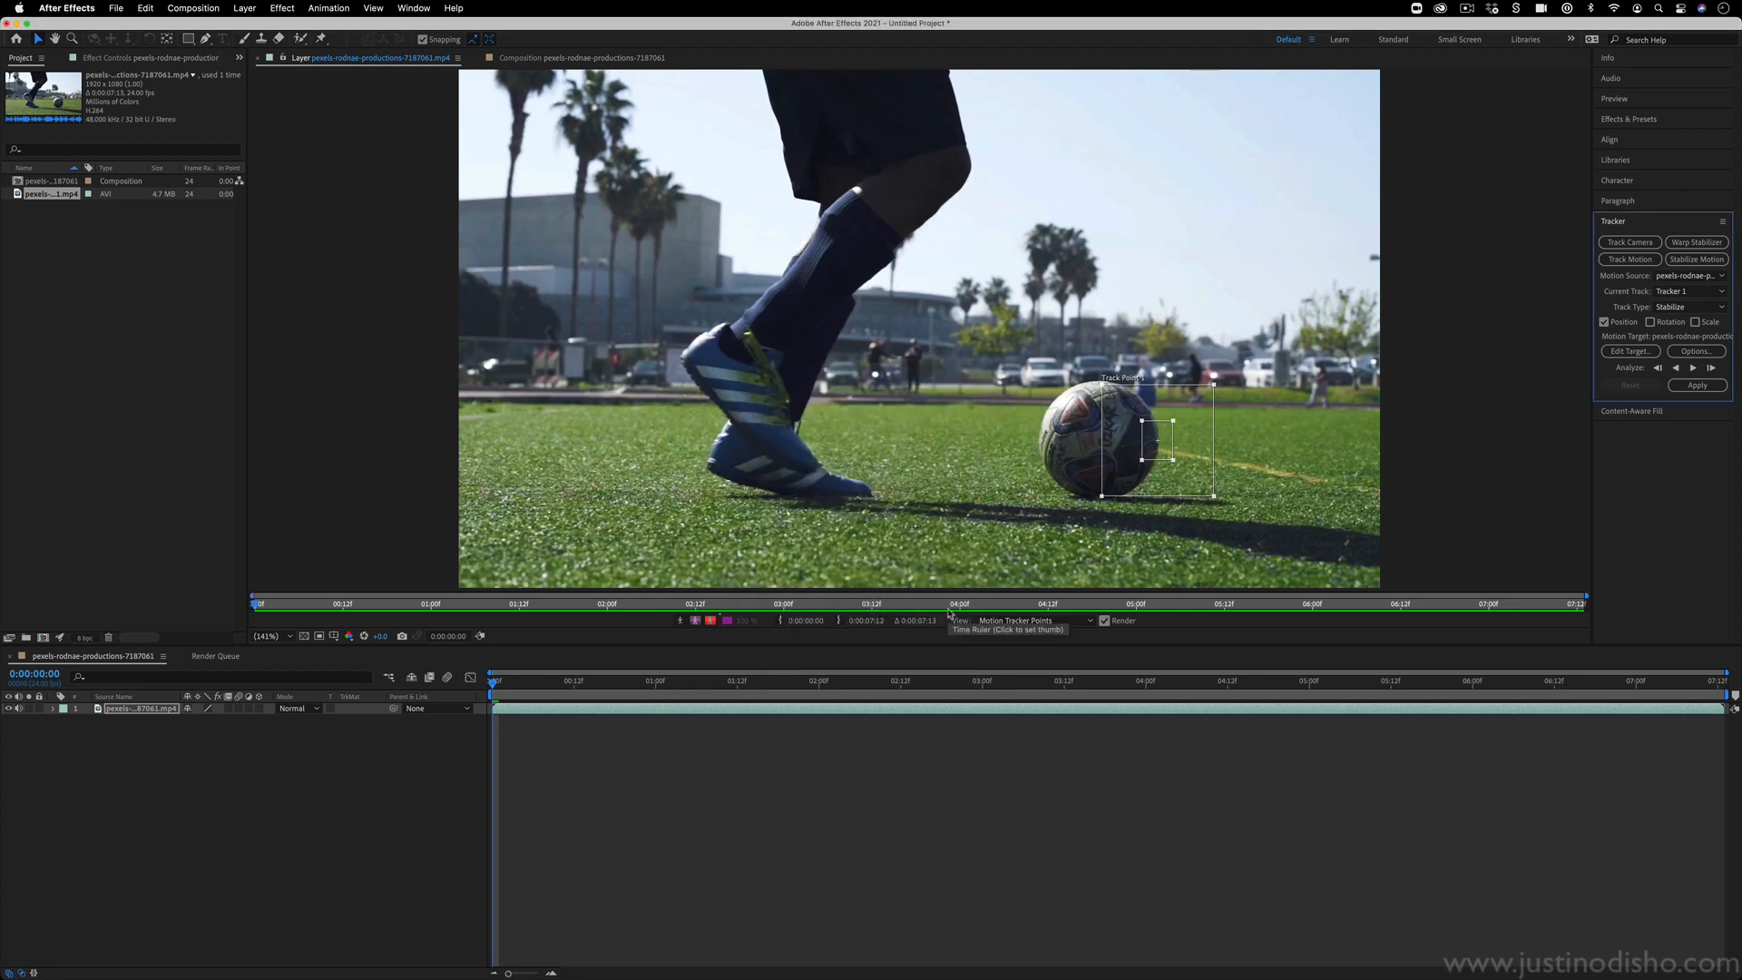
{"action": "mouse_move", "coordinate": [1709, 368]}
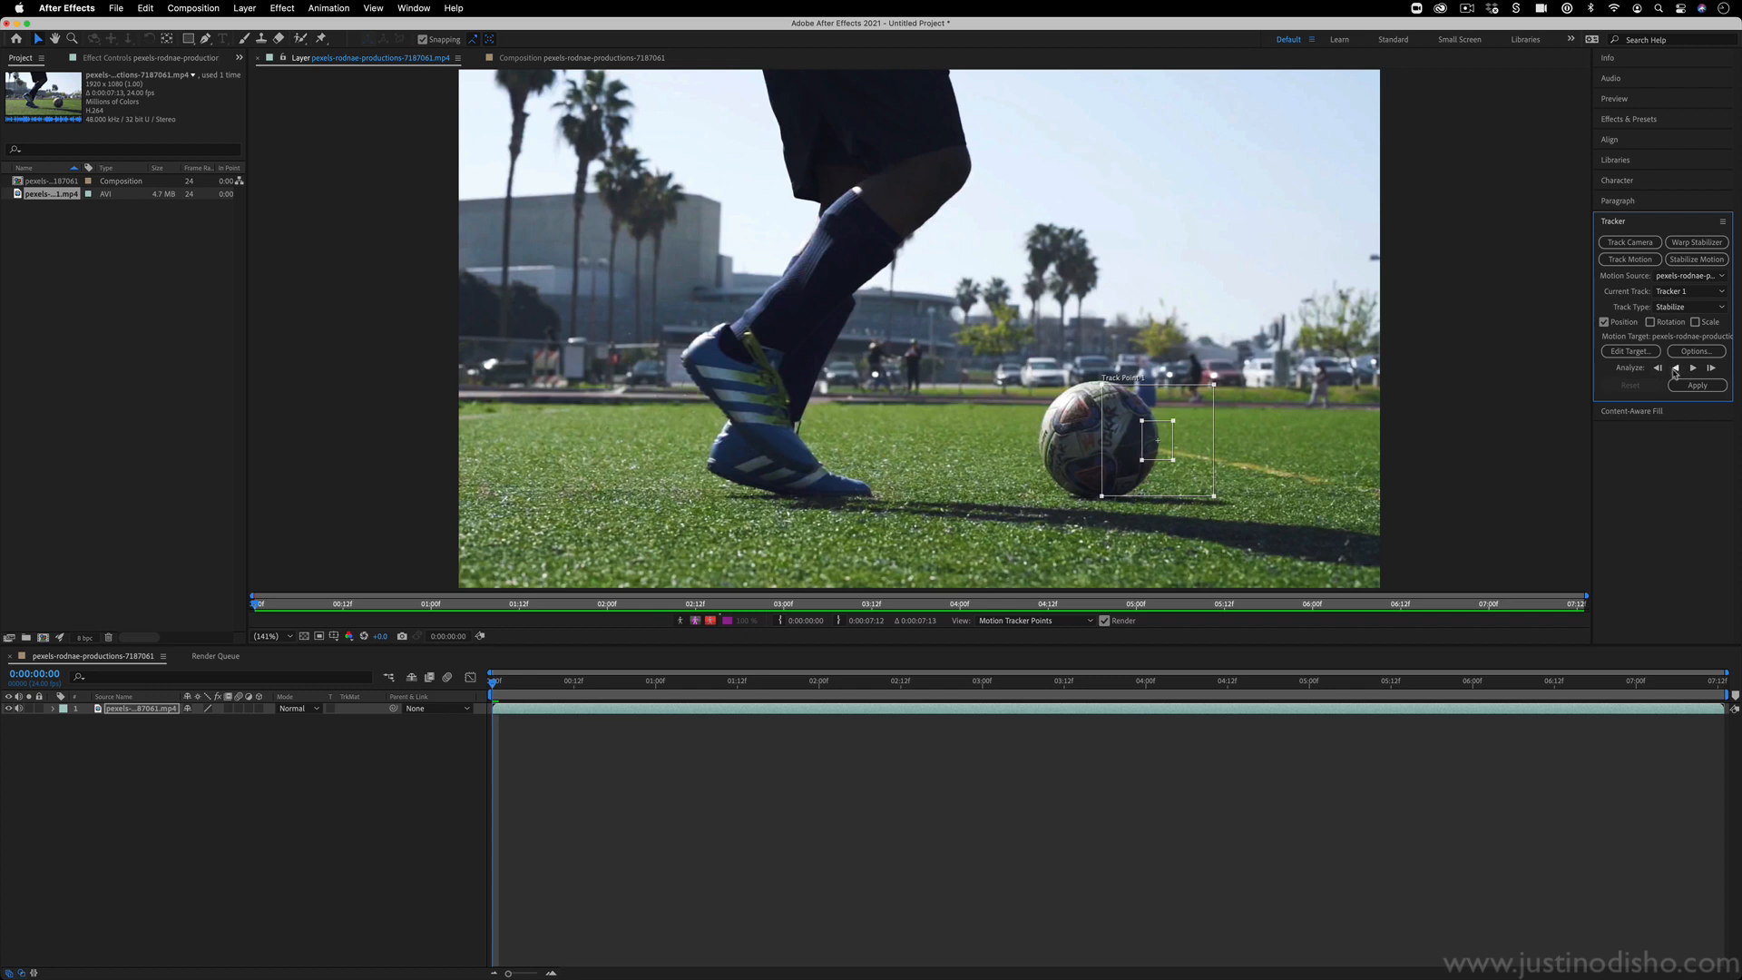
{"action": "mouse_move", "coordinate": [1711, 367]}
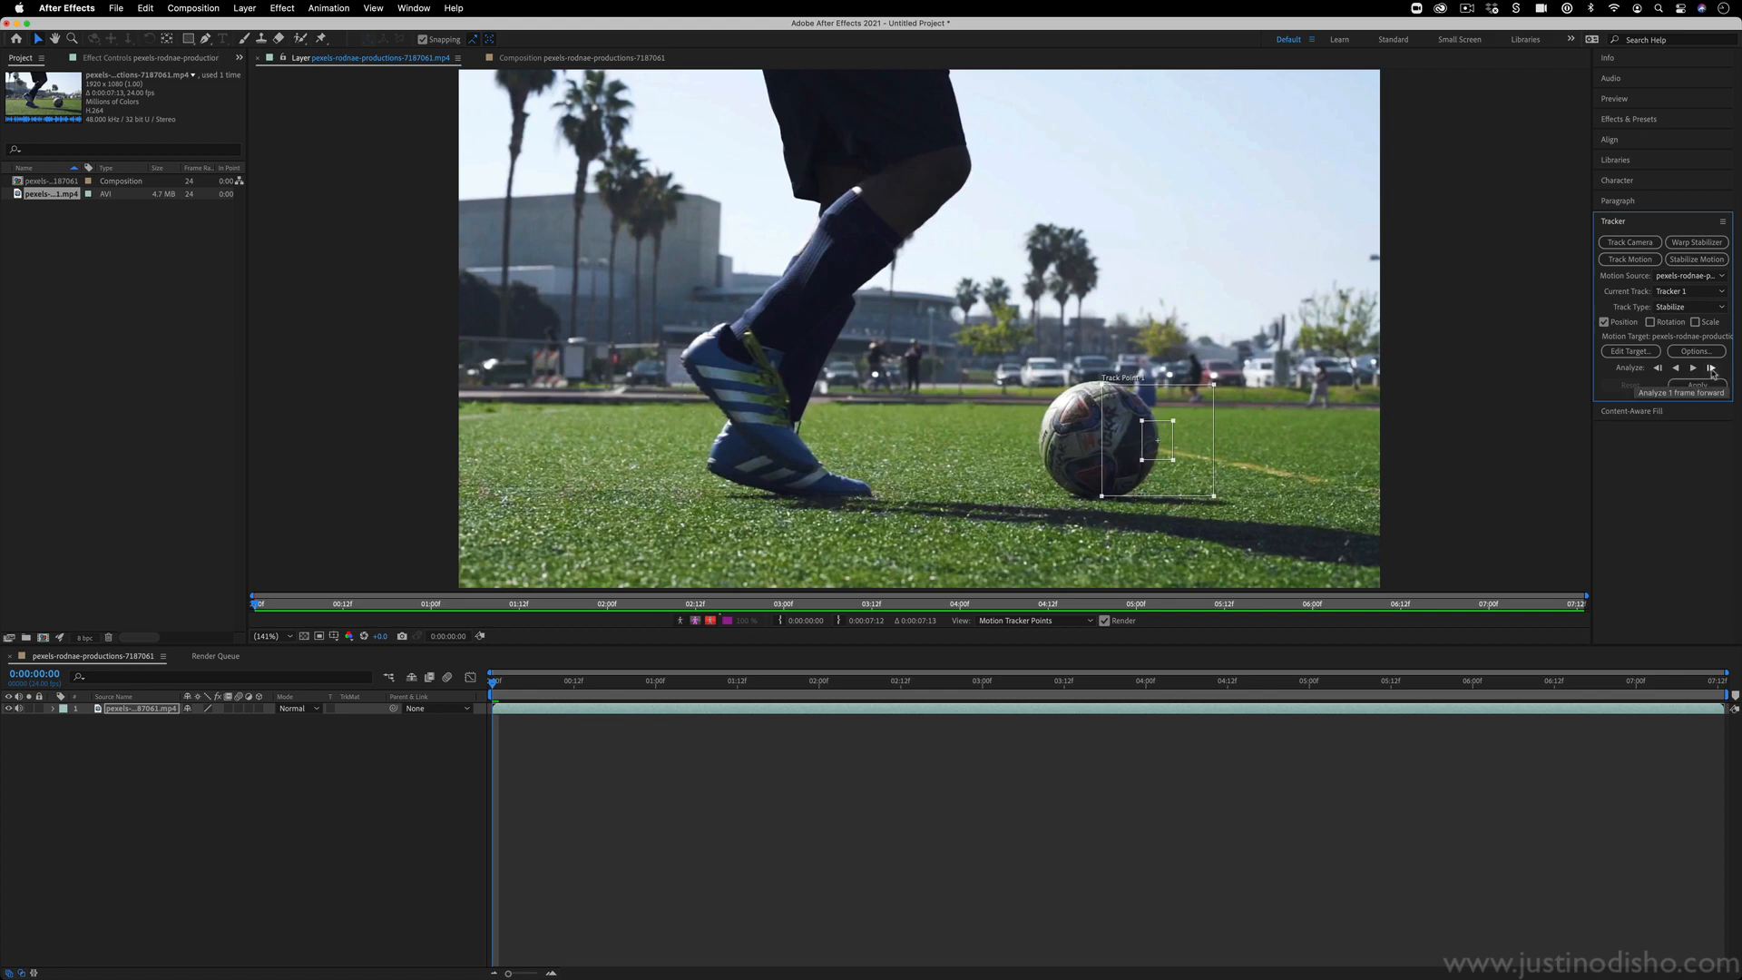
Analyze the ball track forward frame by frame to frame 3.
{"action": "left_click", "coordinate": [1713, 367]}
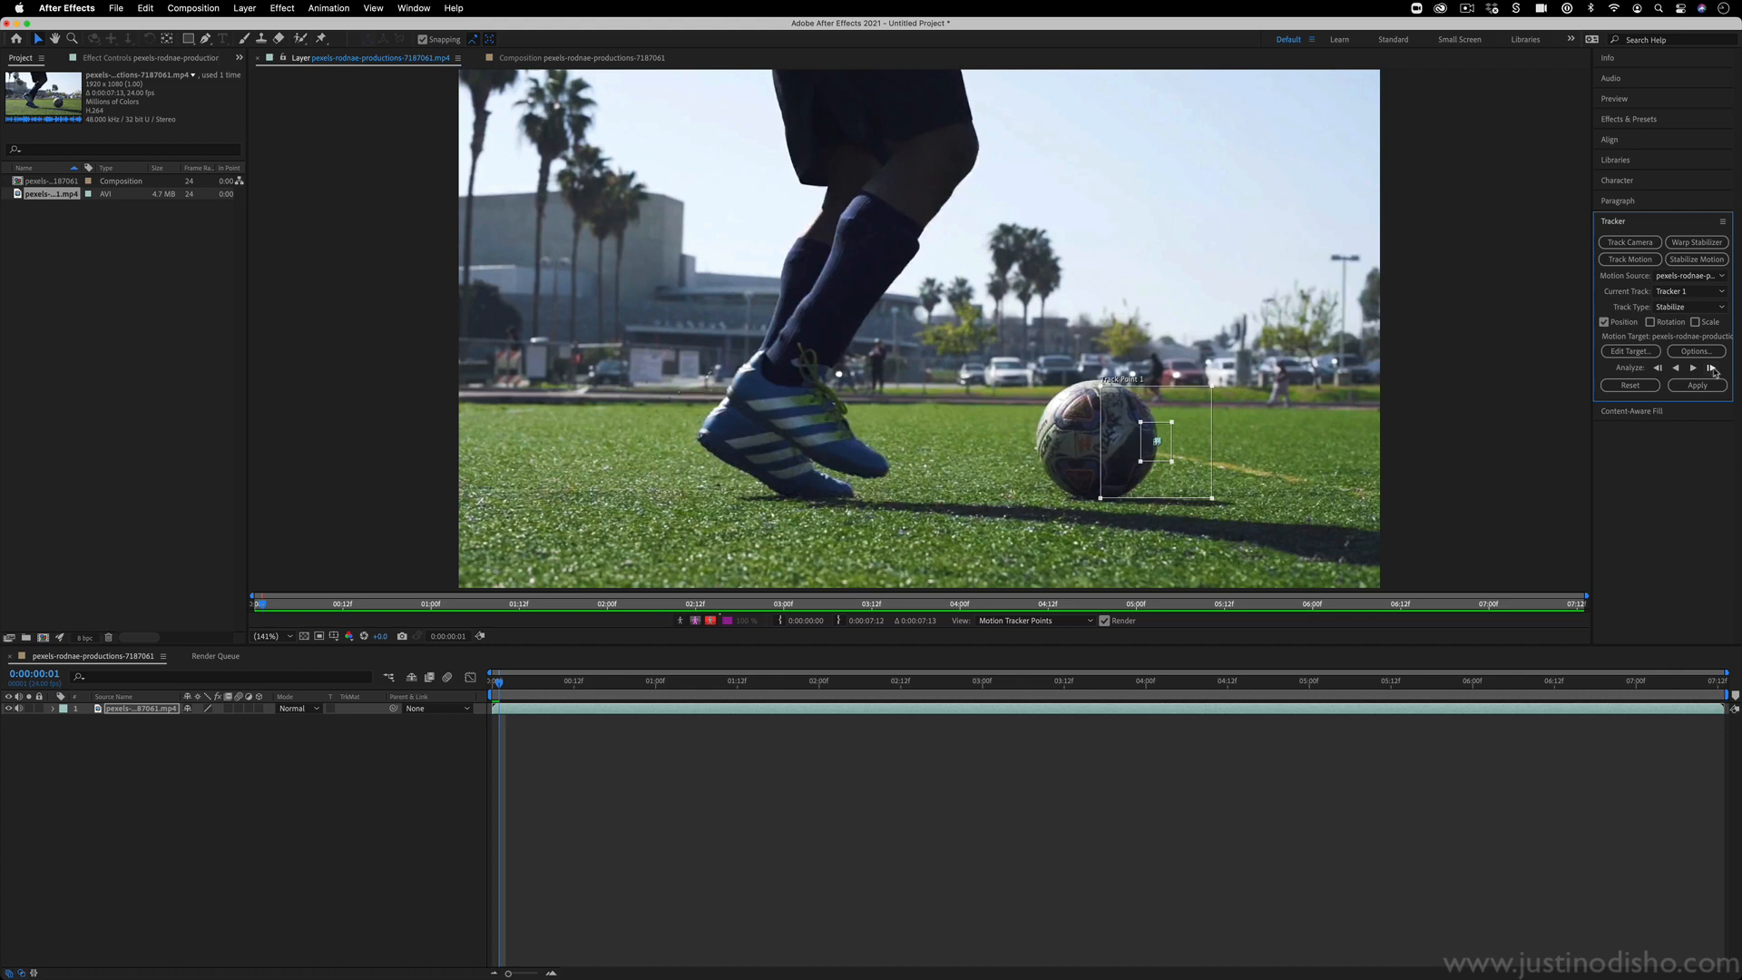
{"action": "left_click", "coordinate": [1709, 367]}
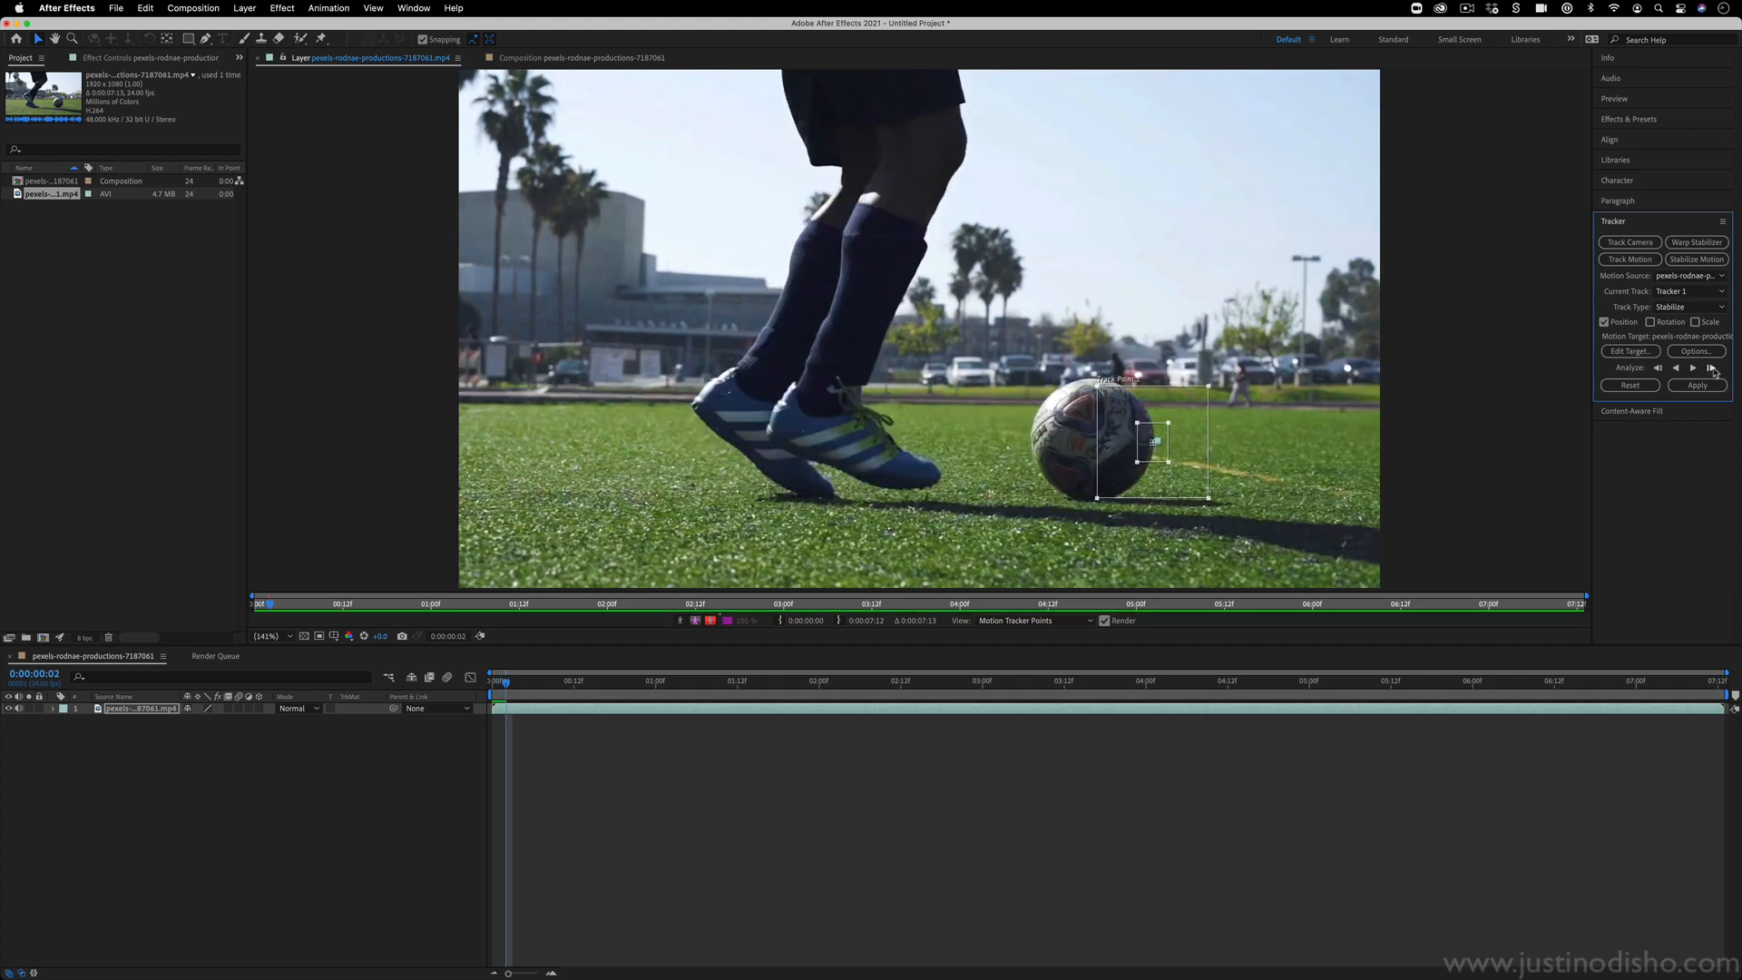
{"action": "left_click", "coordinate": [1711, 368]}
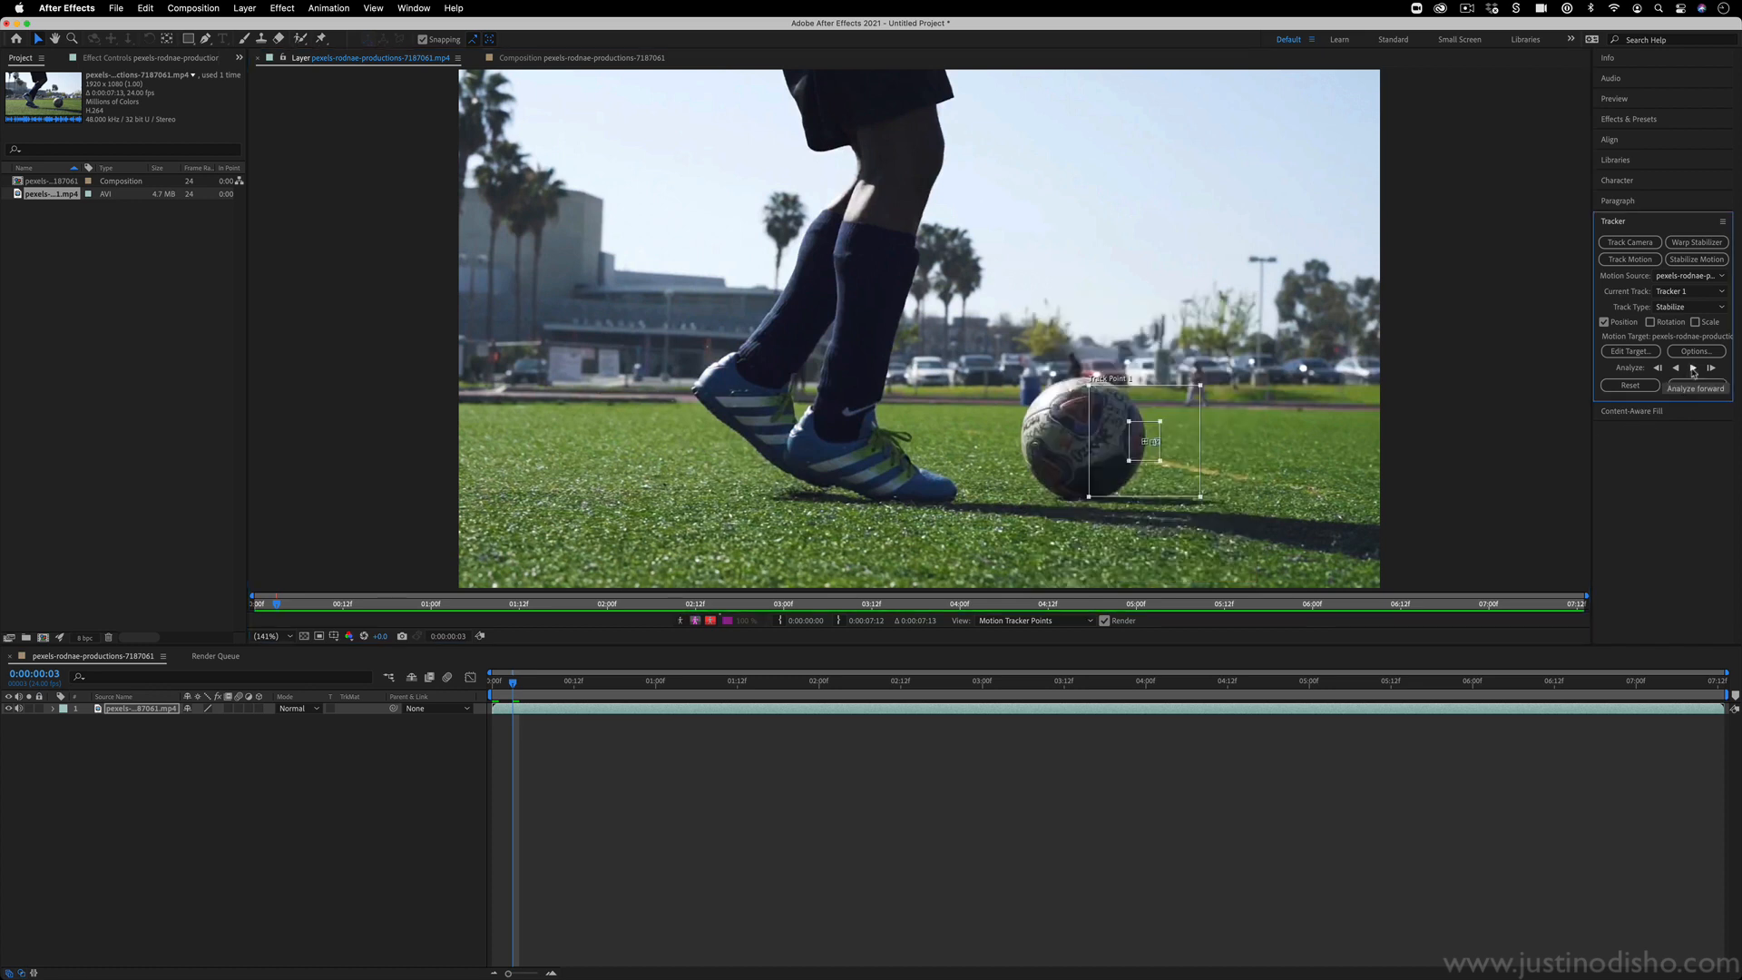
Analyze the ball track forward to about 3:17, pausing and resuming along the way.
{"action": "left_click", "coordinate": [1696, 367]}
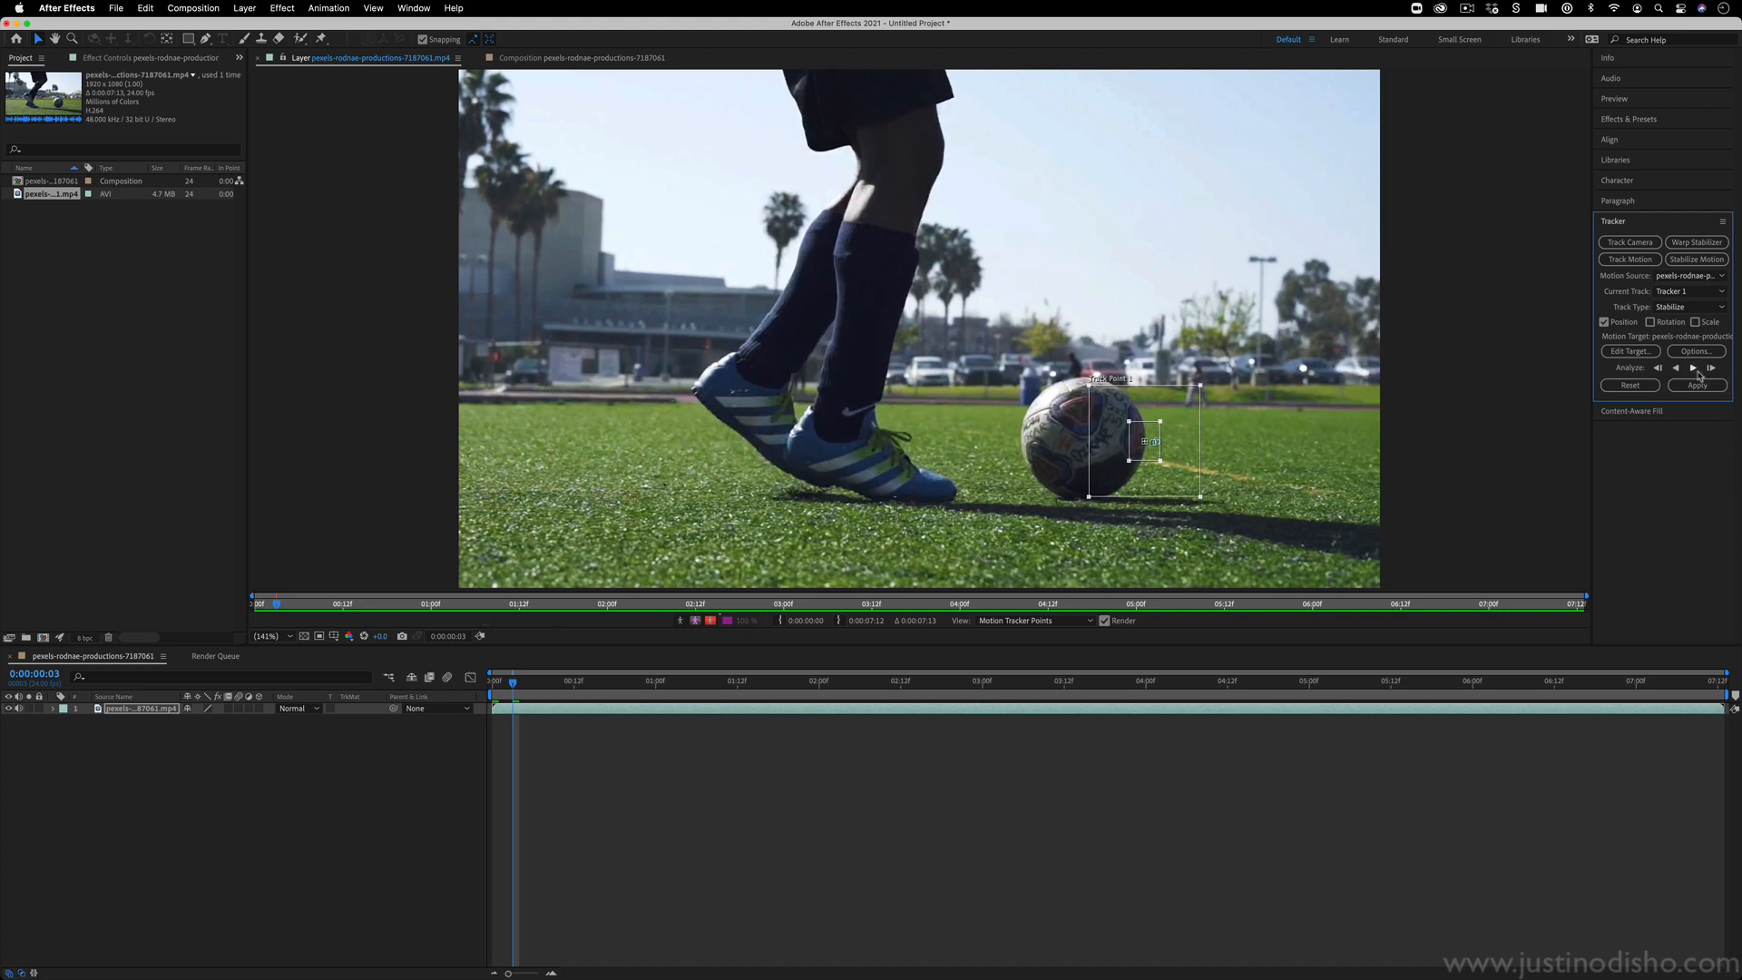
{"action": "left_click", "coordinate": [1711, 367]}
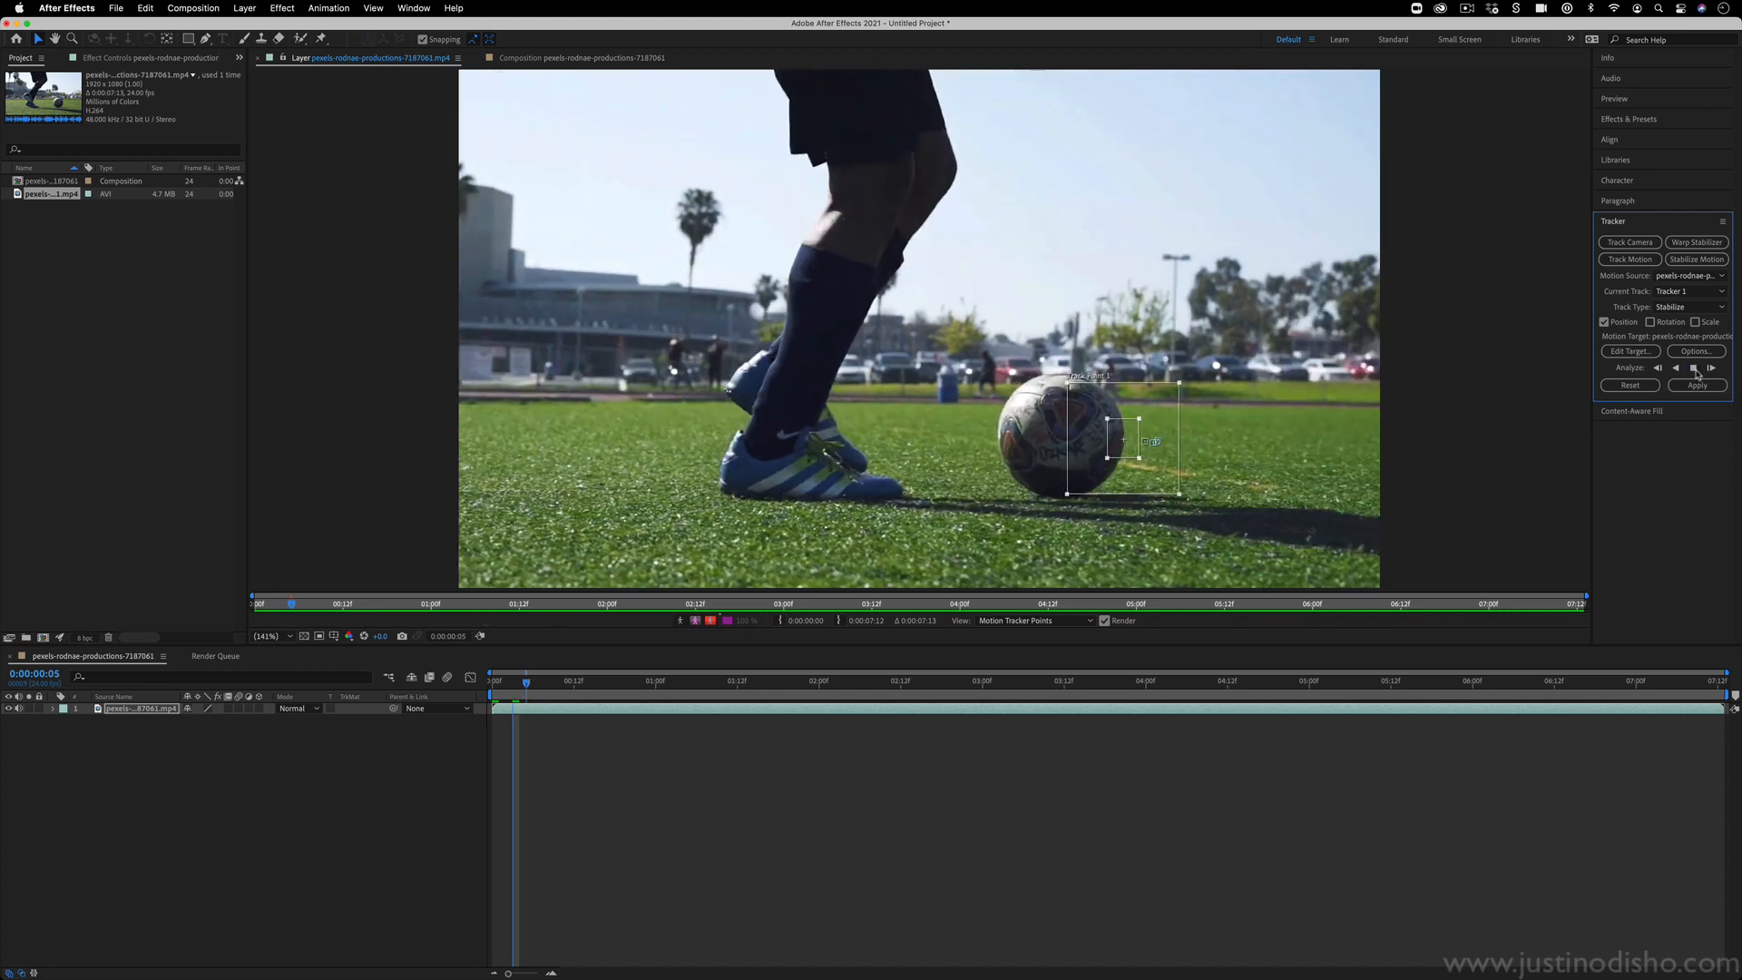
{"action": "left_click", "coordinate": [1710, 367]}
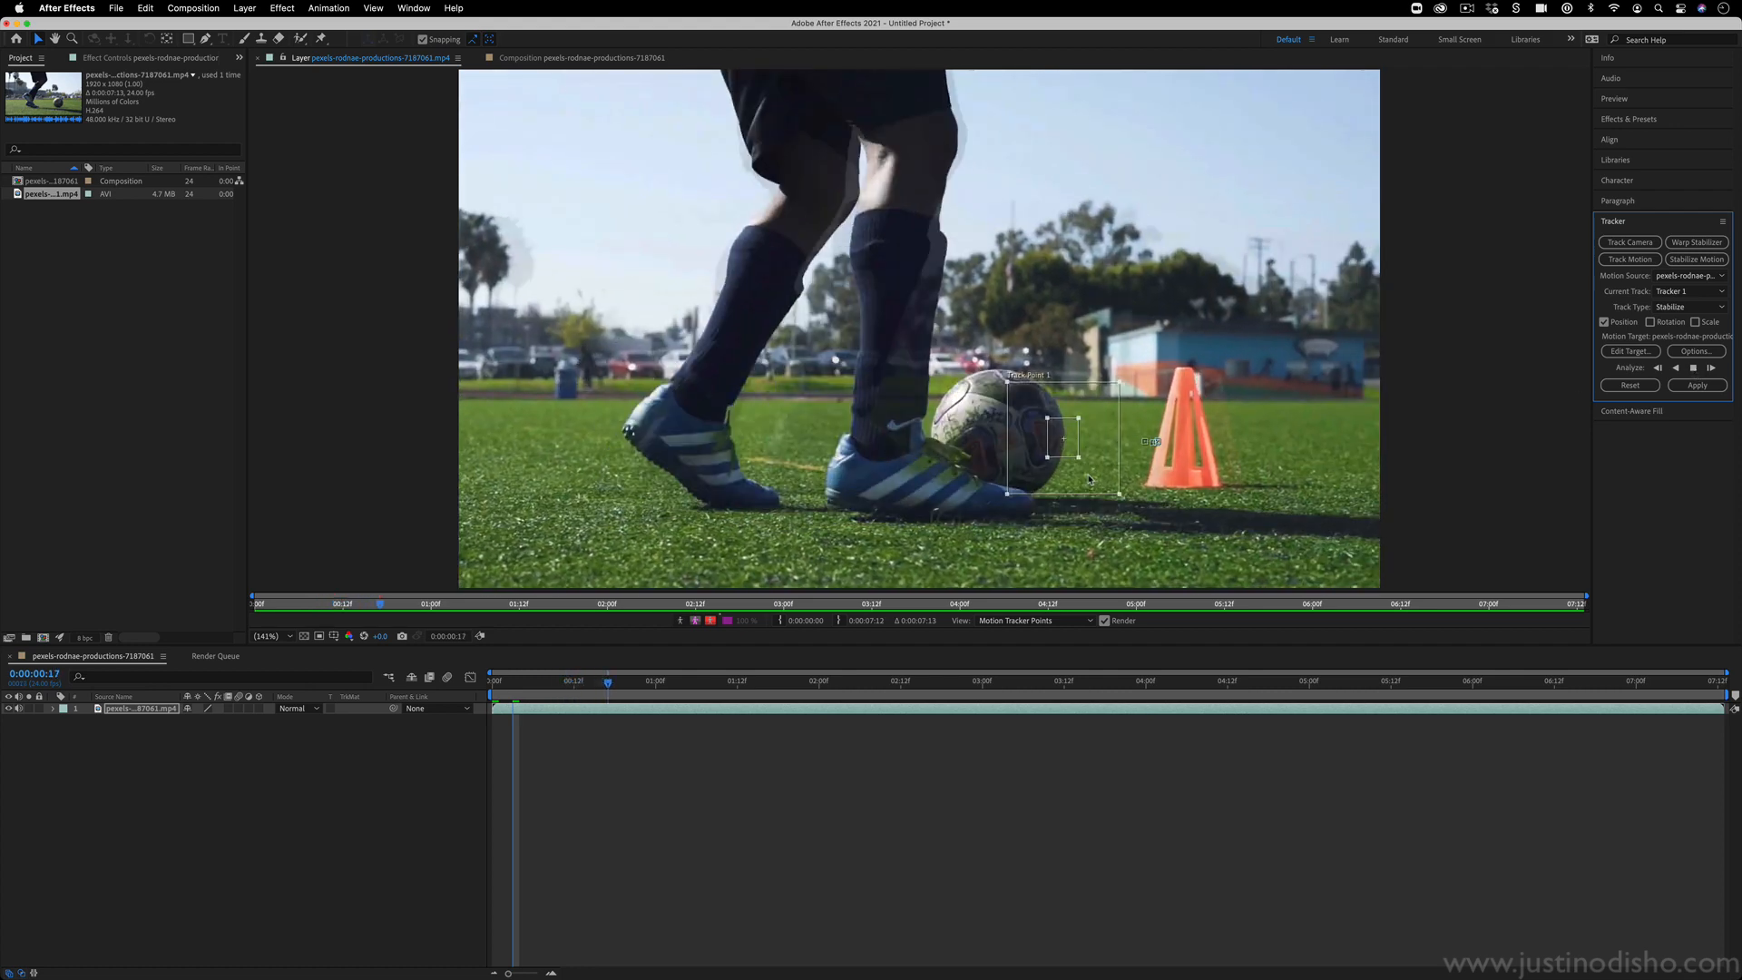
{"action": "left_click", "coordinate": [1701, 368]}
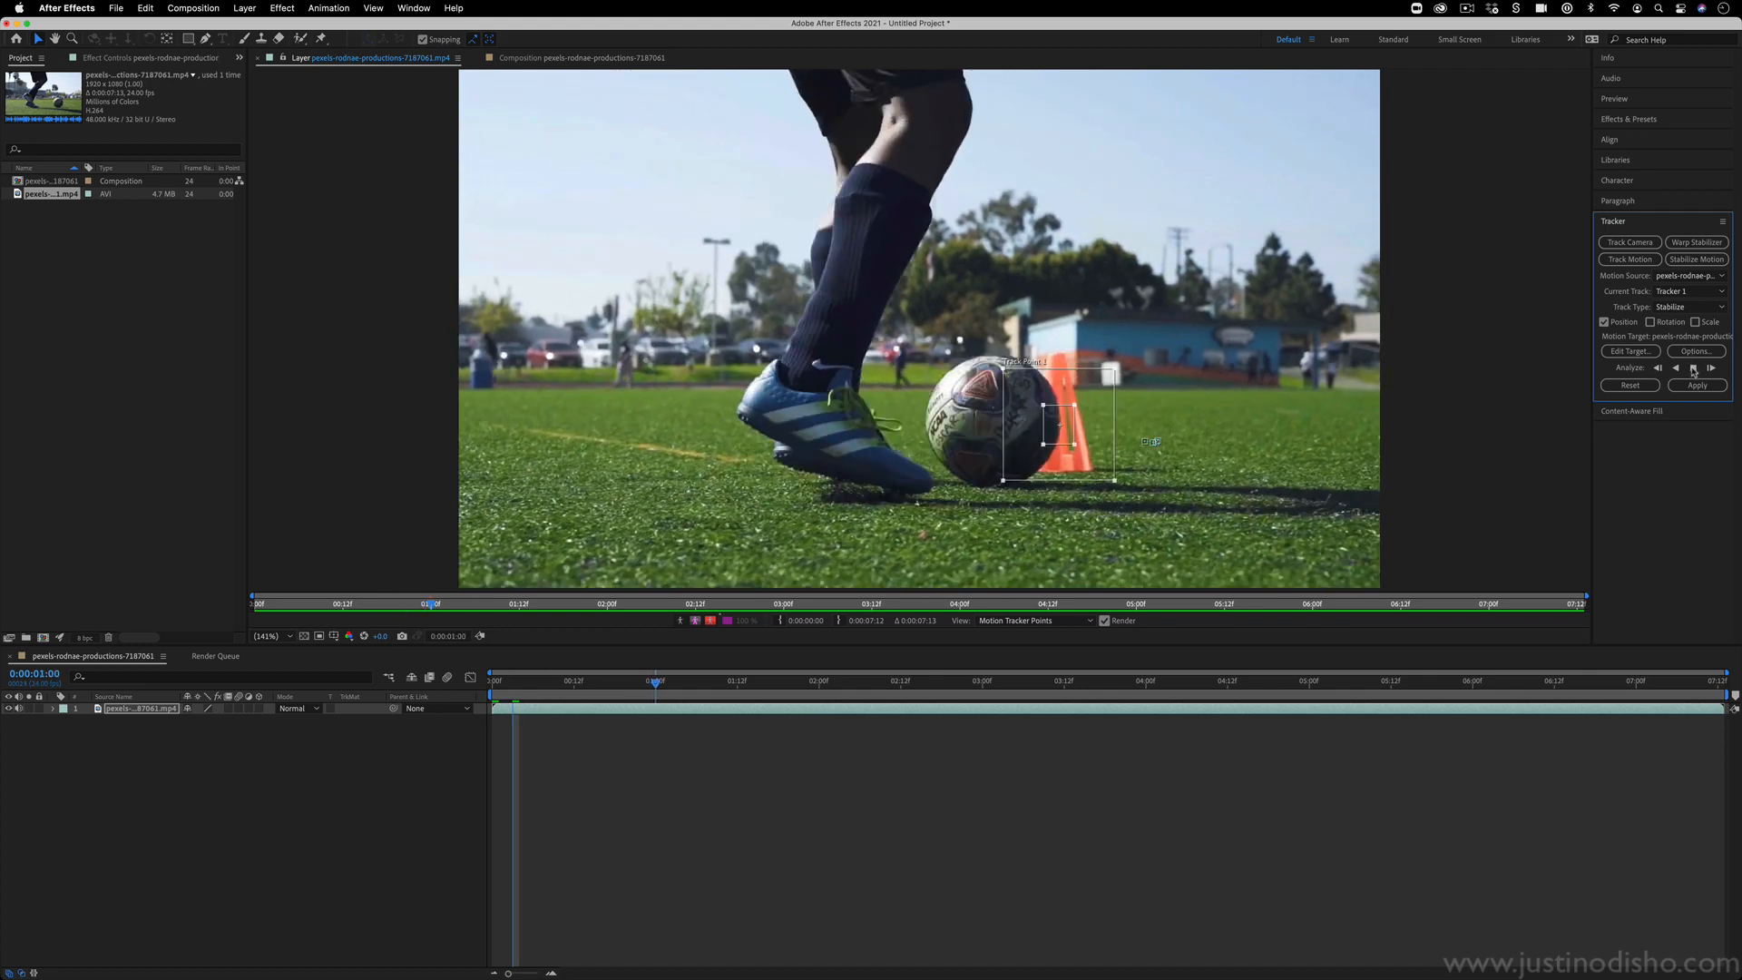
{"action": "left_click", "coordinate": [1712, 368]}
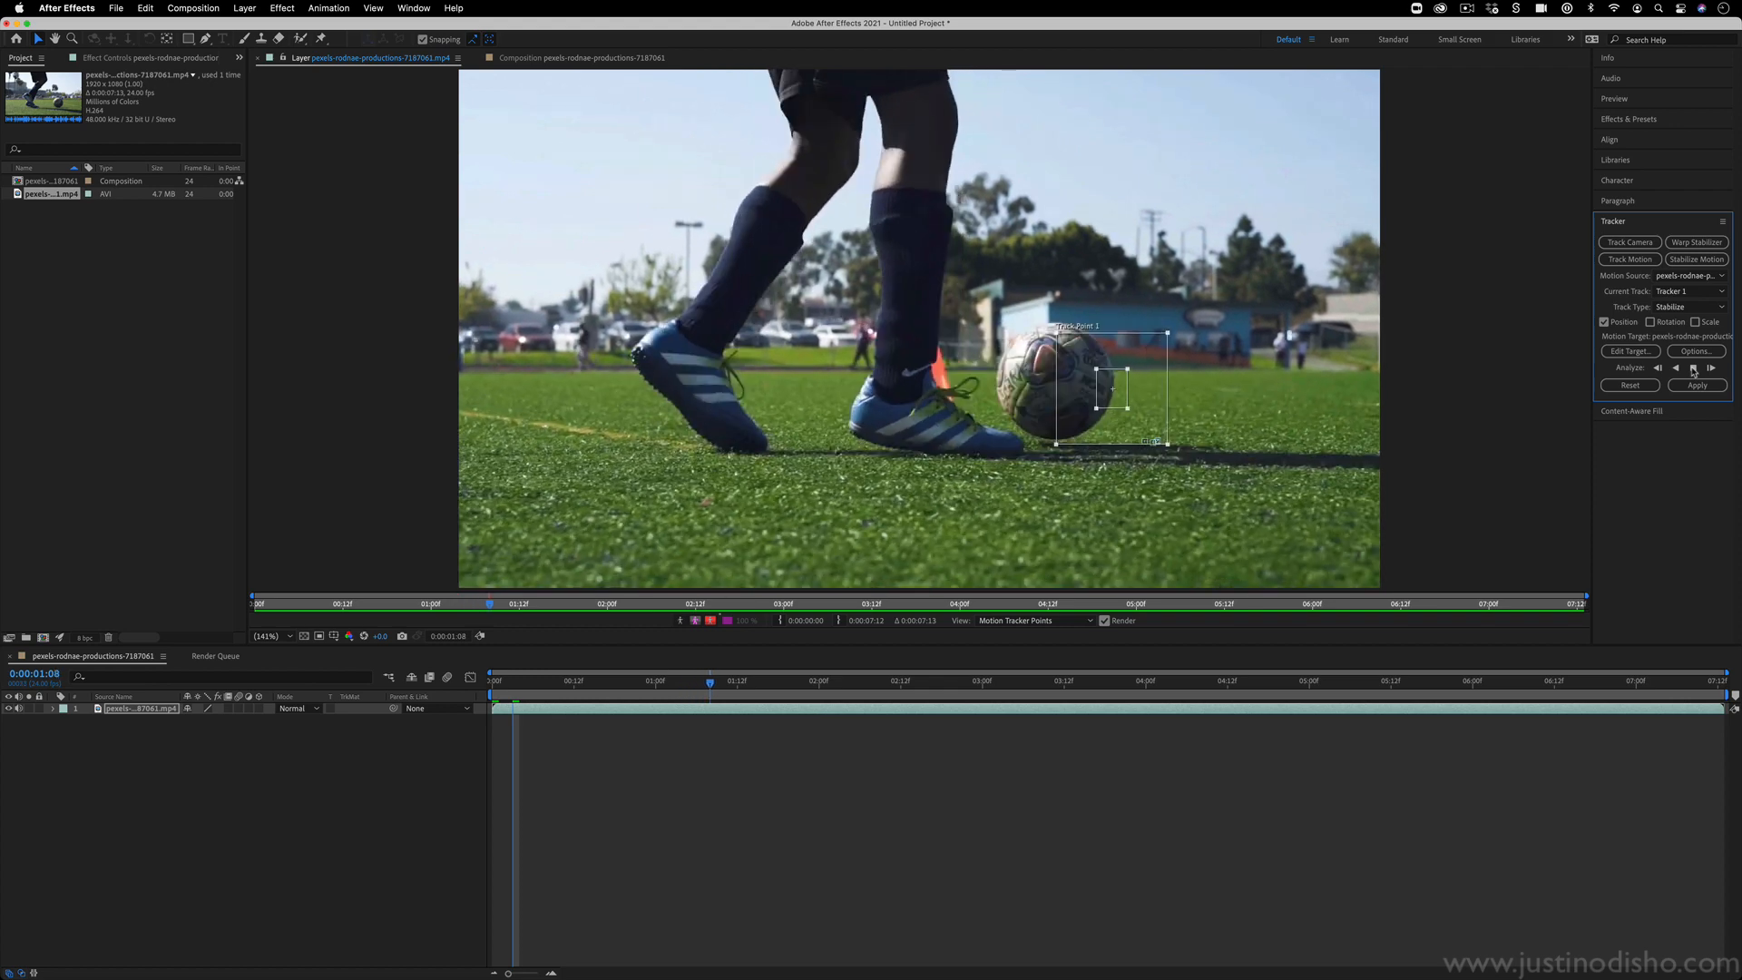
{"action": "left_click", "coordinate": [1698, 368]}
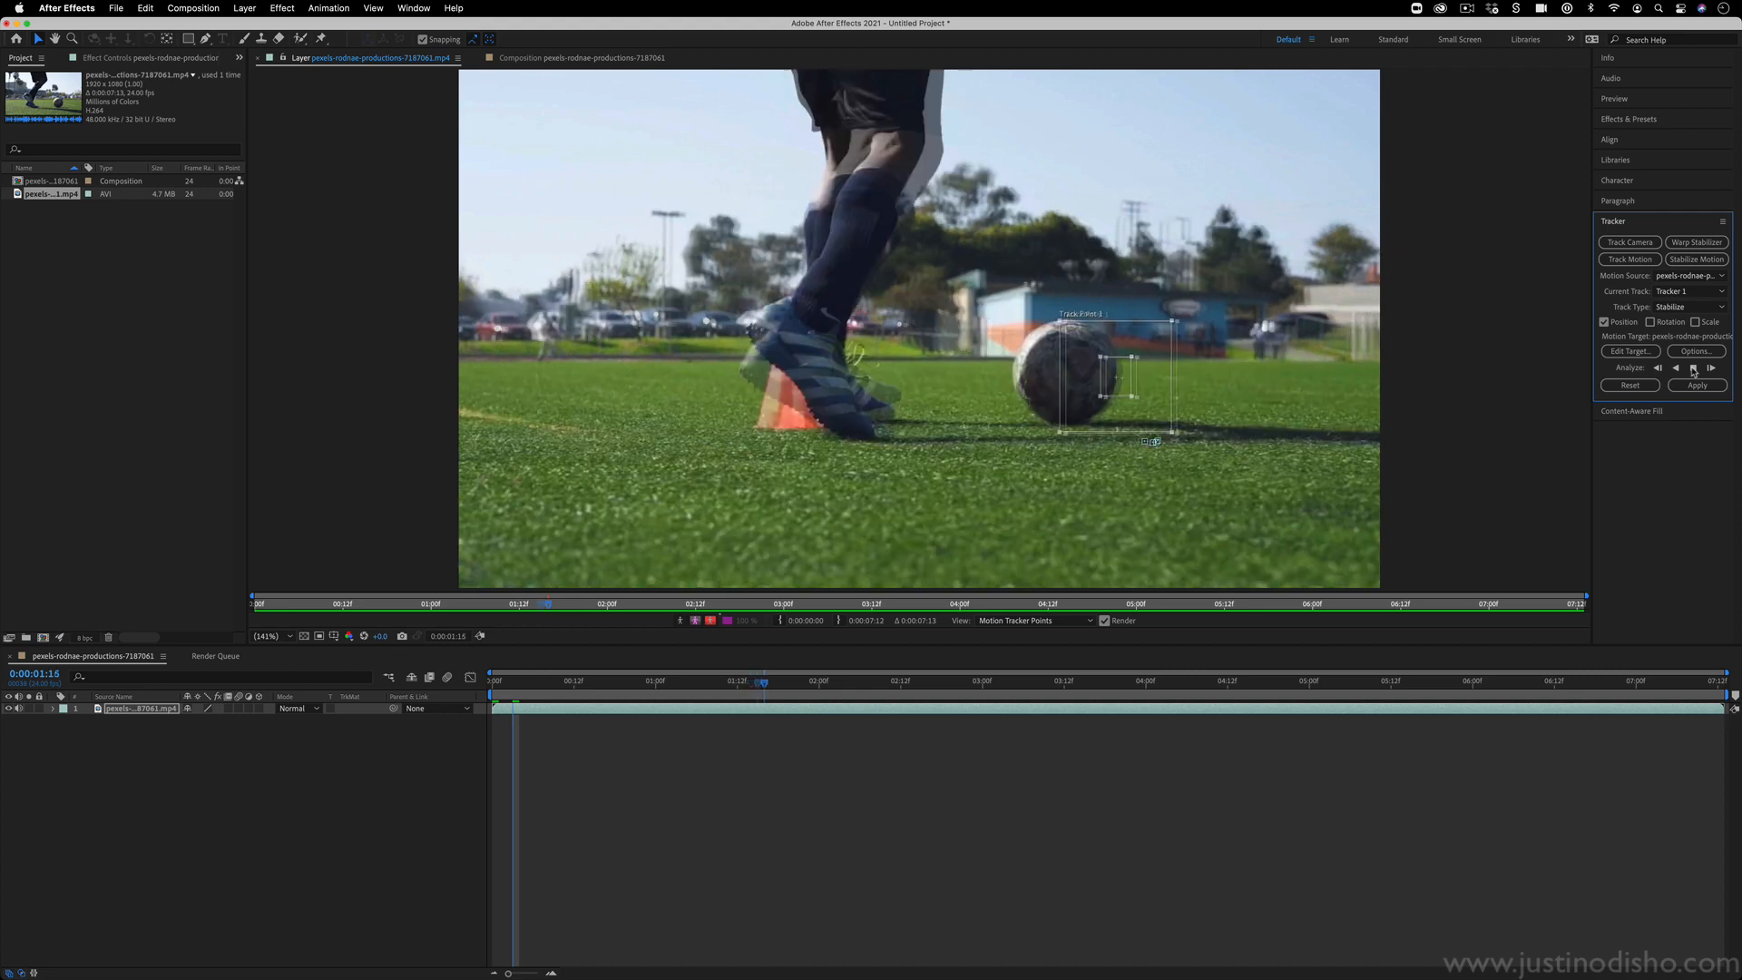
{"action": "left_click", "coordinate": [1699, 368]}
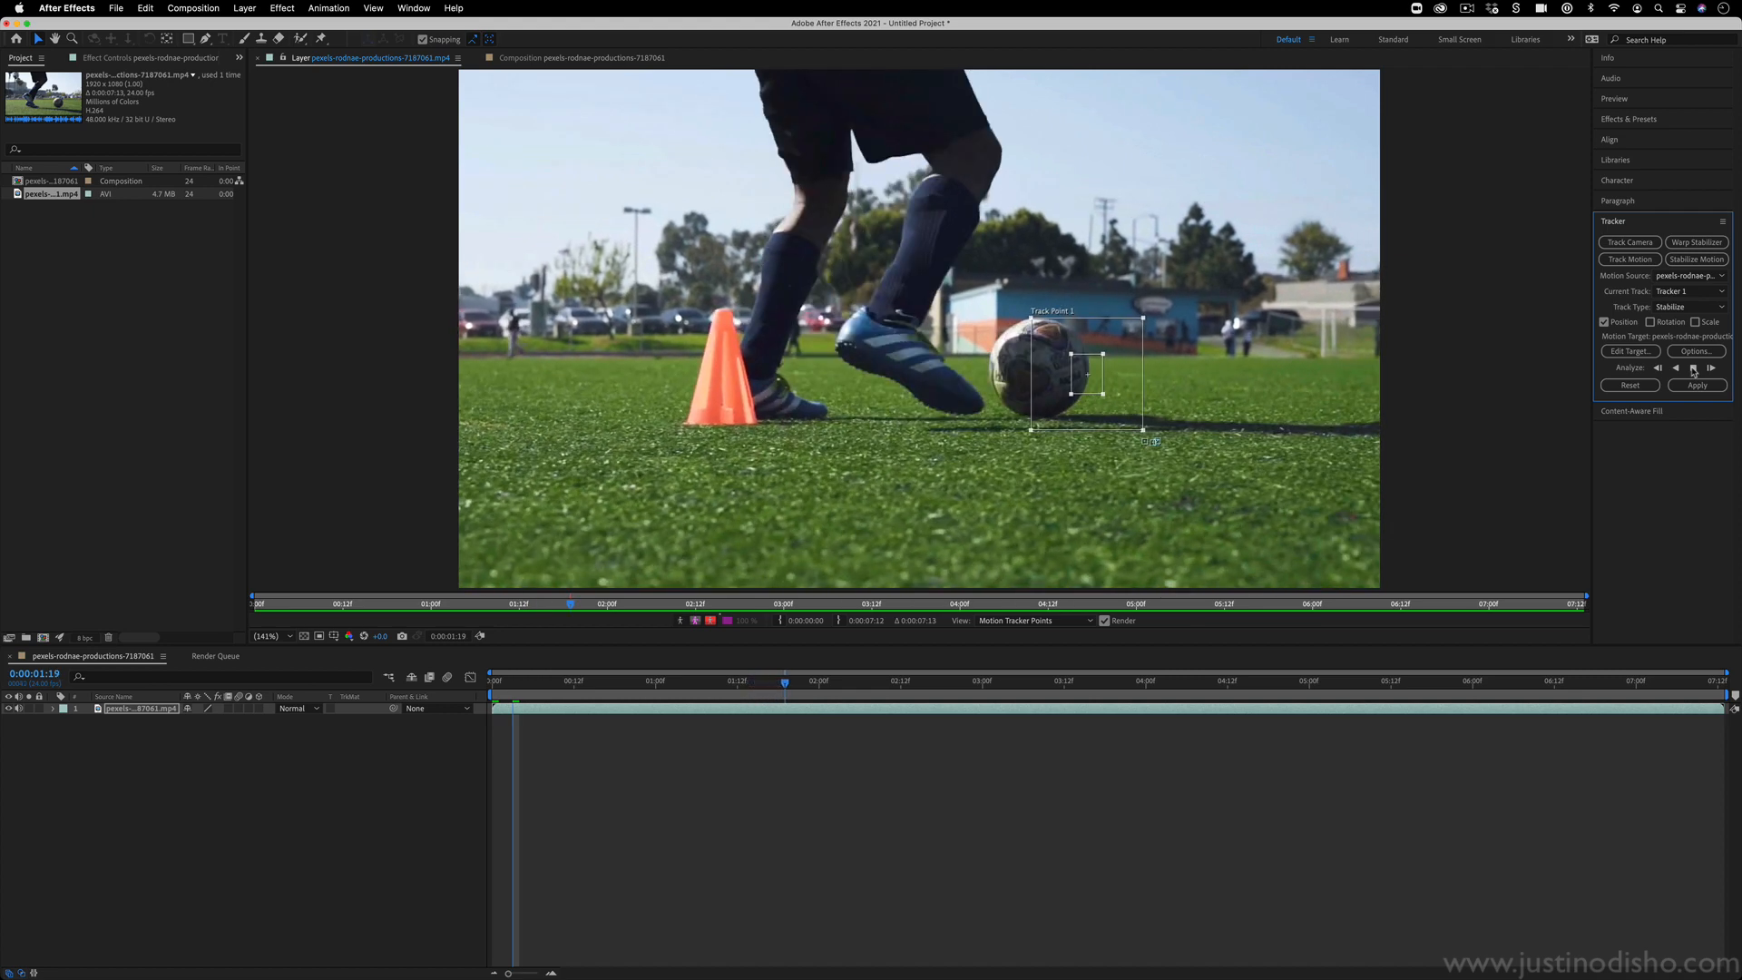
{"action": "left_click", "coordinate": [1701, 367]}
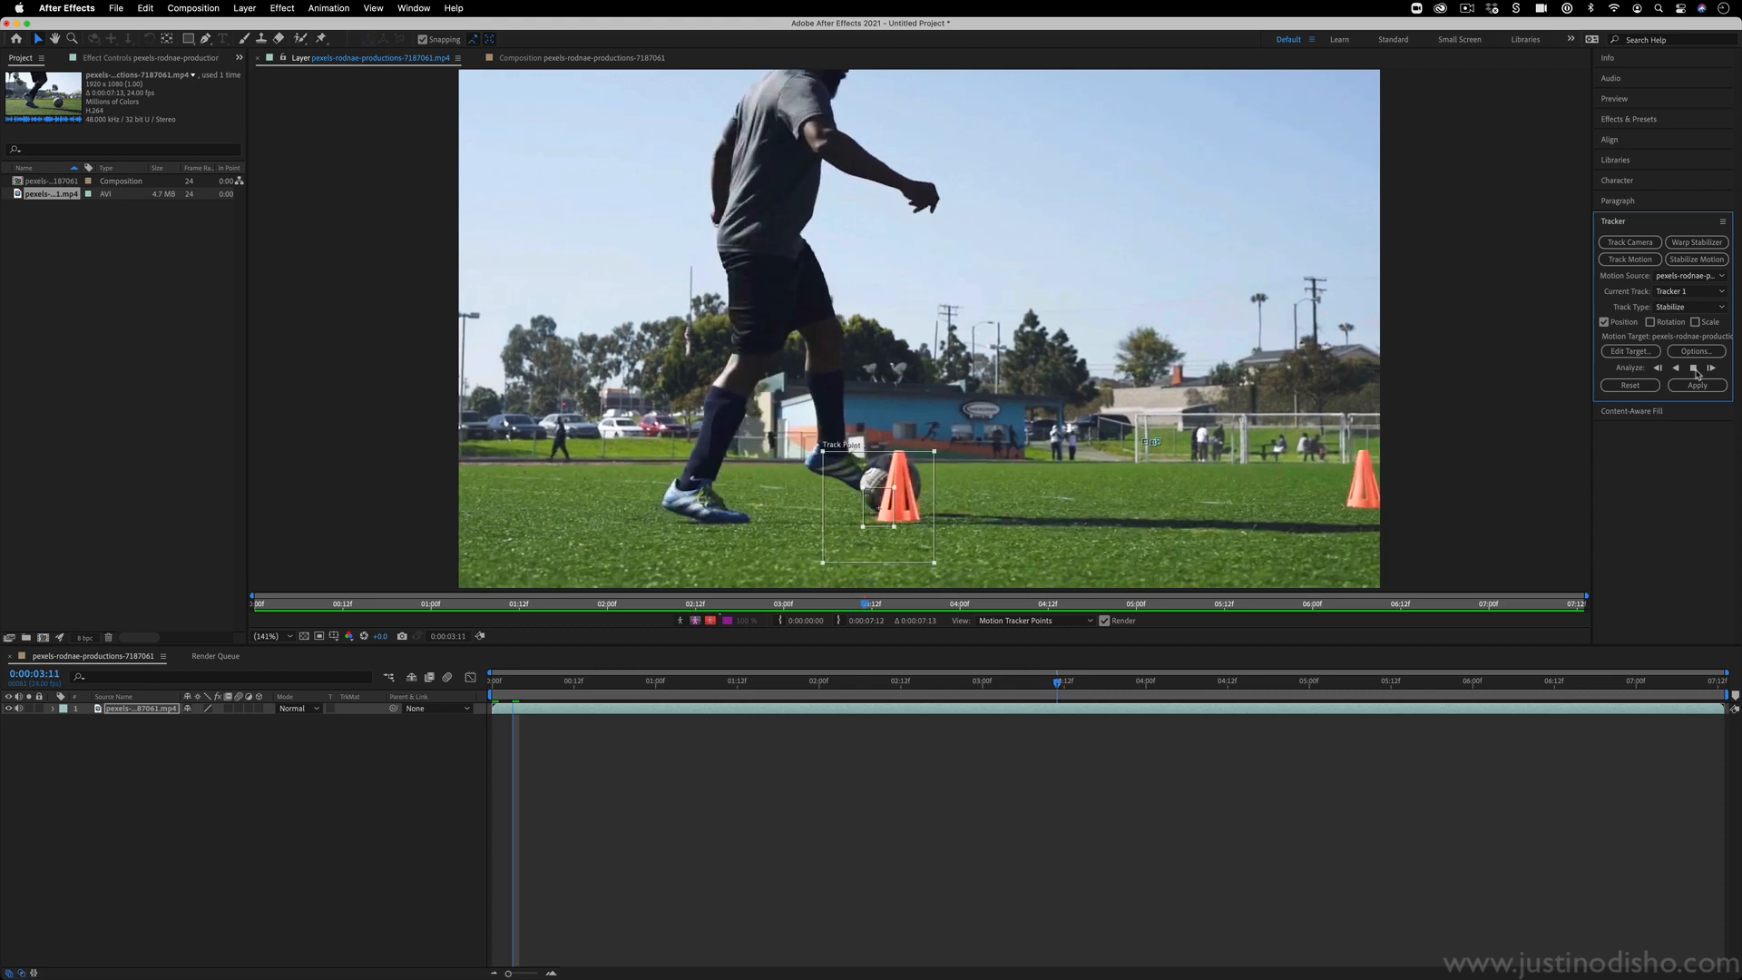
{"action": "left_click", "coordinate": [1712, 366]}
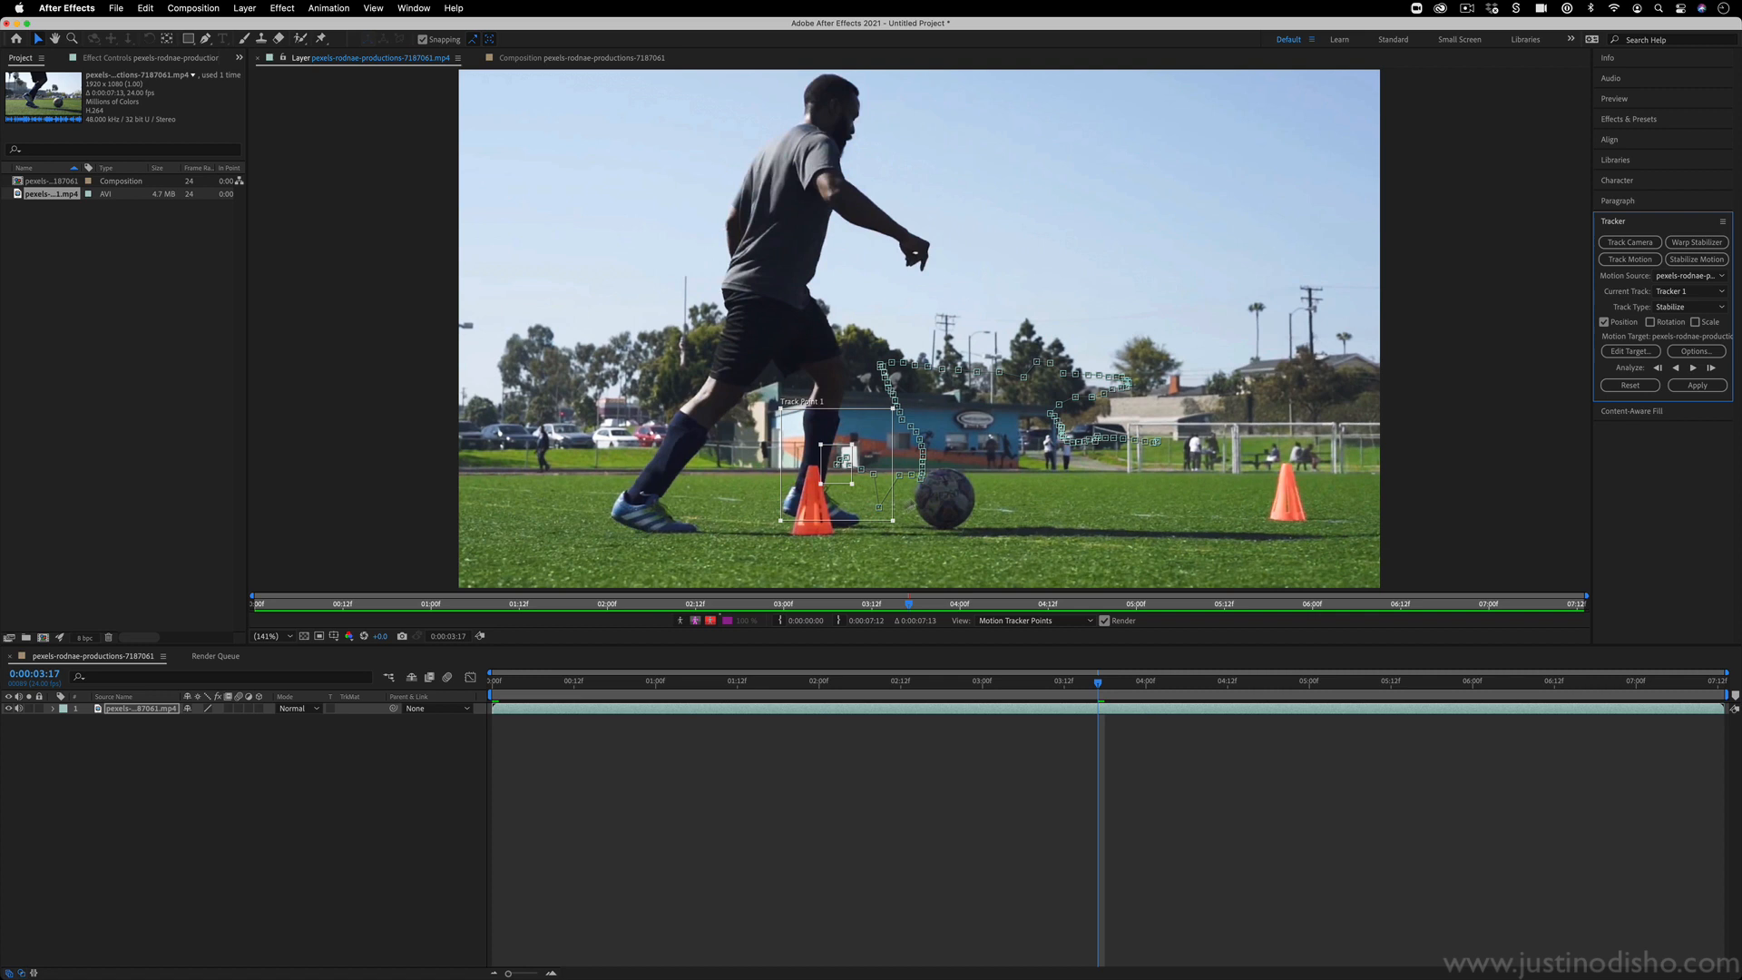
{"action": "mouse_move", "coordinate": [94, 733]}
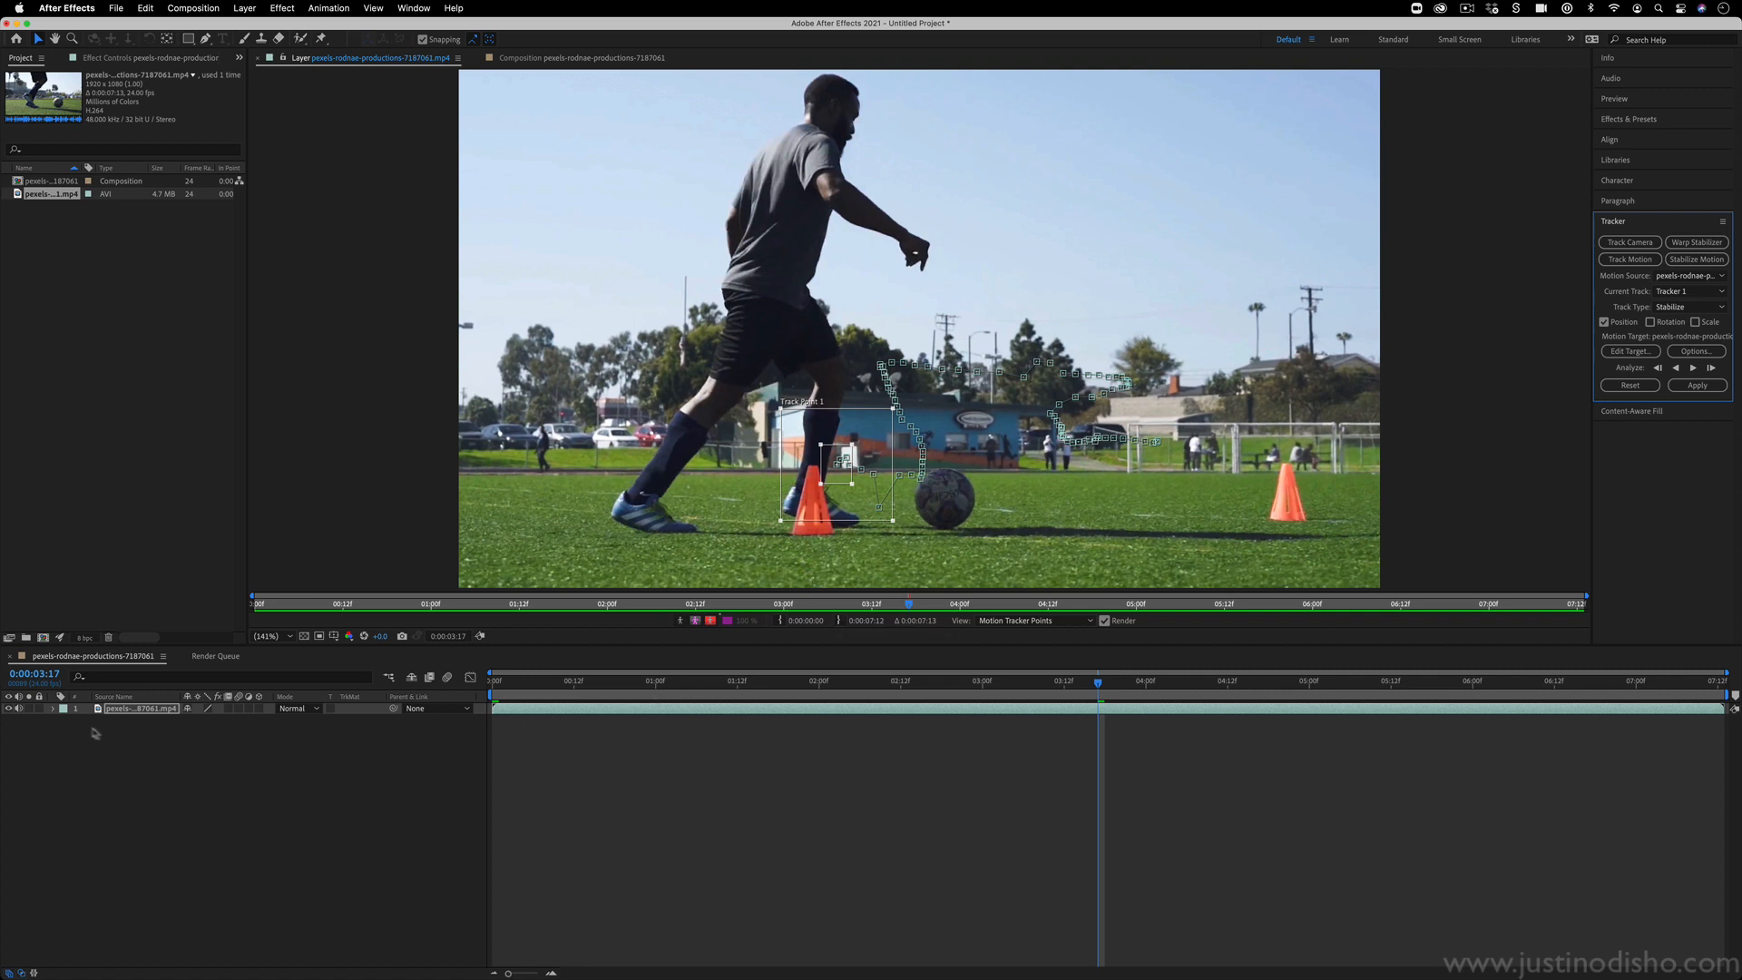
Expand the layer down to Motion Trackers > Tracker 1 > Track Point 1 keyframes.
{"action": "left_click", "coordinate": [66, 709]}
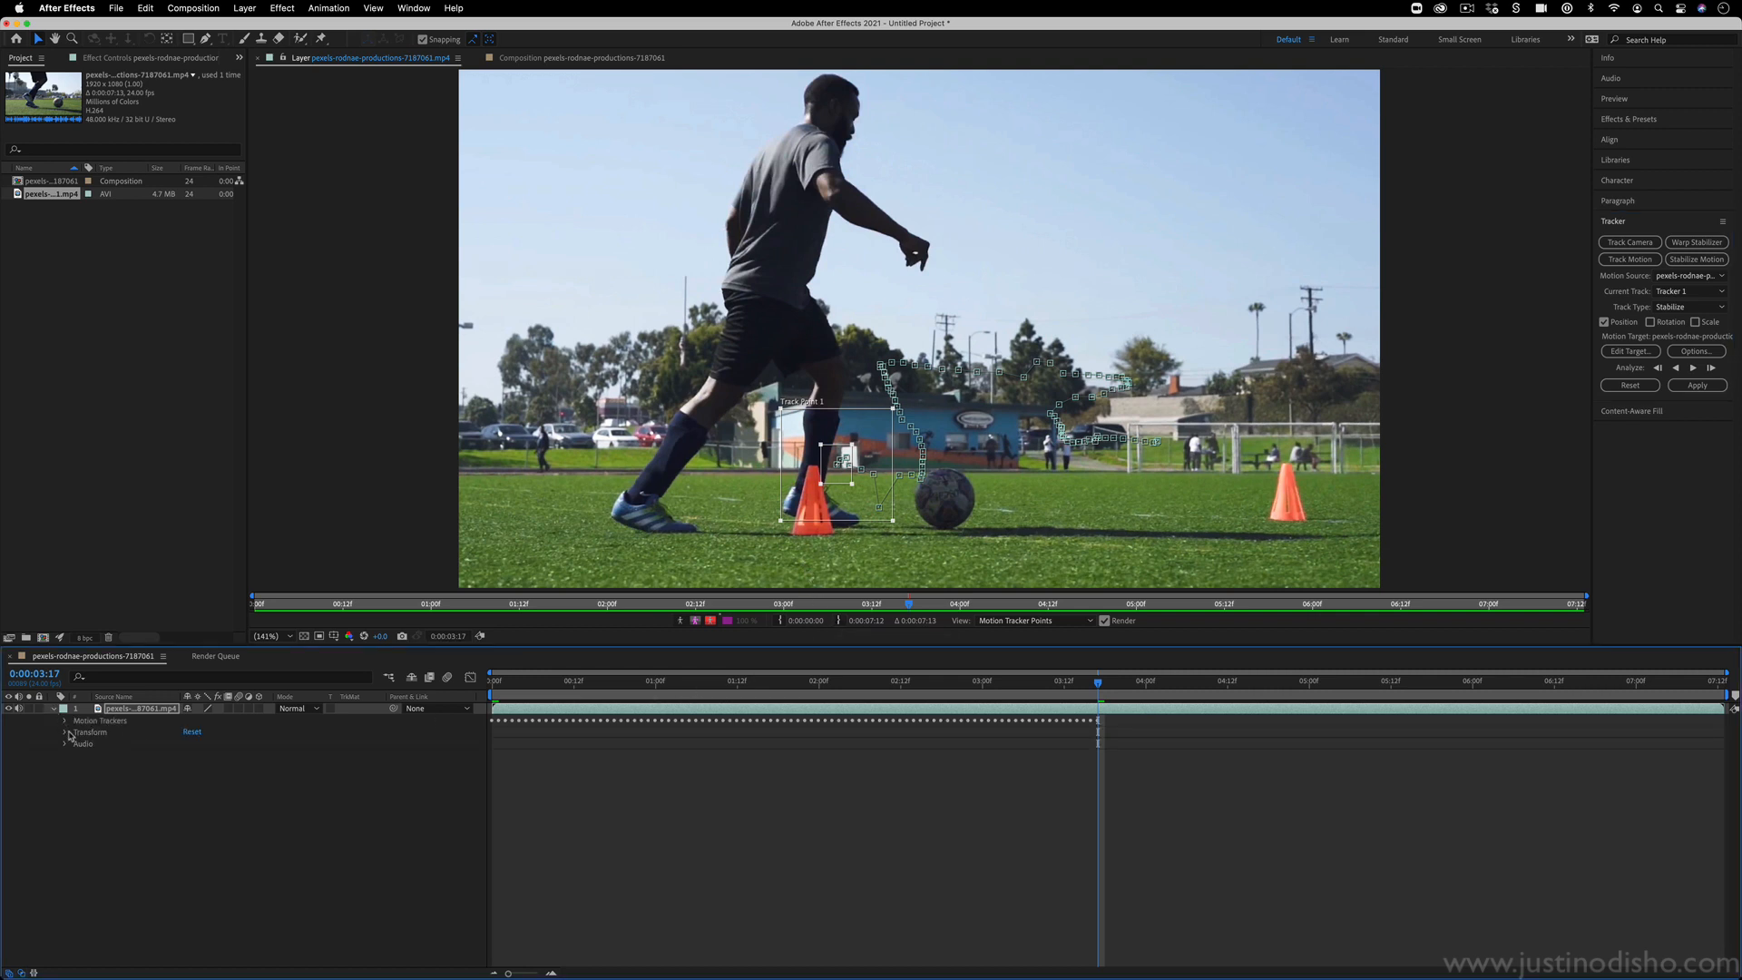
{"action": "left_click", "coordinate": [65, 719]}
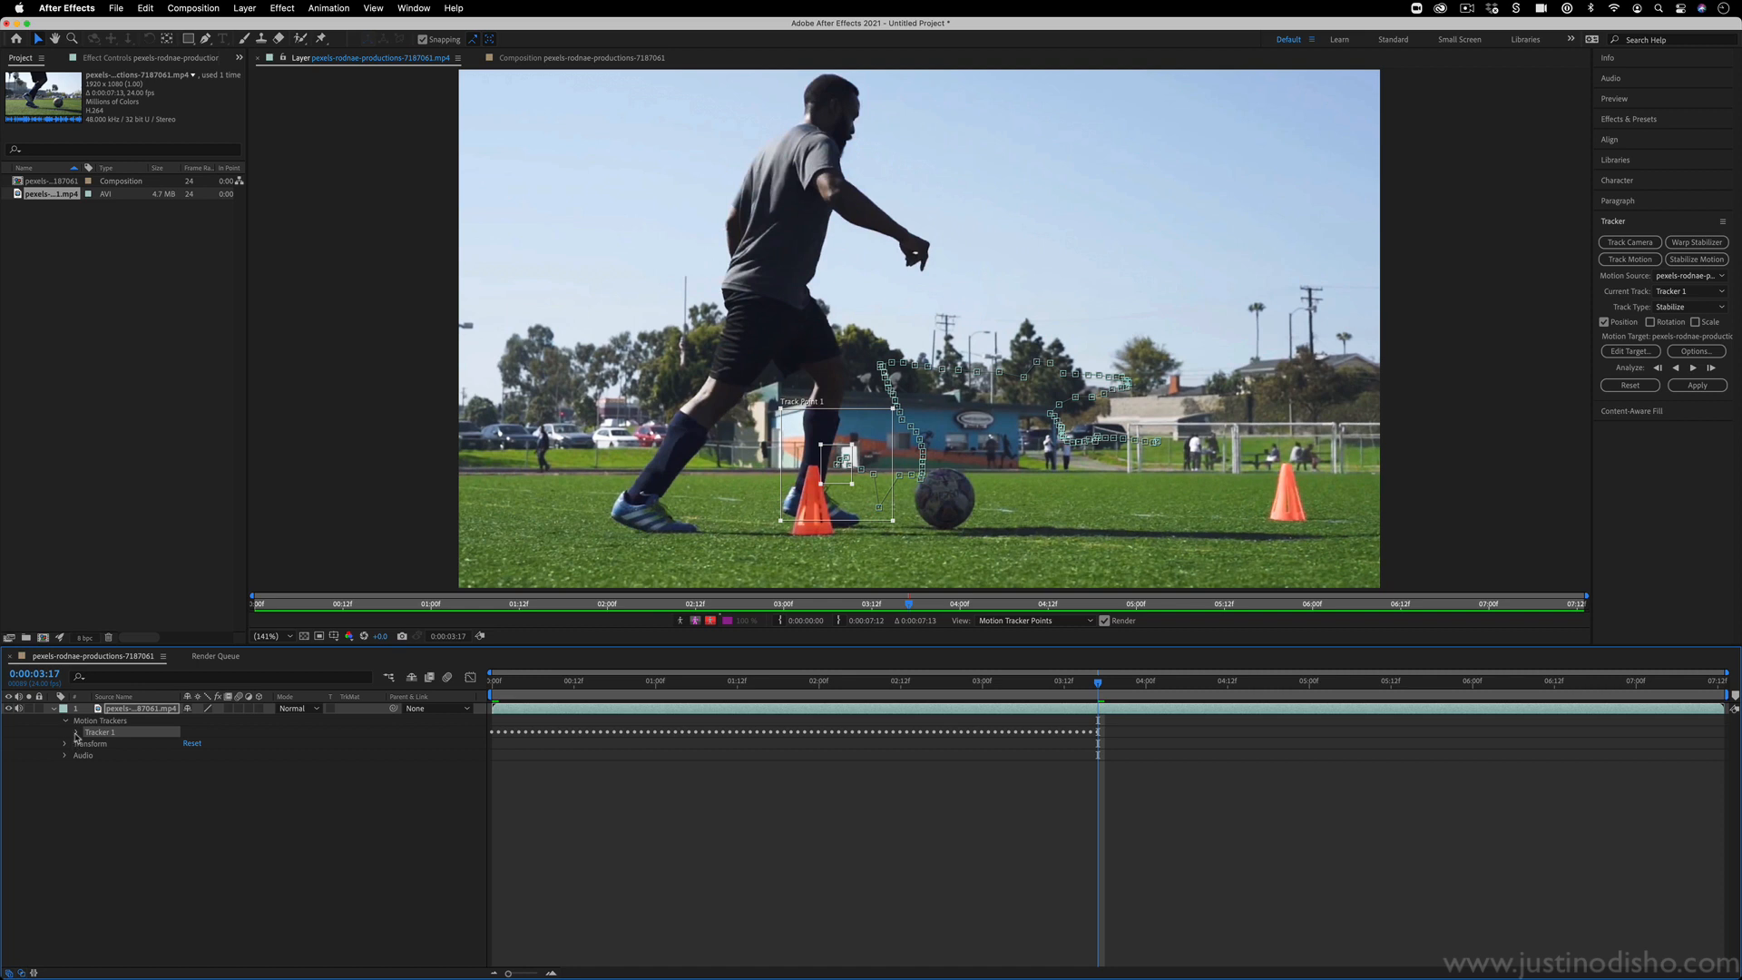
{"action": "left_click", "coordinate": [73, 732]}
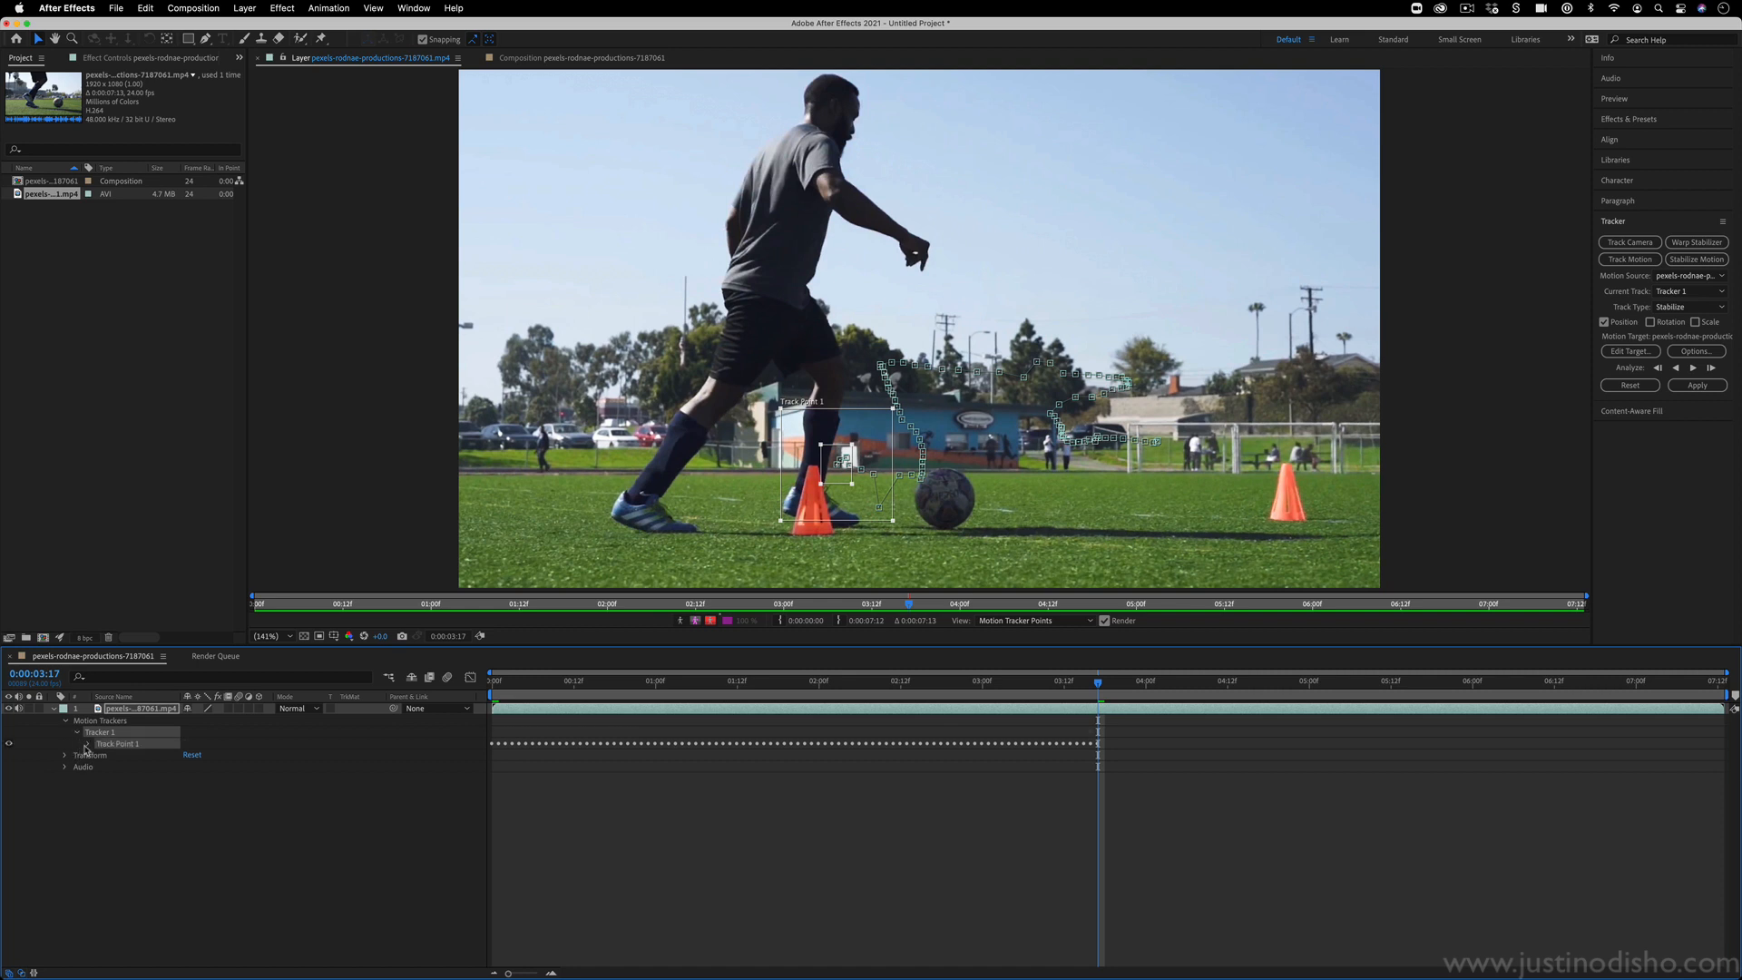
{"action": "left_click", "coordinate": [85, 743]}
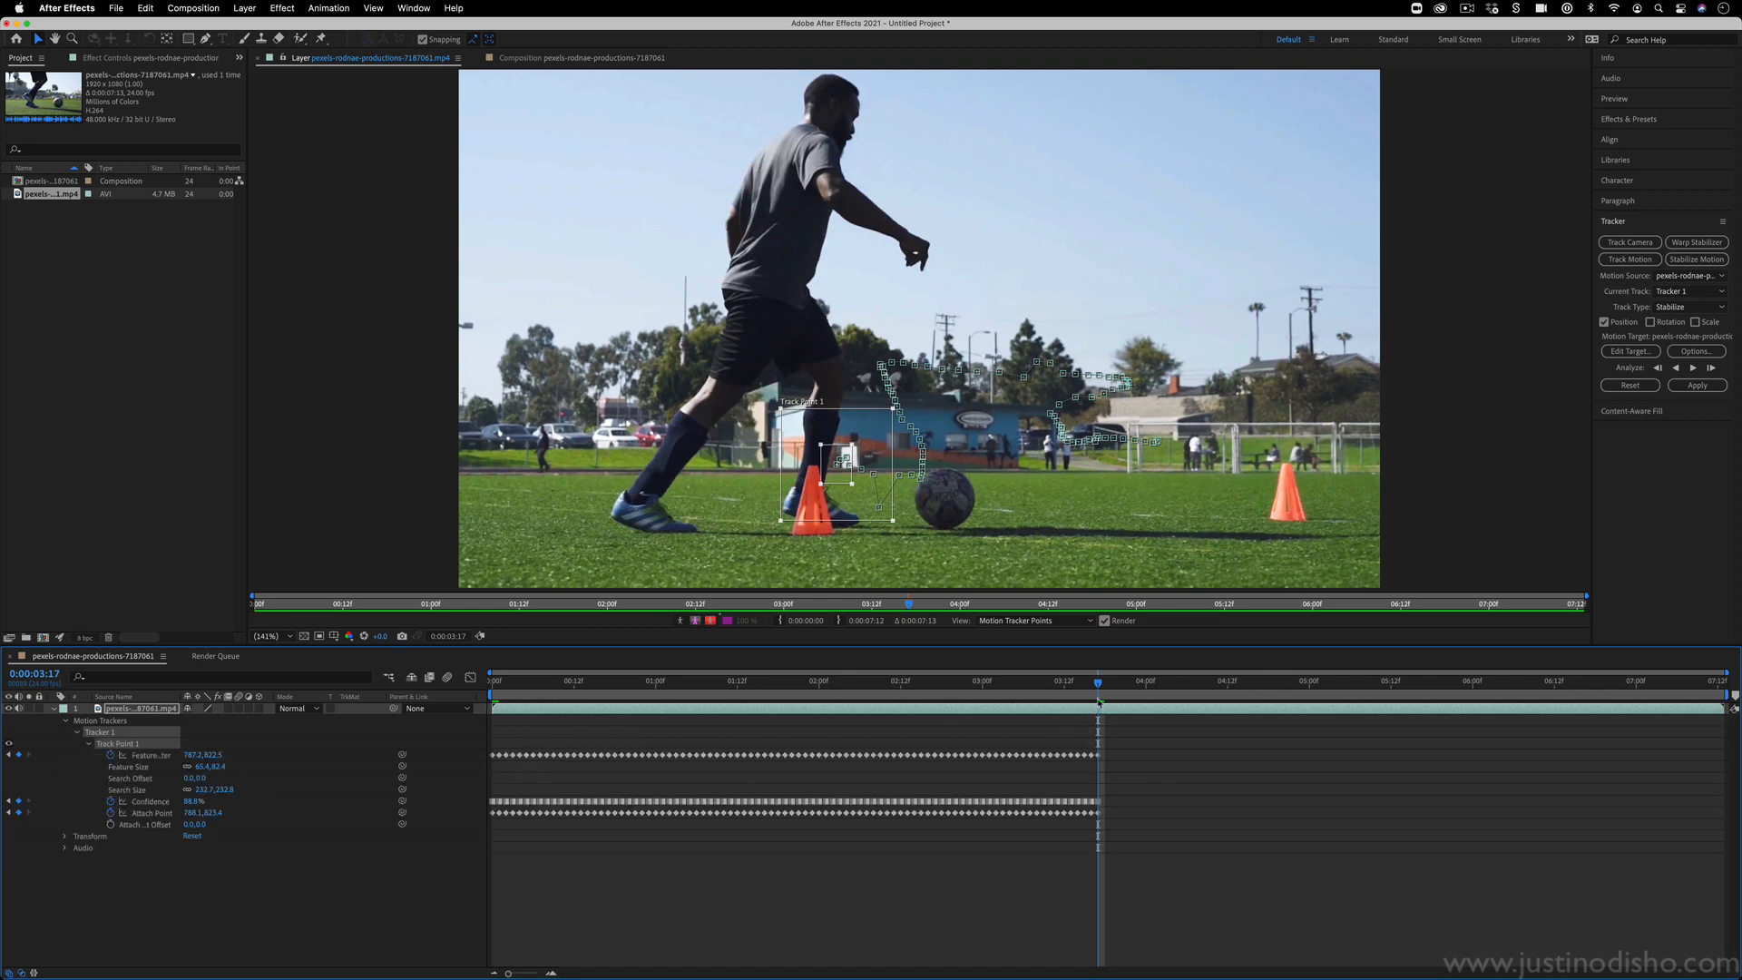
{"action": "mouse_move", "coordinate": [1098, 706]}
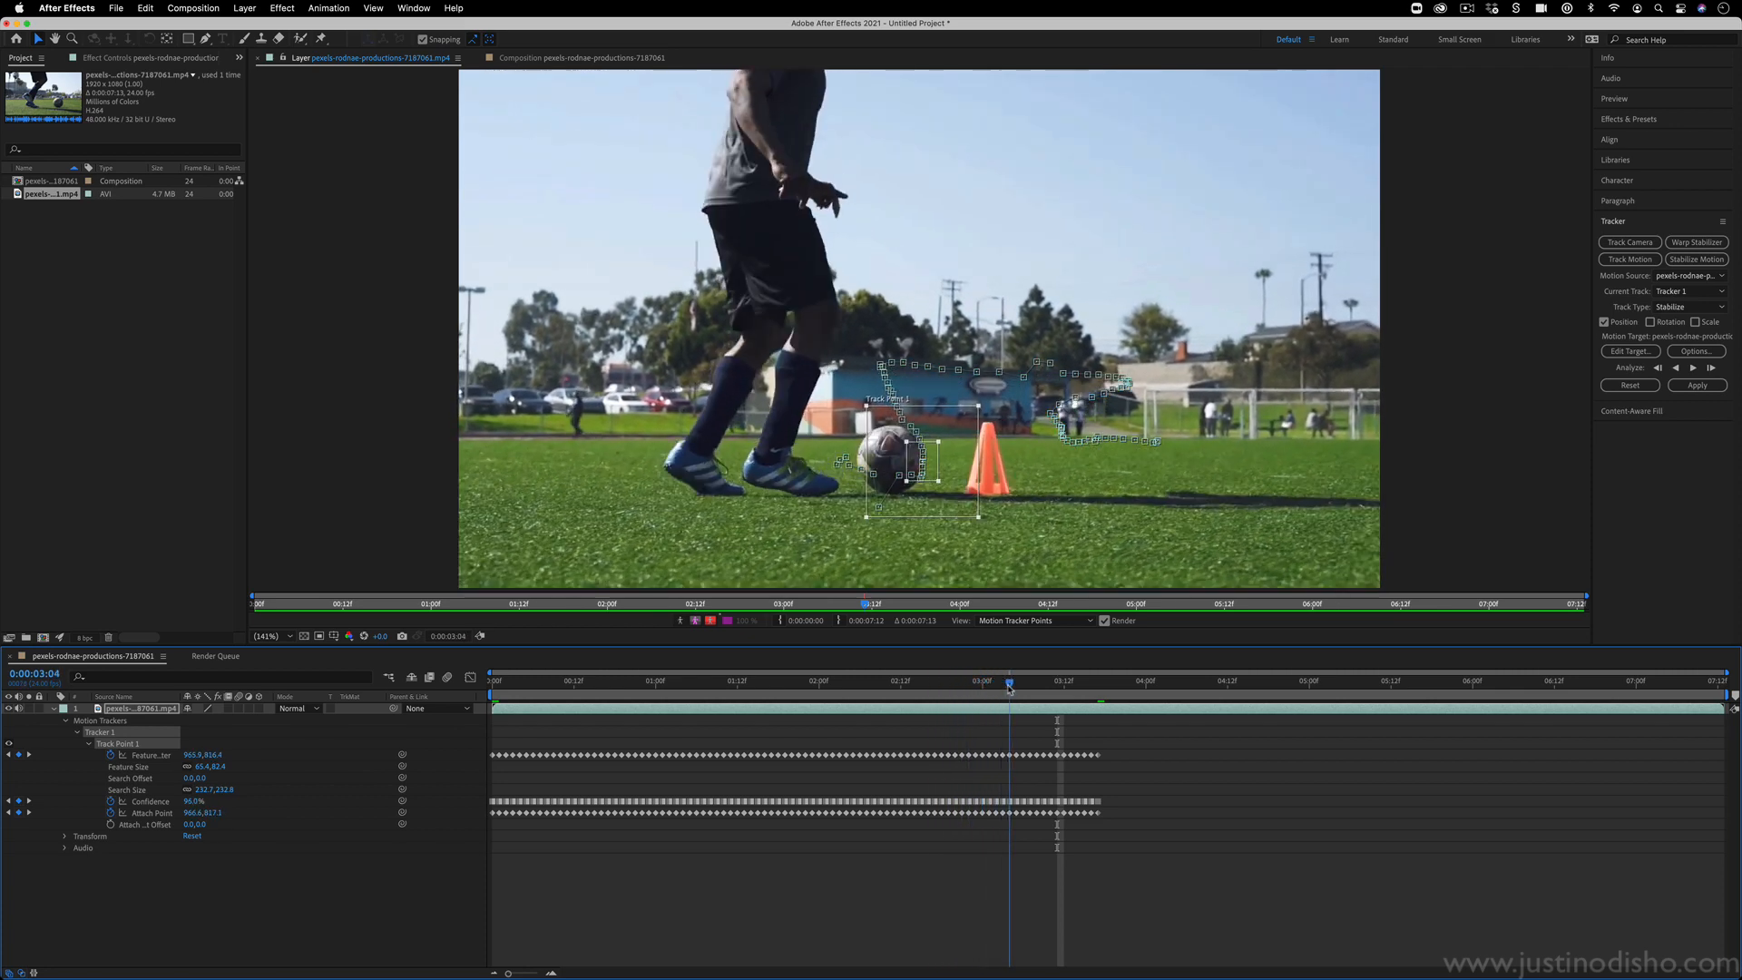
Move the time indicator to find the frame where the track lost the ball.
{"action": "left_click", "coordinate": [1034, 679]}
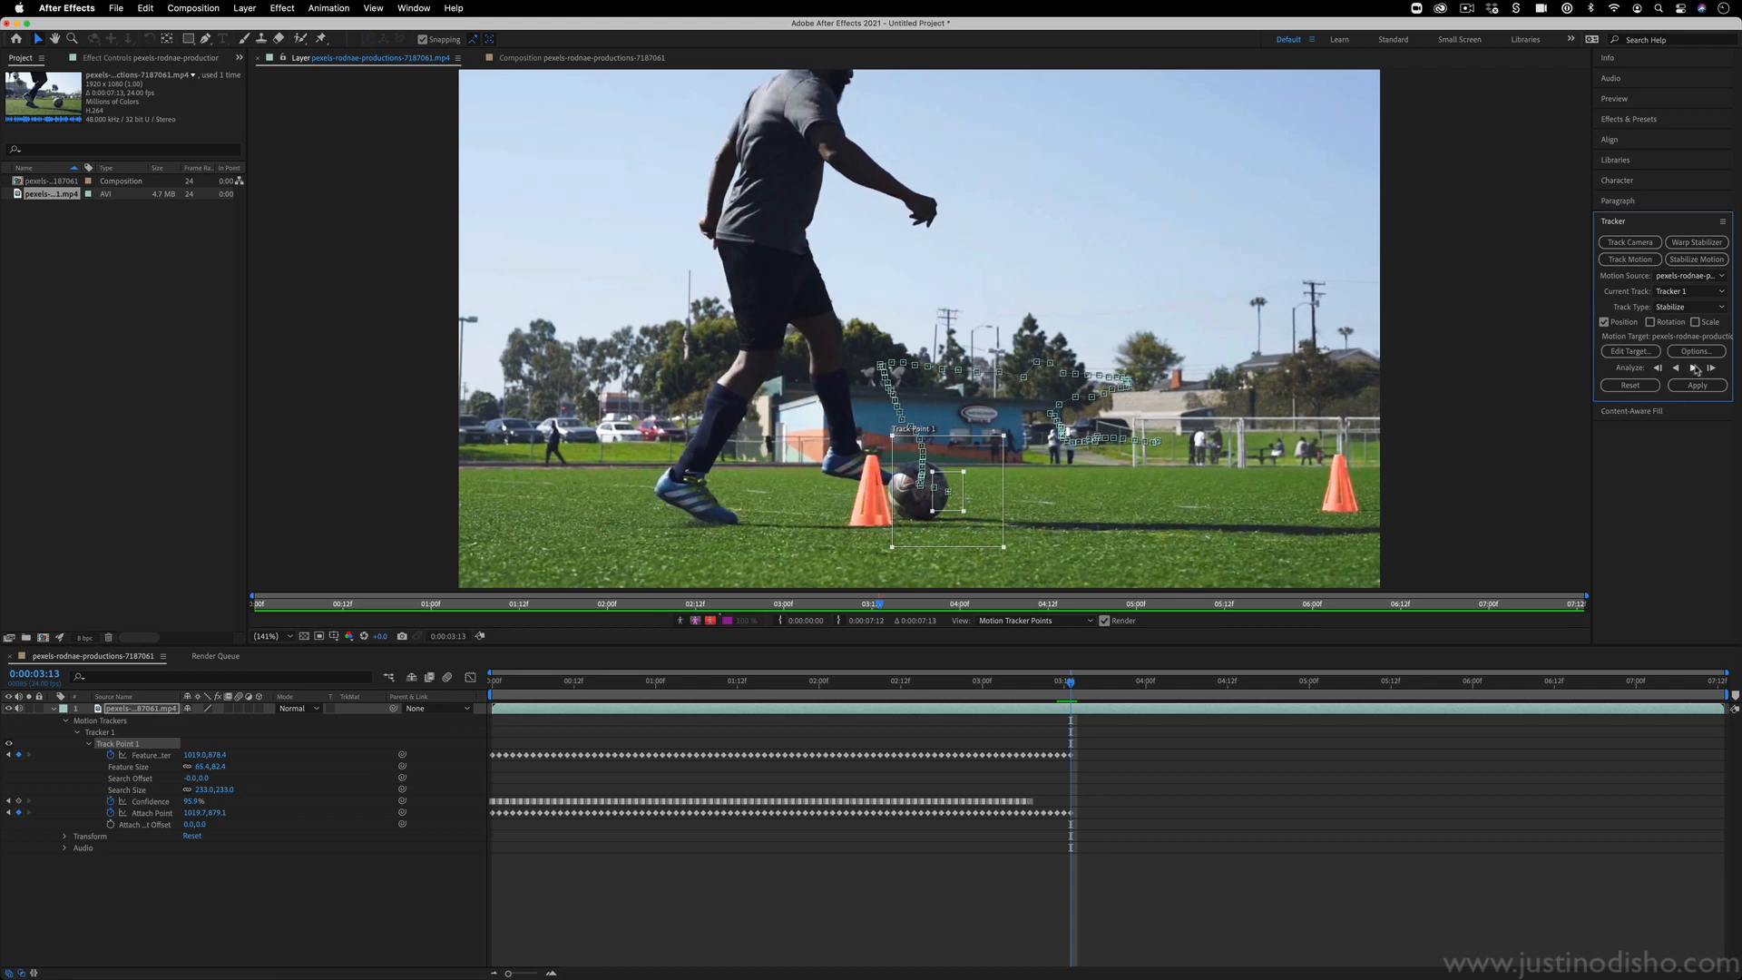
Analyze the ball track forward from 3:13 to the clip's end at 7:12.
{"action": "left_click", "coordinate": [1699, 368]}
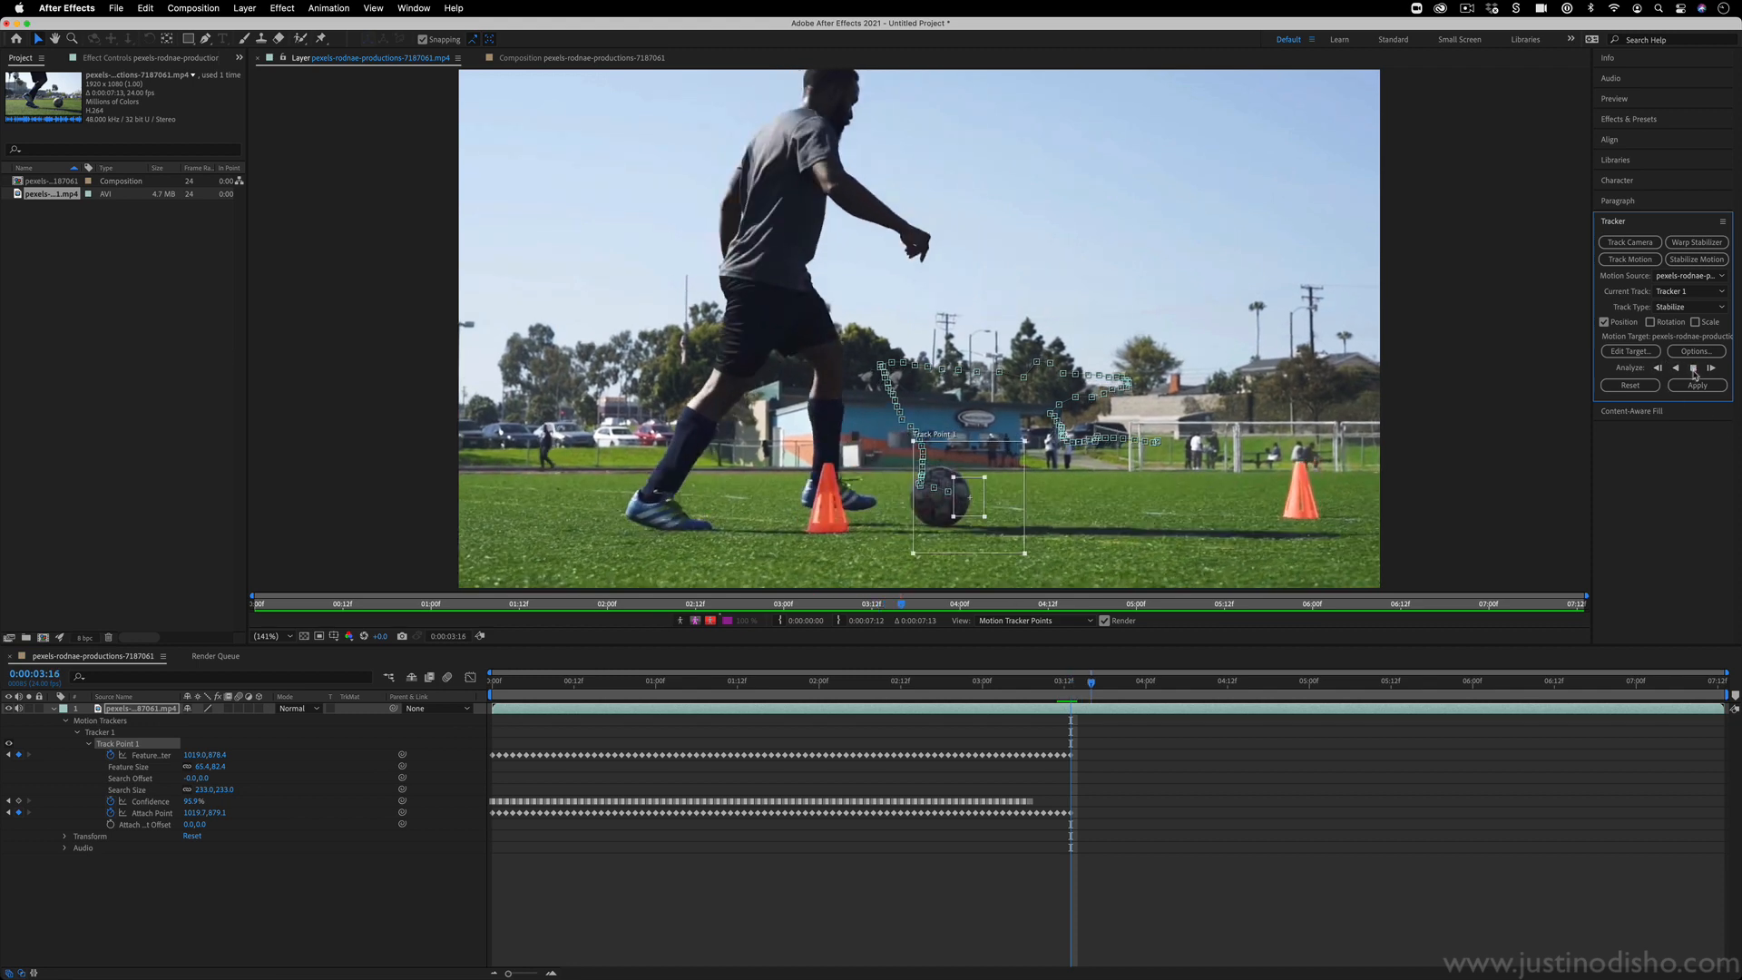
{"action": "left_click", "coordinate": [1712, 367]}
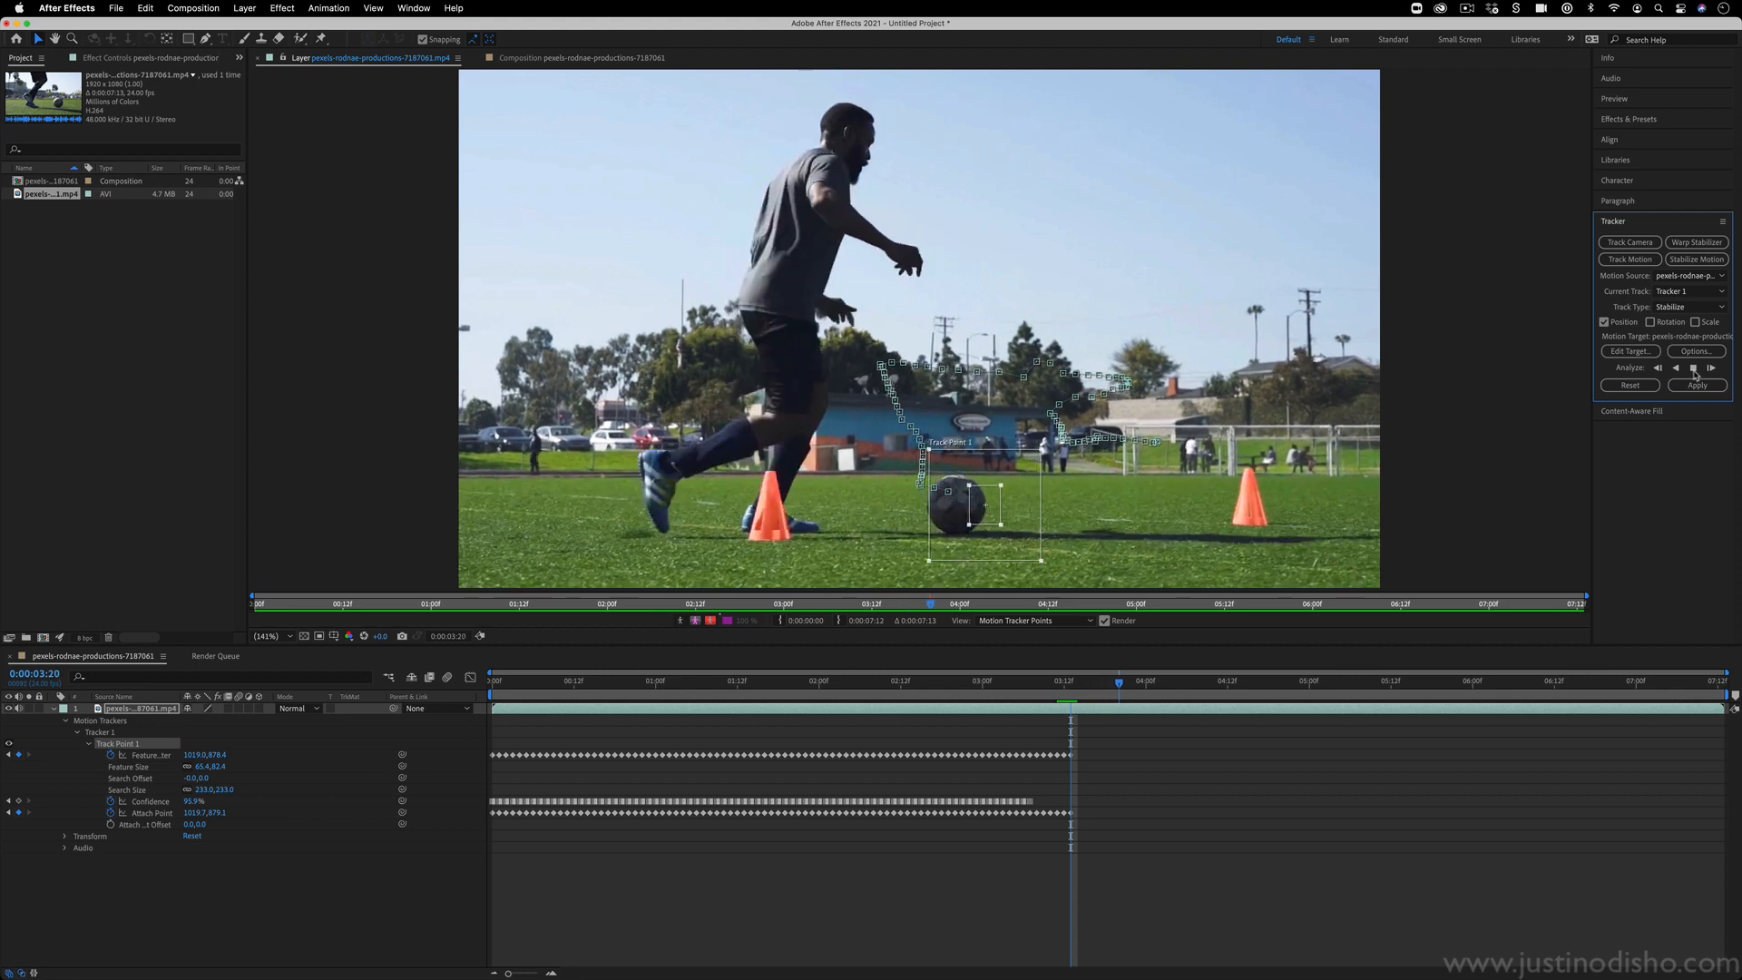
{"action": "left_click", "coordinate": [1710, 368]}
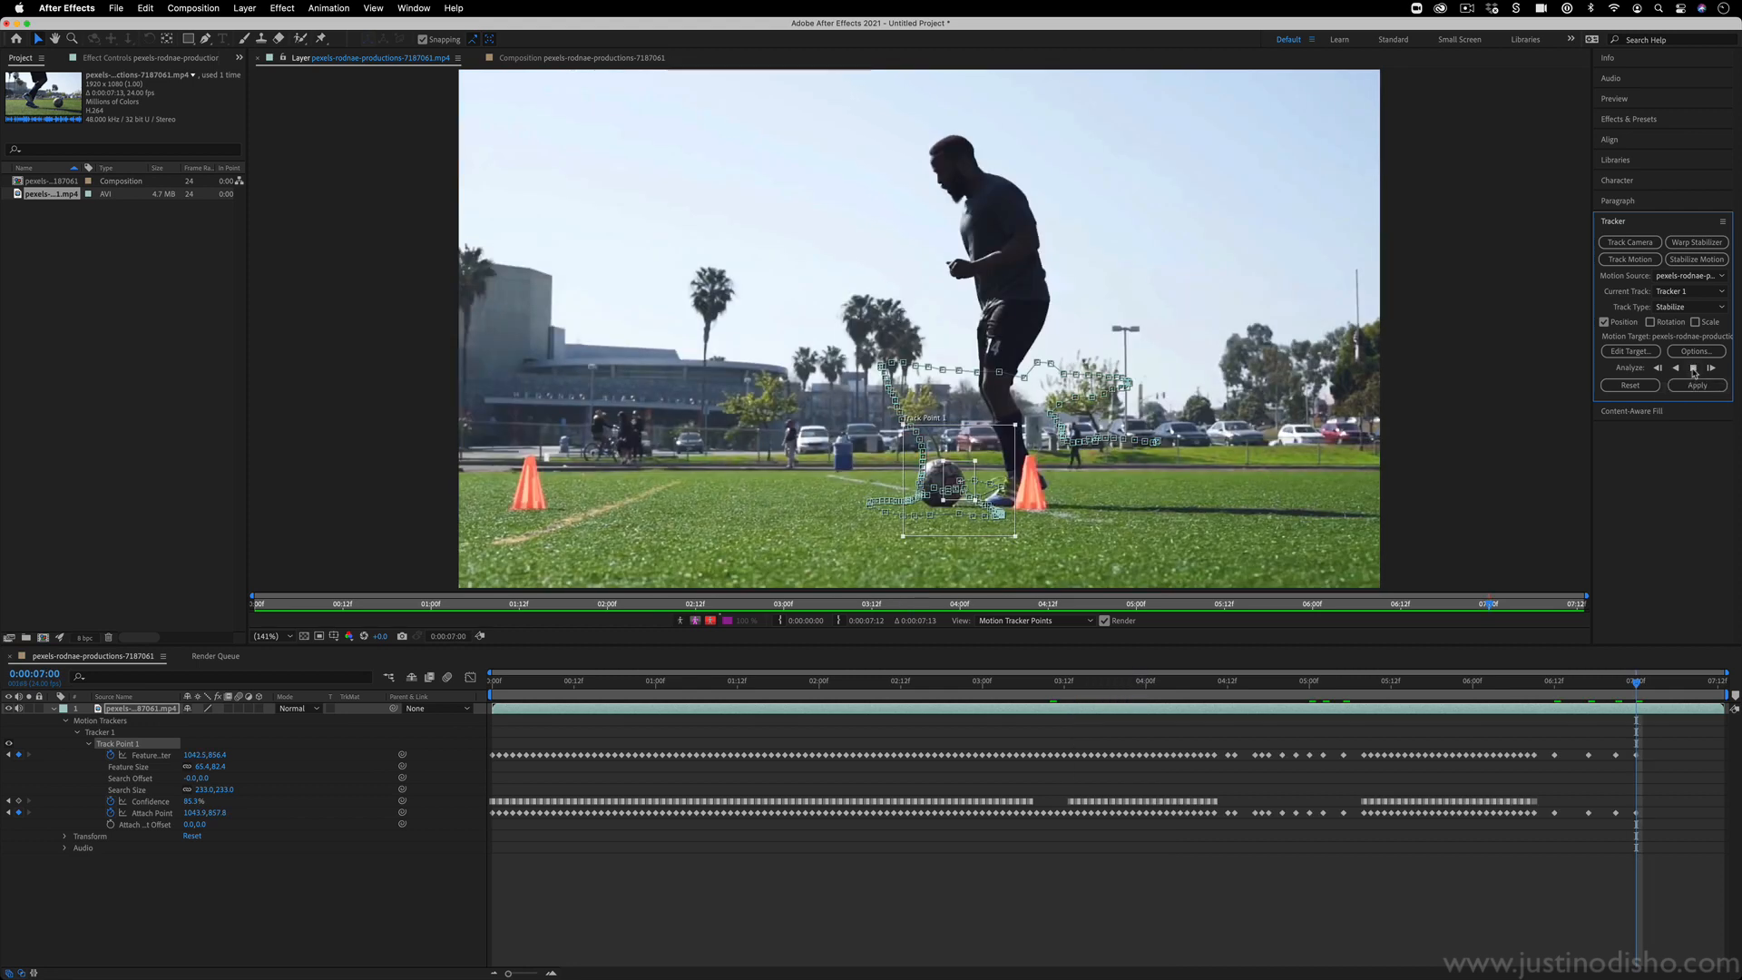
{"action": "left_click", "coordinate": [1712, 367]}
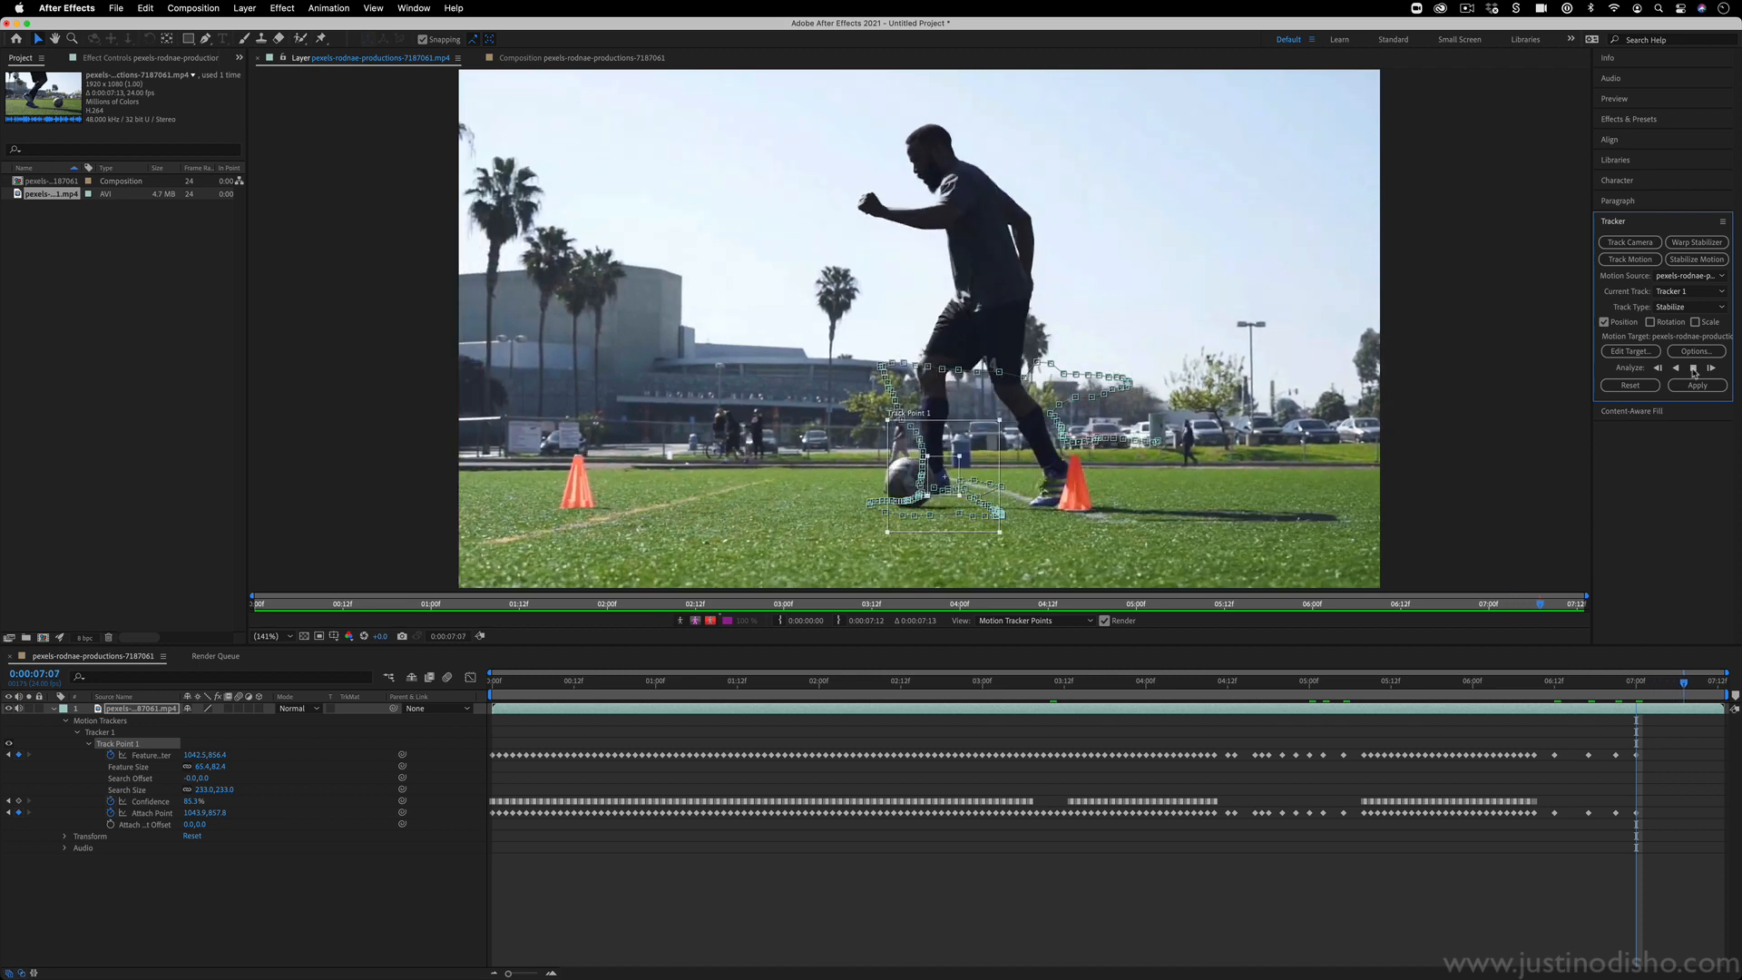
{"action": "left_click", "coordinate": [1712, 367]}
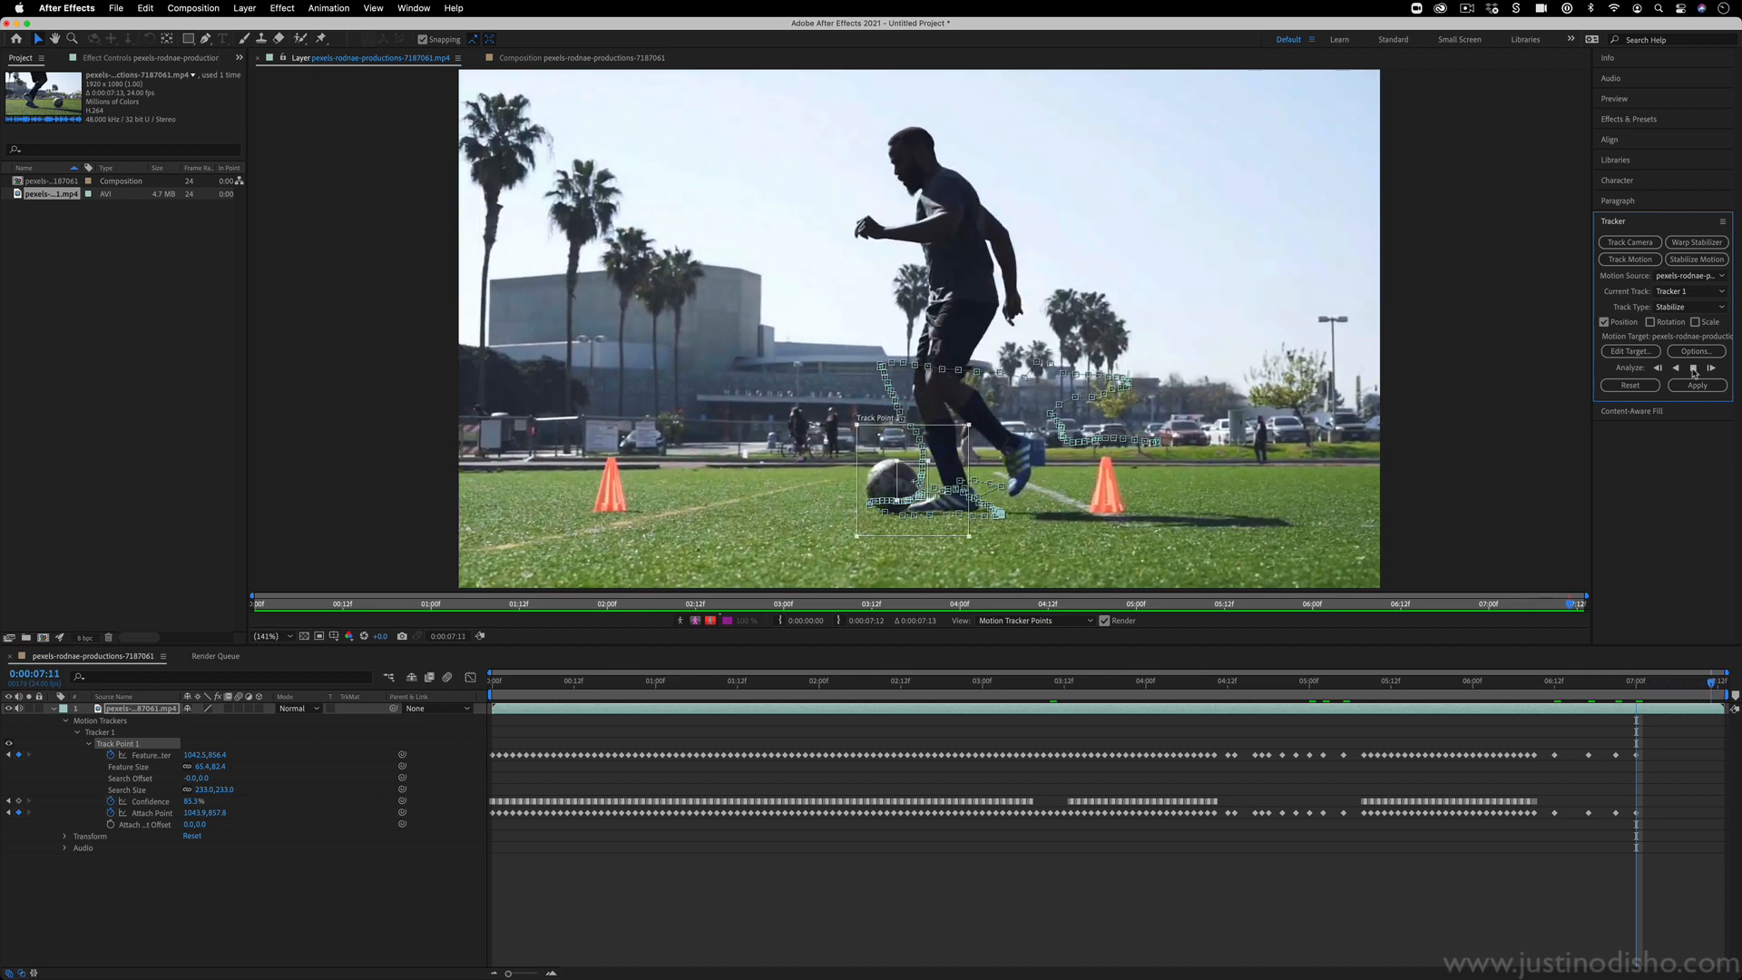
{"action": "left_click", "coordinate": [1712, 367]}
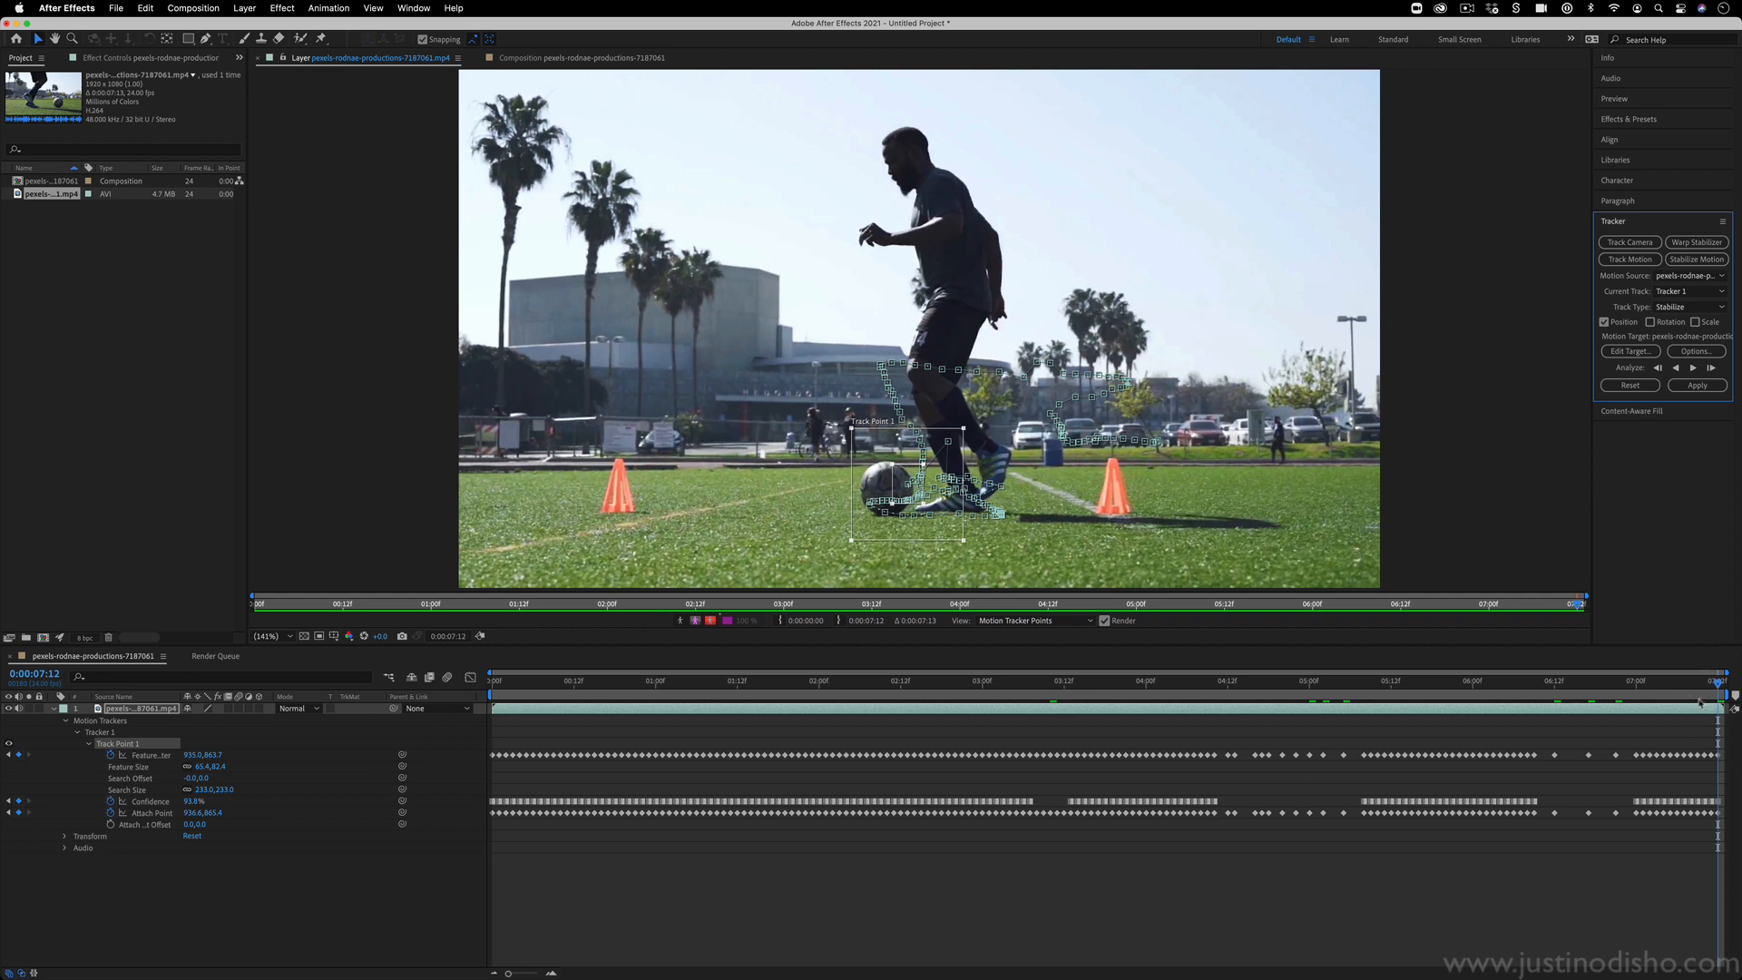
{"action": "mouse_move", "coordinate": [1422, 698]}
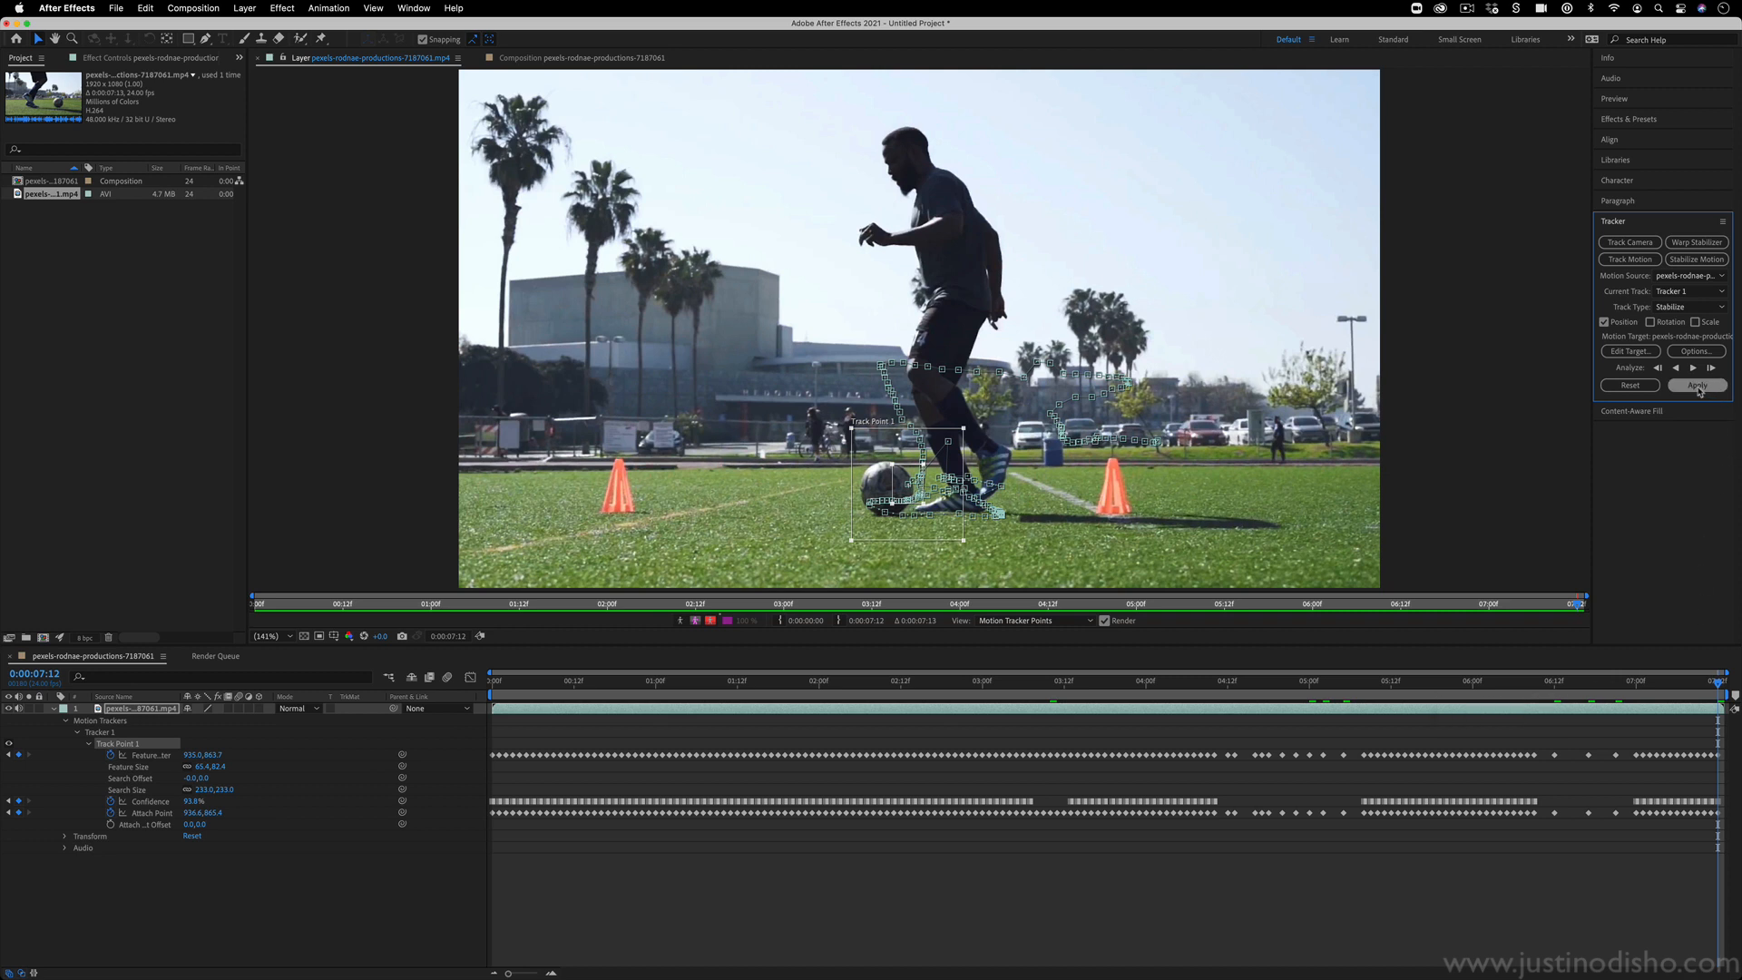
Apply the track as X and Y stabilization and preview from the start.
{"action": "left_click", "coordinate": [1697, 385]}
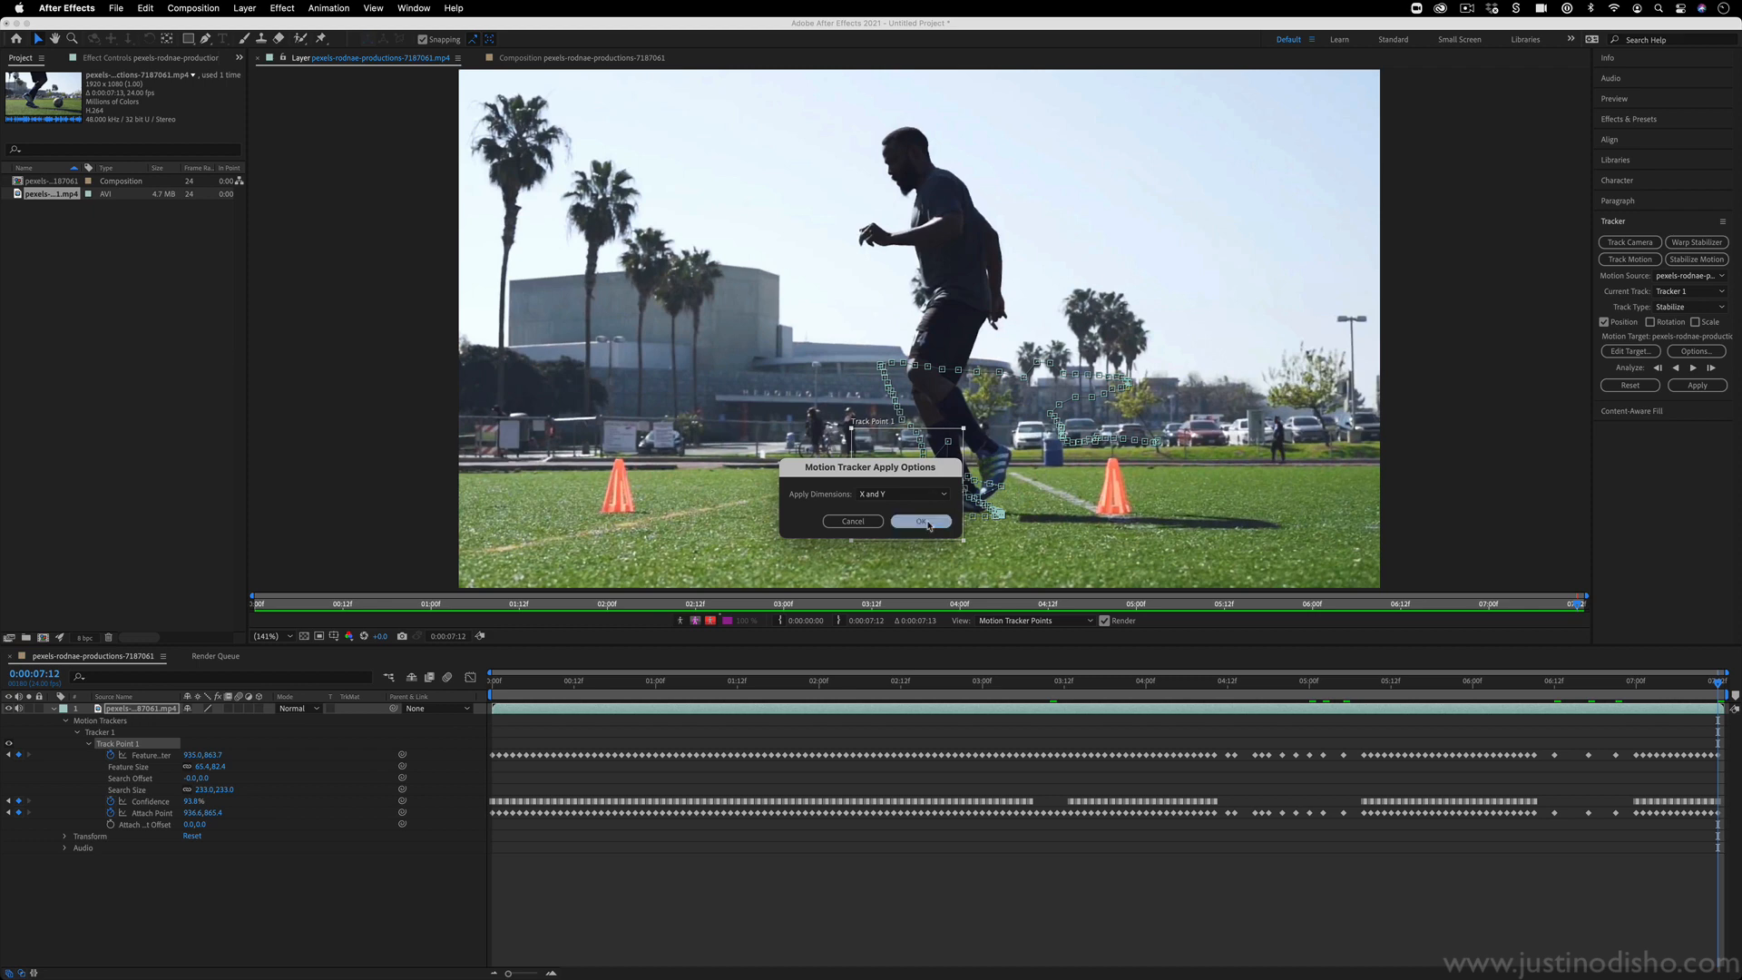
{"action": "left_click", "coordinate": [920, 523]}
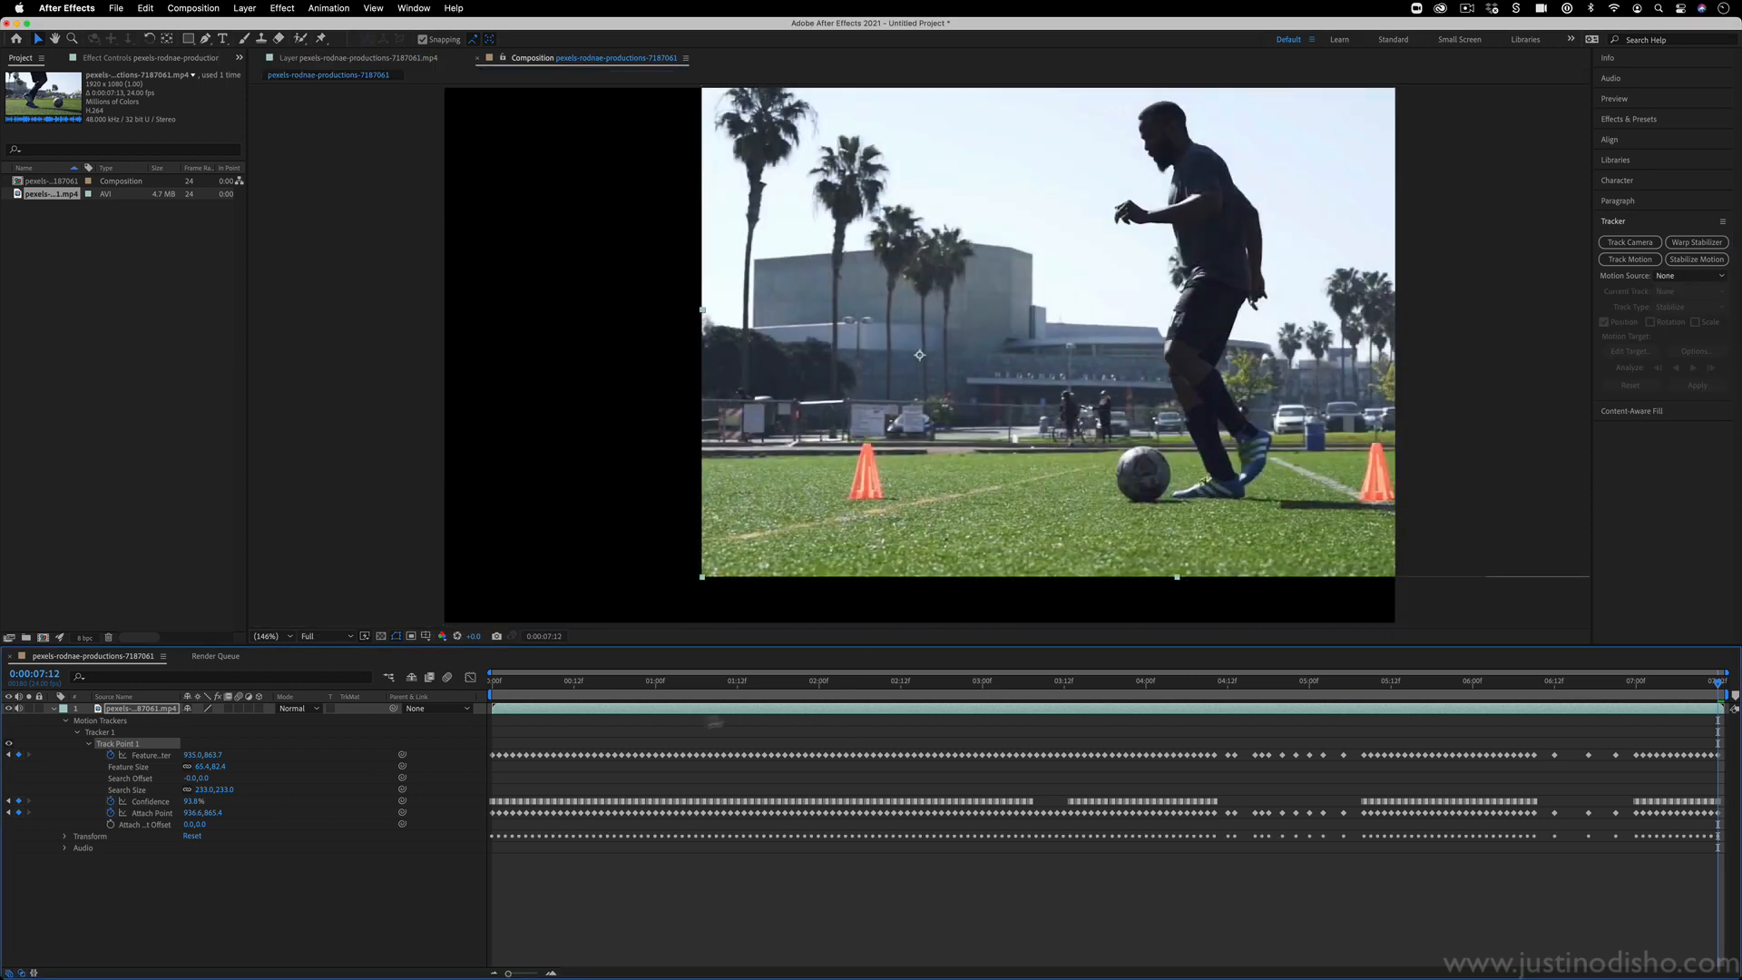
{"action": "left_click", "coordinate": [494, 679]}
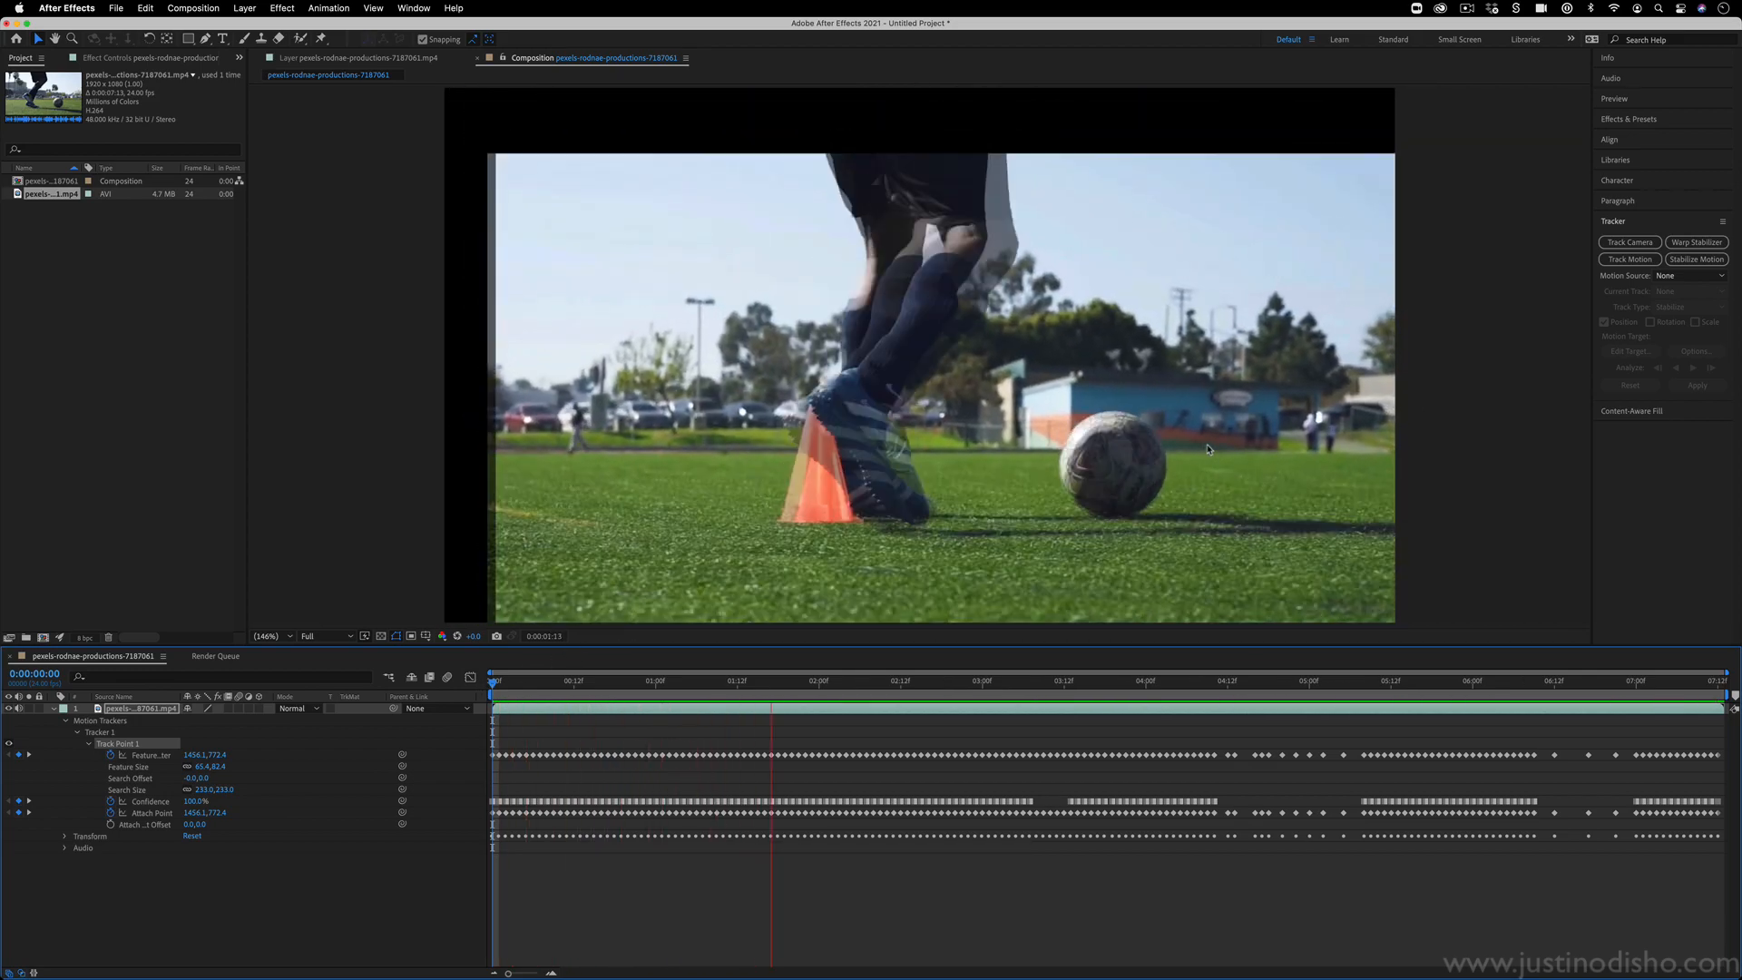
Check frames near two and four seconds for black edges, then open Transform properties.
{"action": "left_click", "coordinate": [1100, 679]}
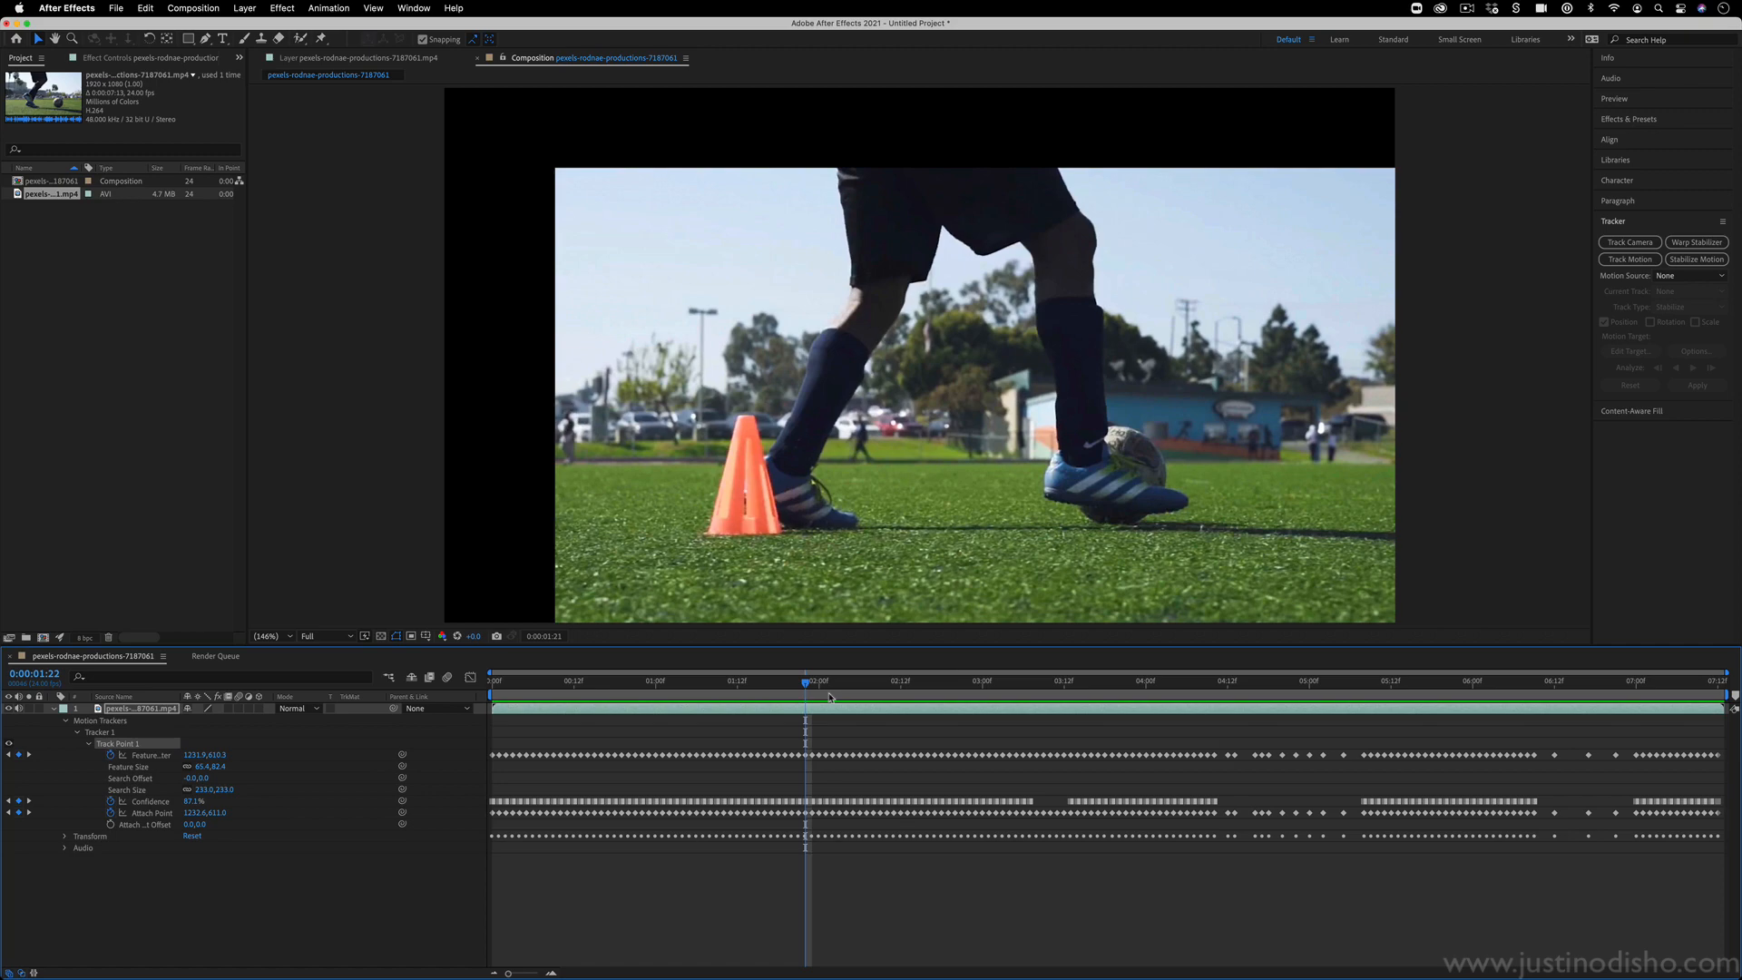
{"action": "left_click", "coordinate": [733, 679]}
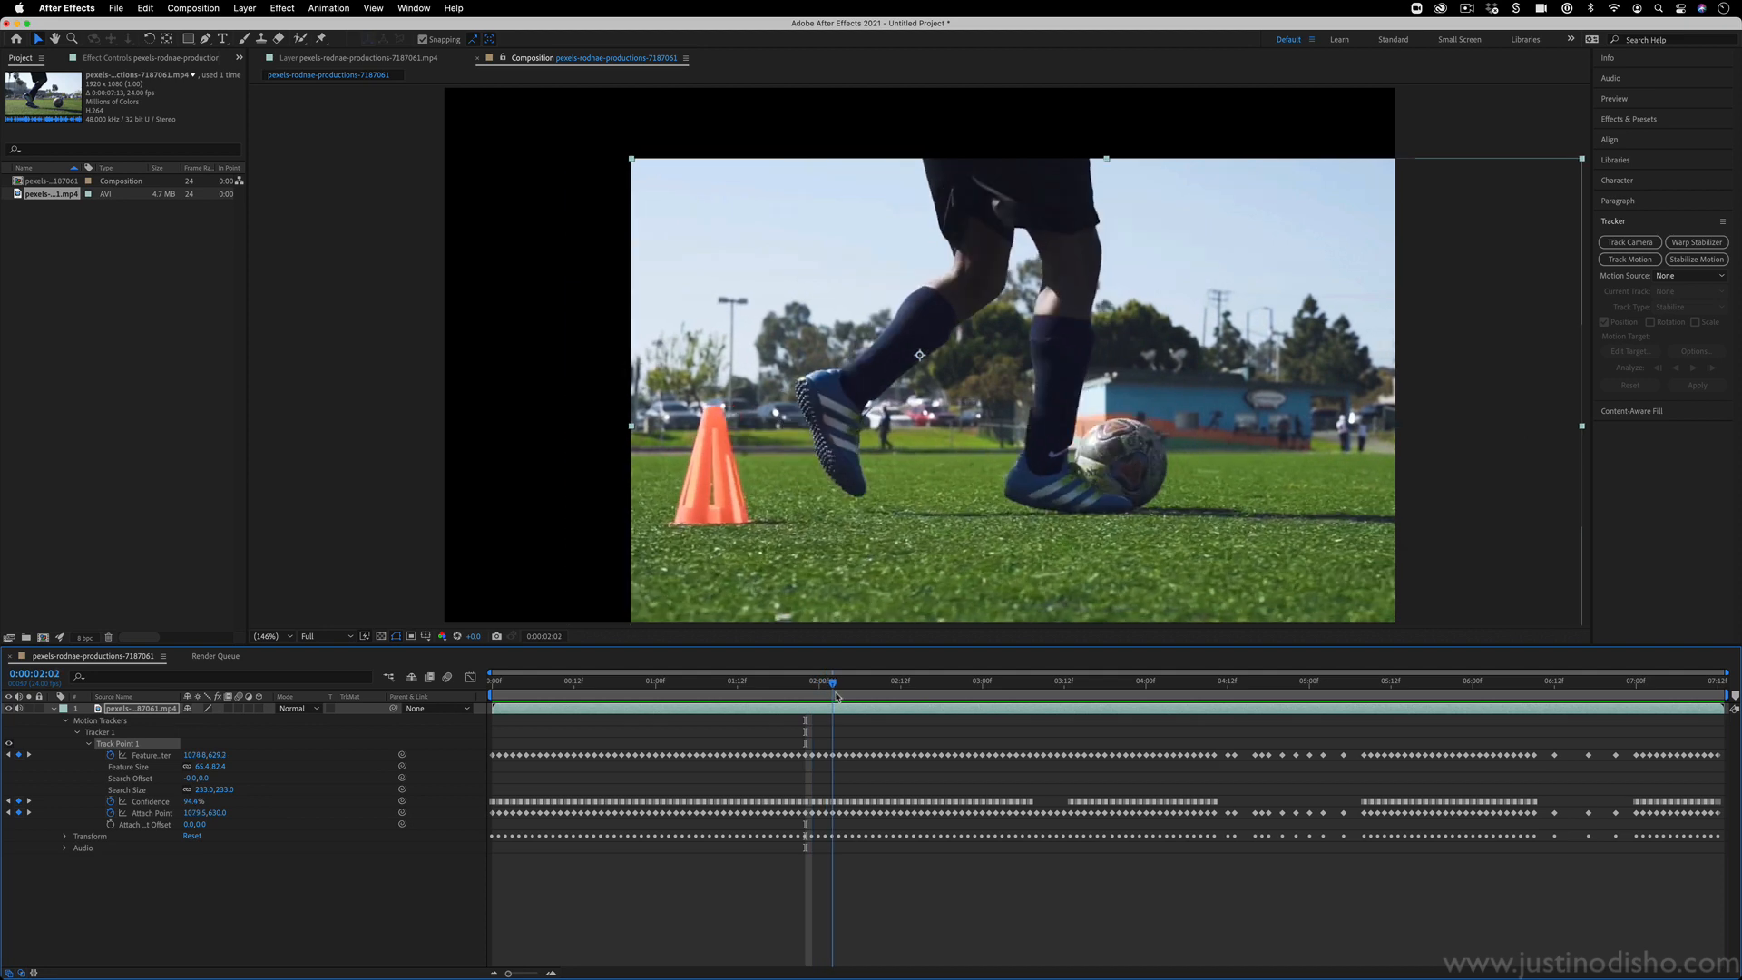
{"action": "left_click", "coordinate": [1222, 697]}
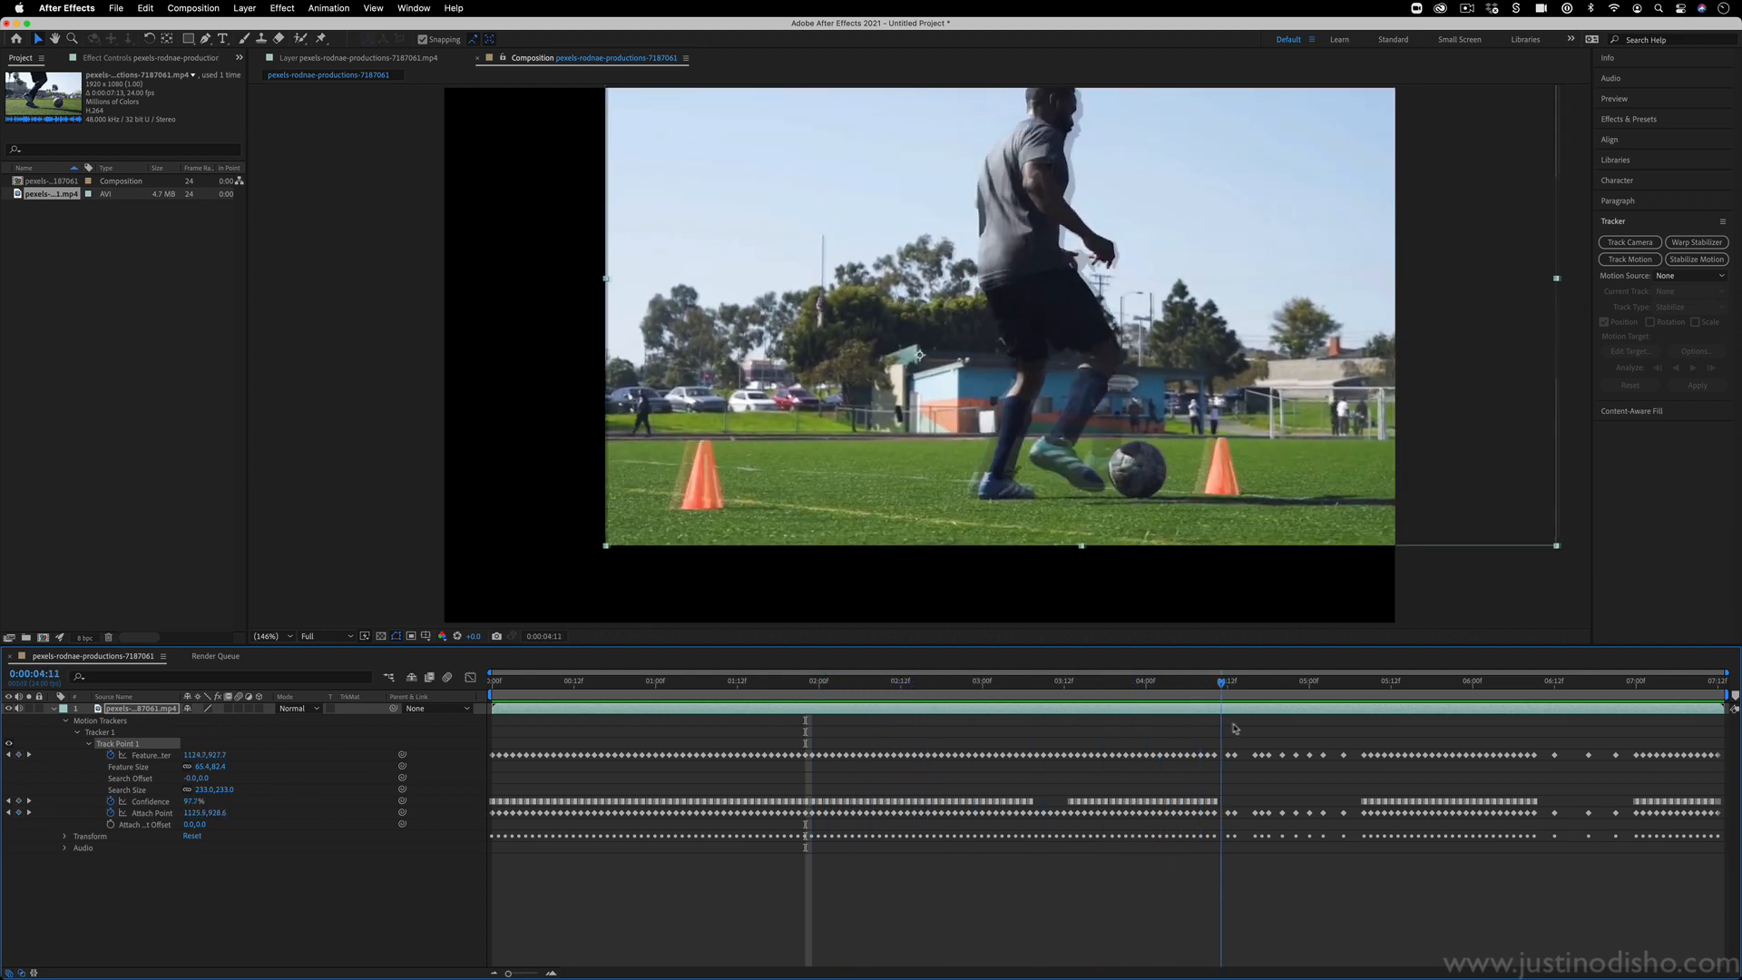
{"action": "left_click", "coordinate": [1311, 679]}
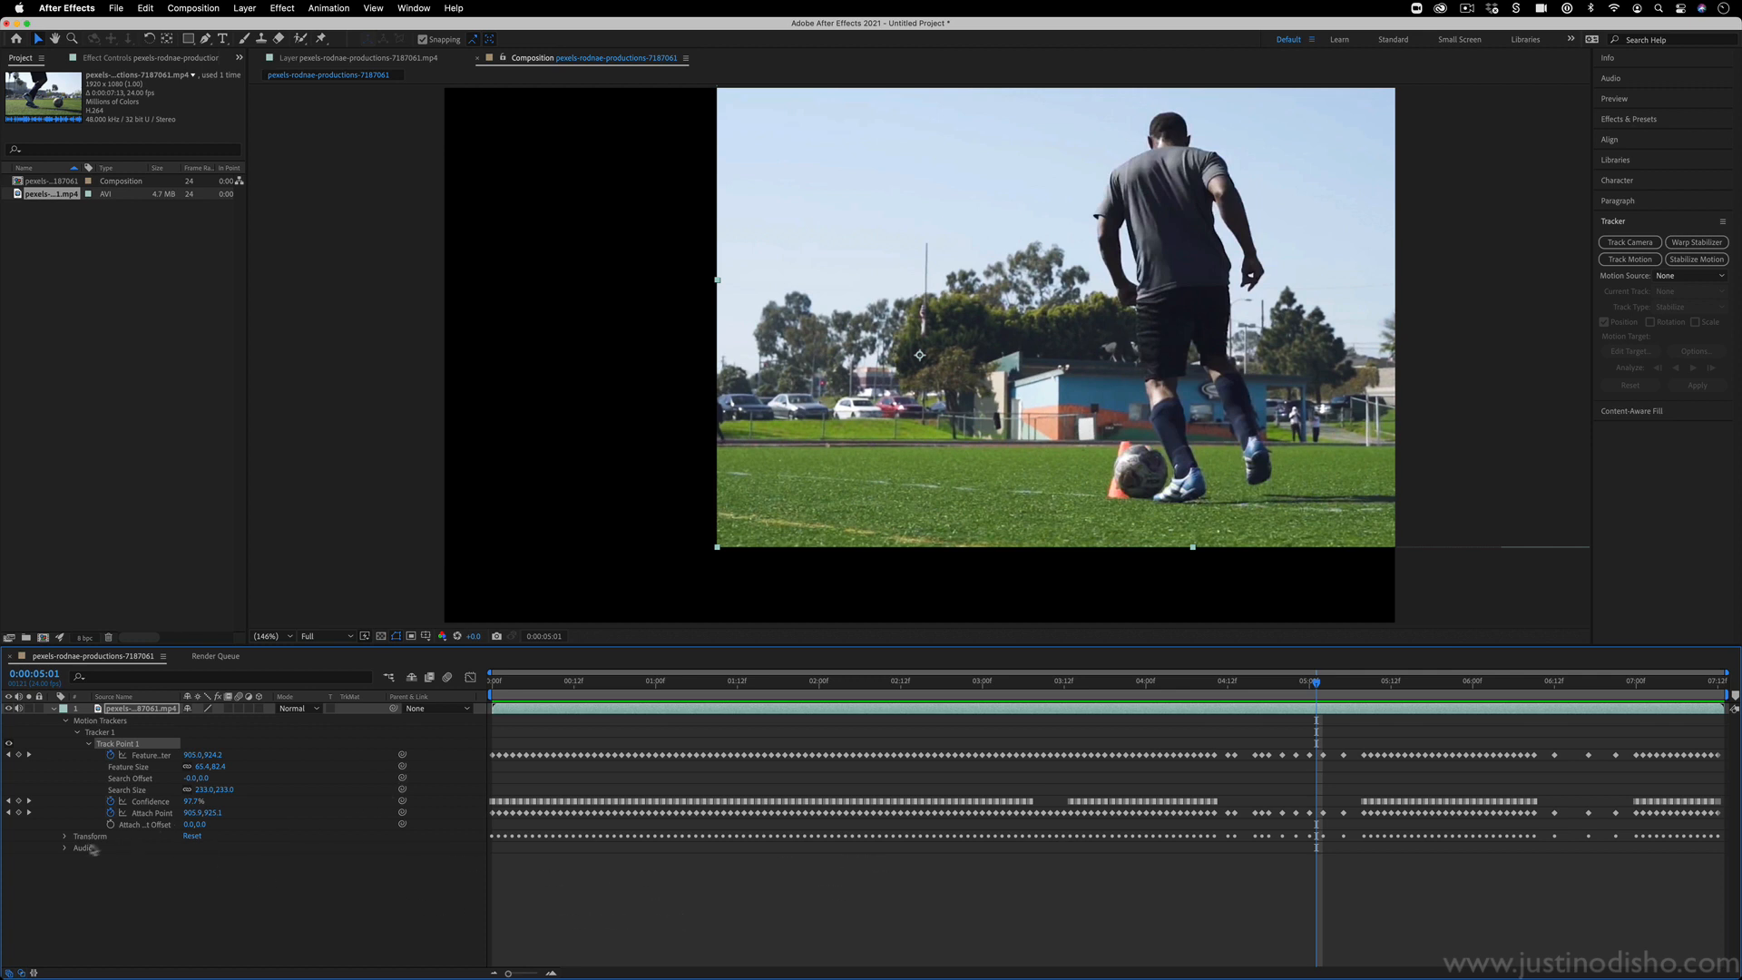
{"action": "left_click", "coordinate": [65, 837]}
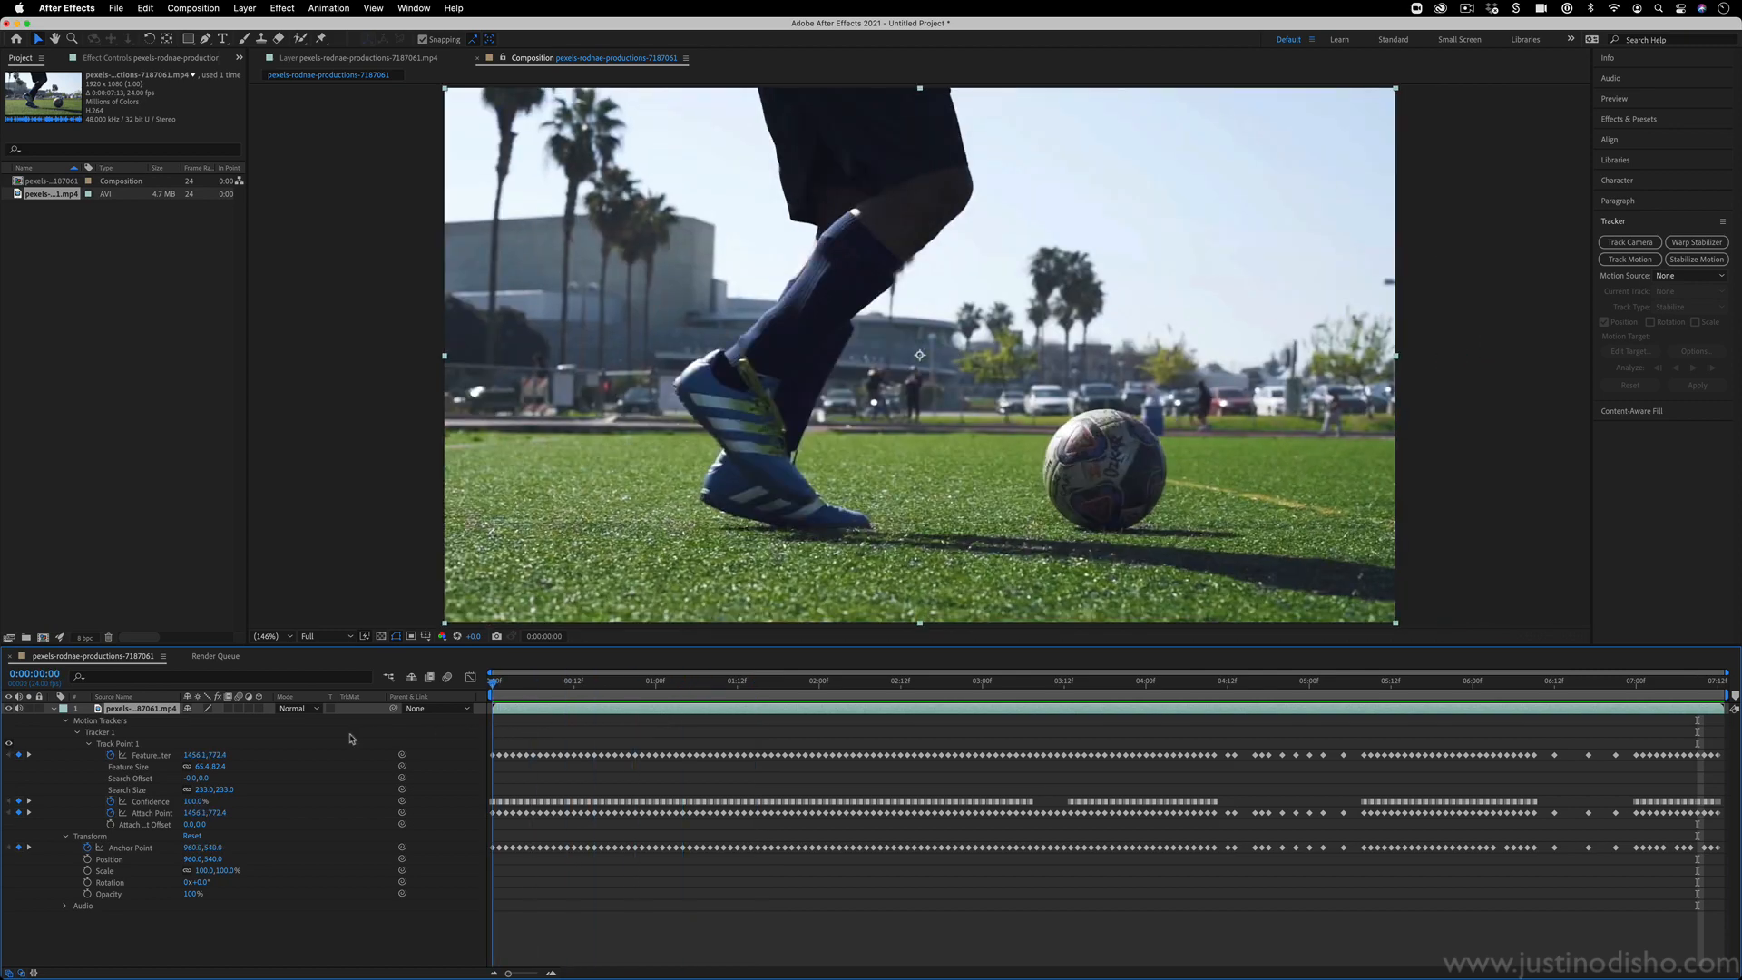
Move to frame 0:00:02:02, where a large black gap borders the footage.
{"action": "left_click", "coordinate": [825, 679]}
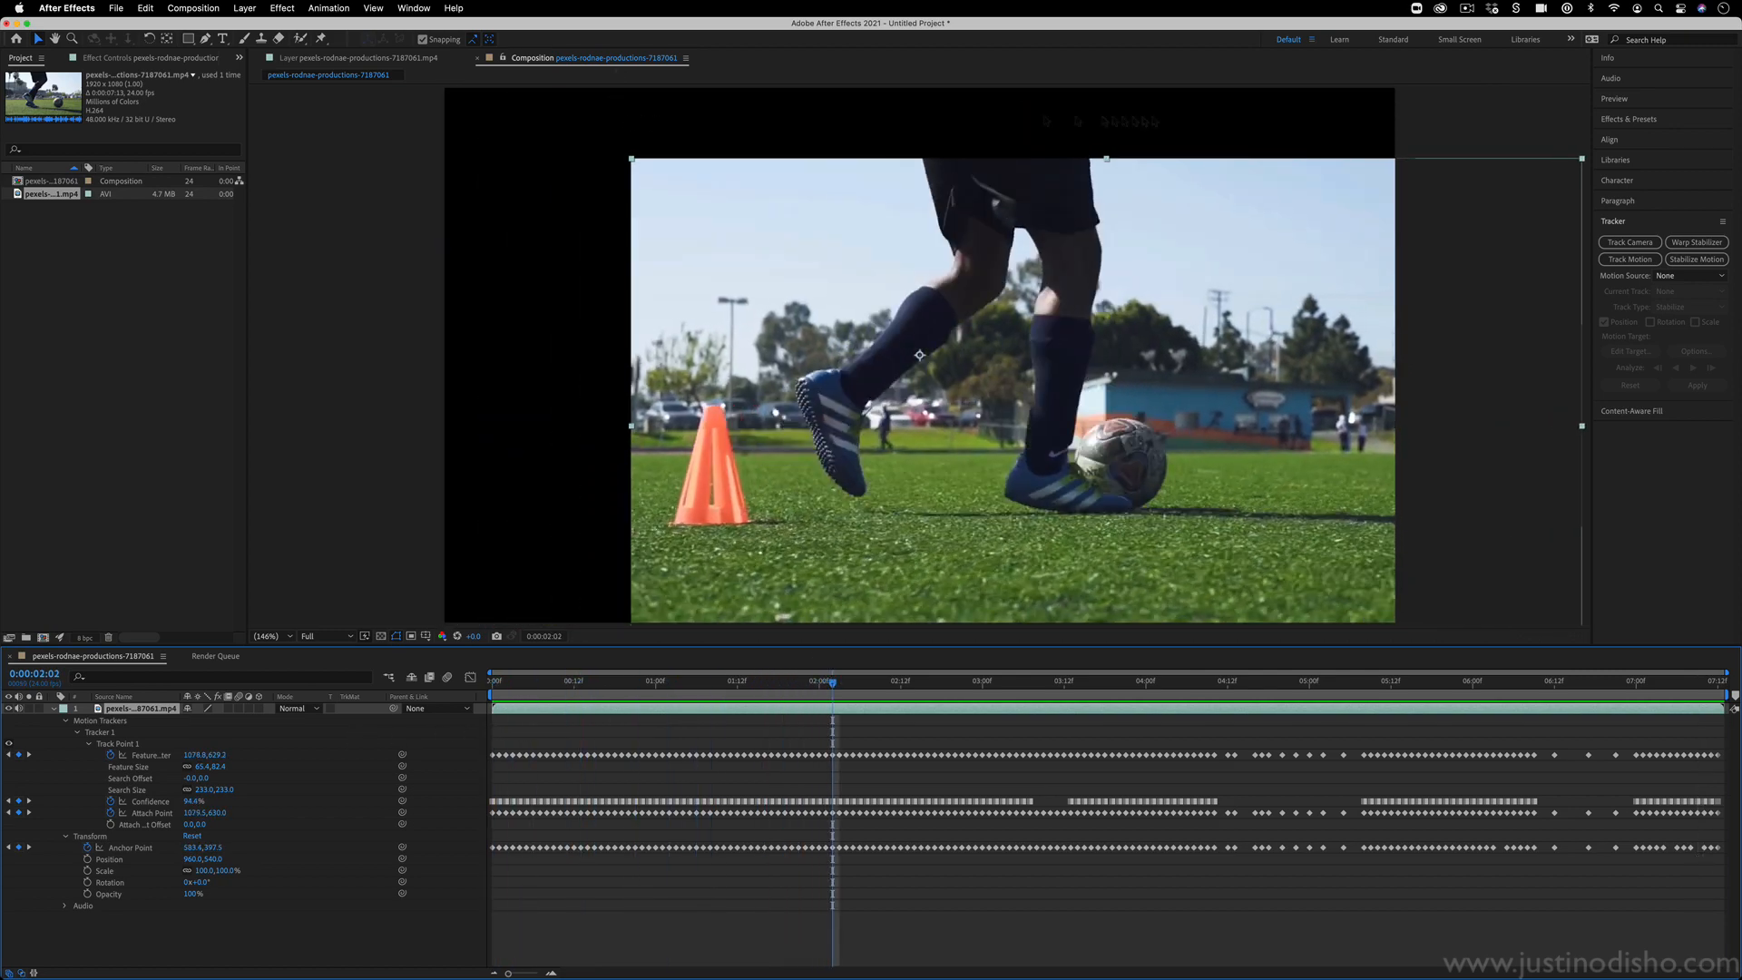
{"action": "mouse_move", "coordinate": [511, 556]}
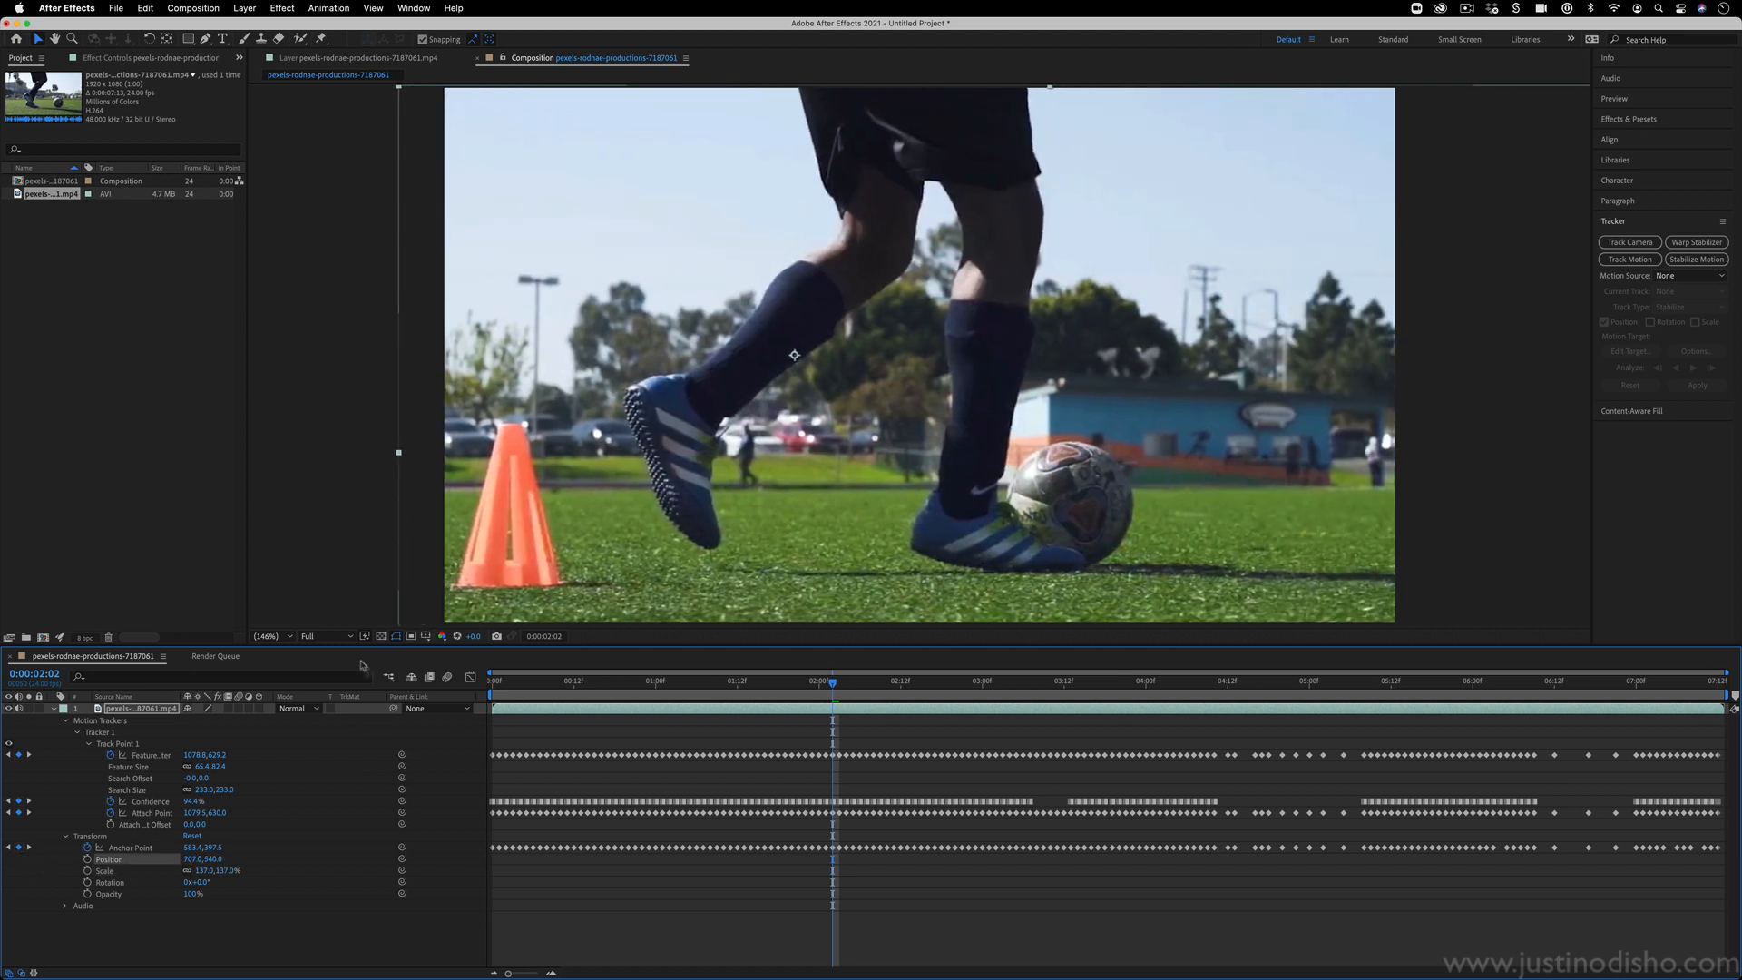
Zoom the viewer to 25%, scale the layer to 178%, and check frames back to the start.
{"action": "left_click", "coordinate": [272, 636]}
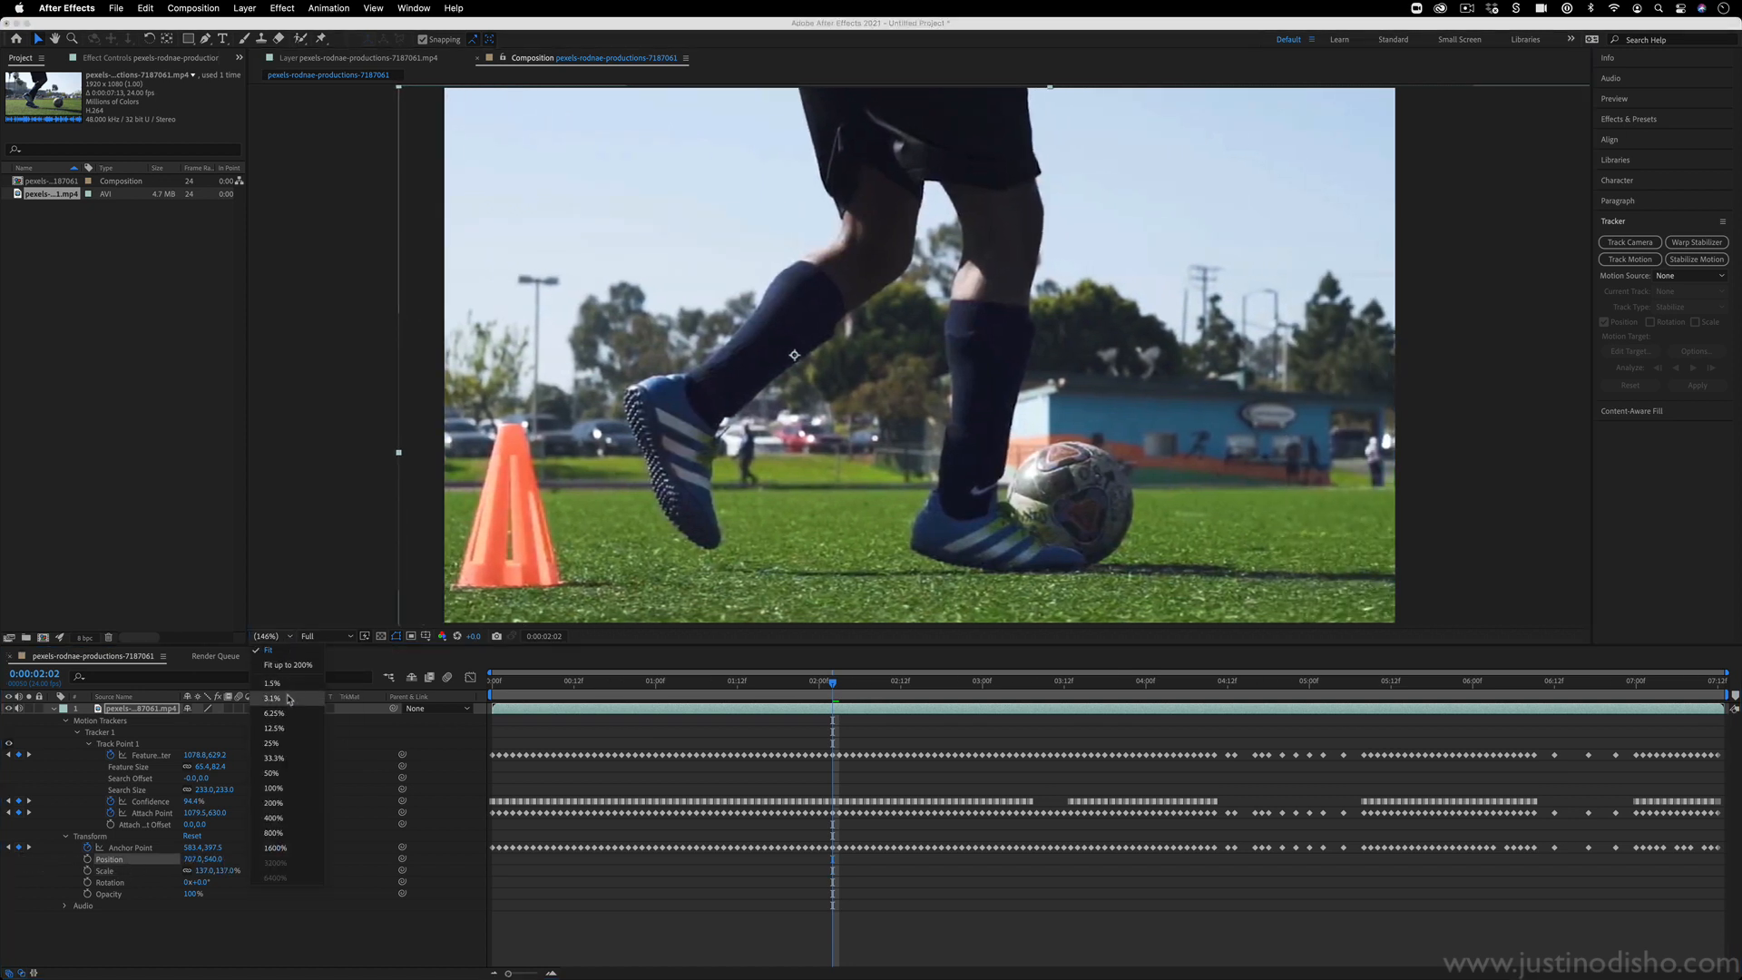
{"action": "left_click", "coordinate": [272, 743]}
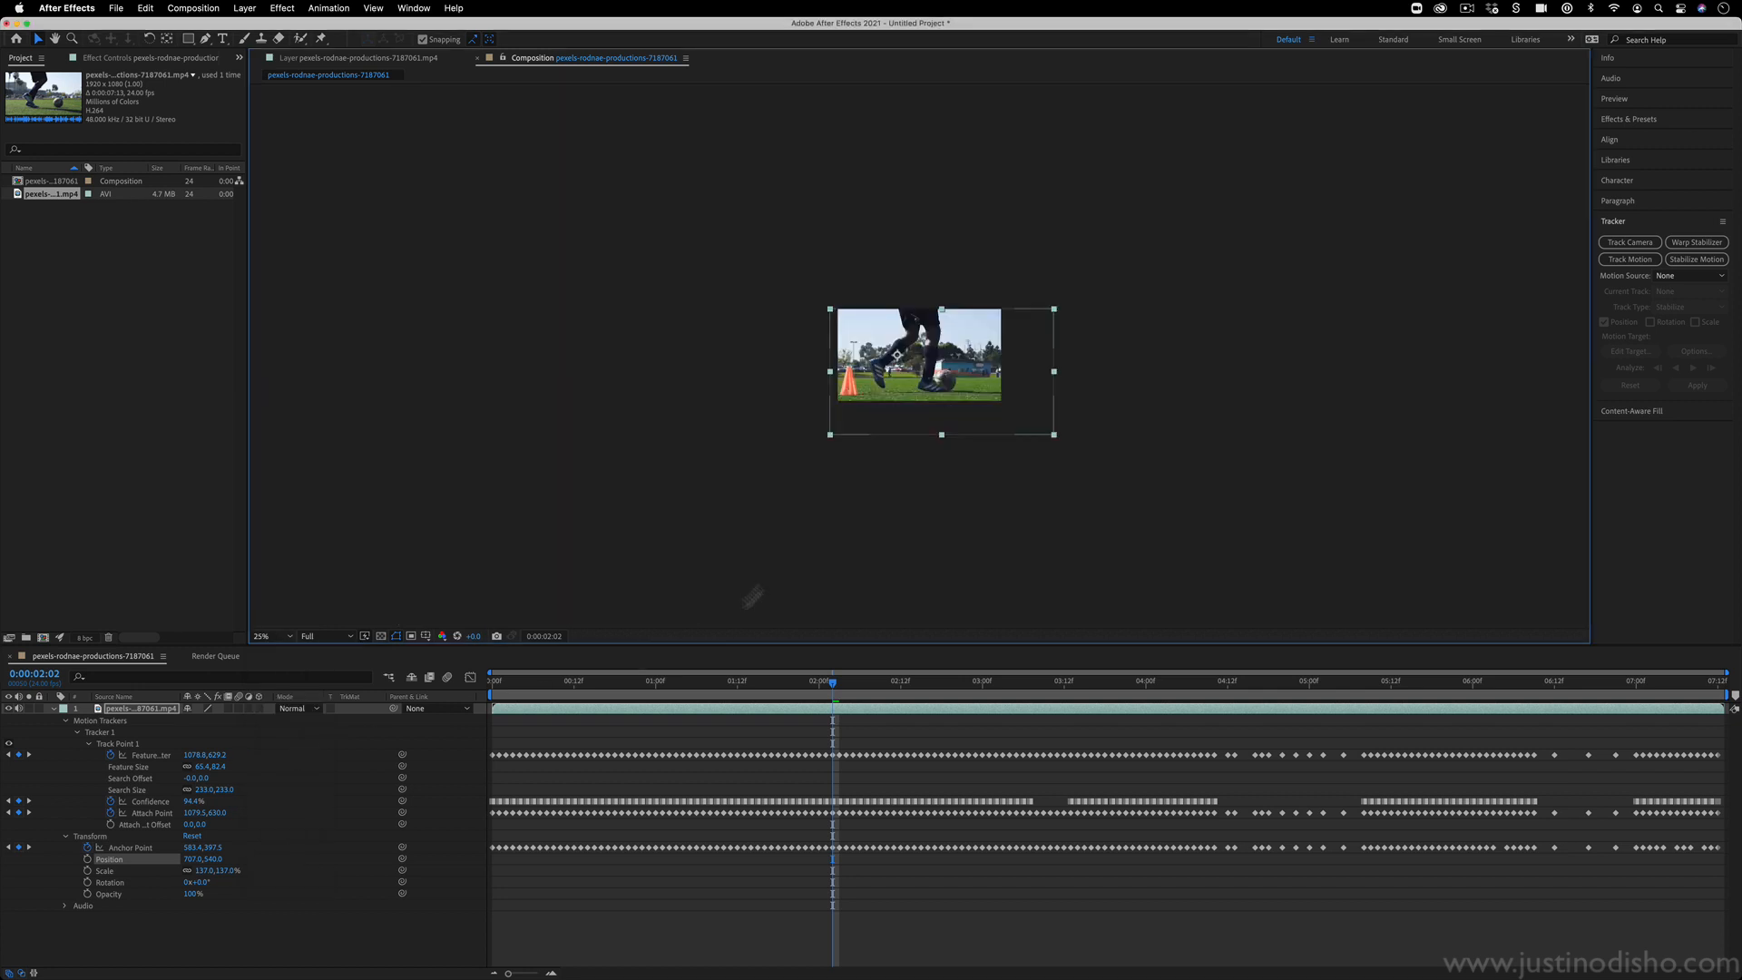
{"action": "left_click", "coordinate": [900, 679]}
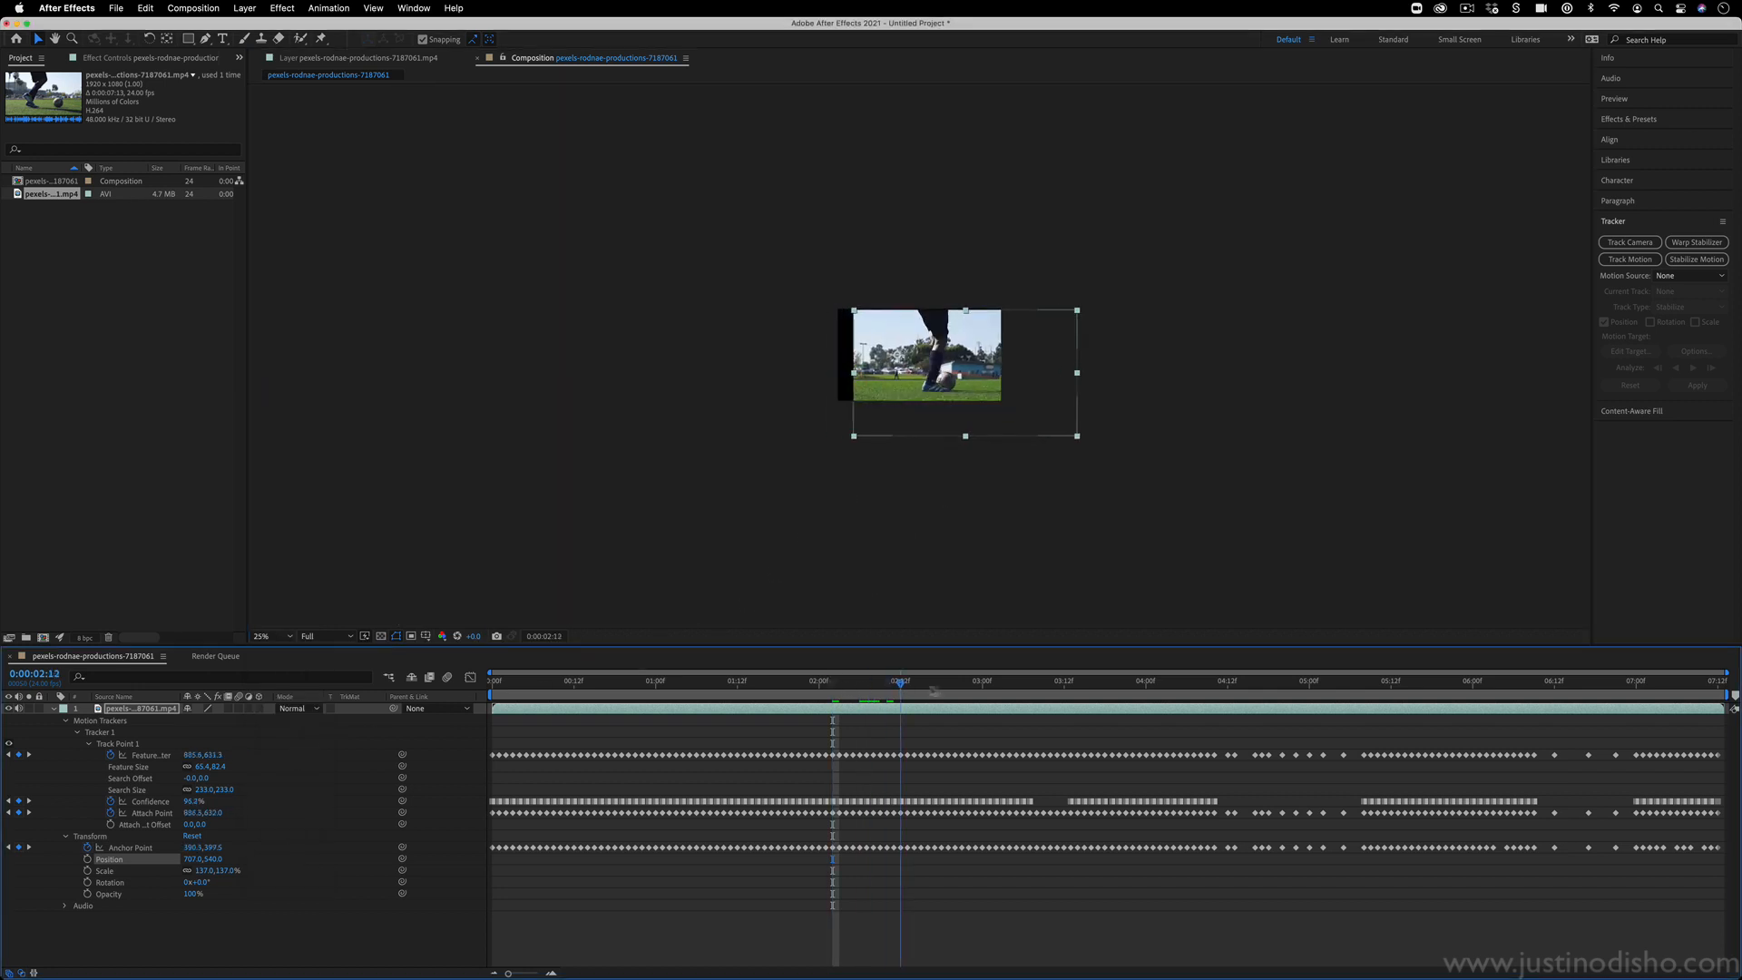
{"action": "left_click", "coordinate": [1232, 680]}
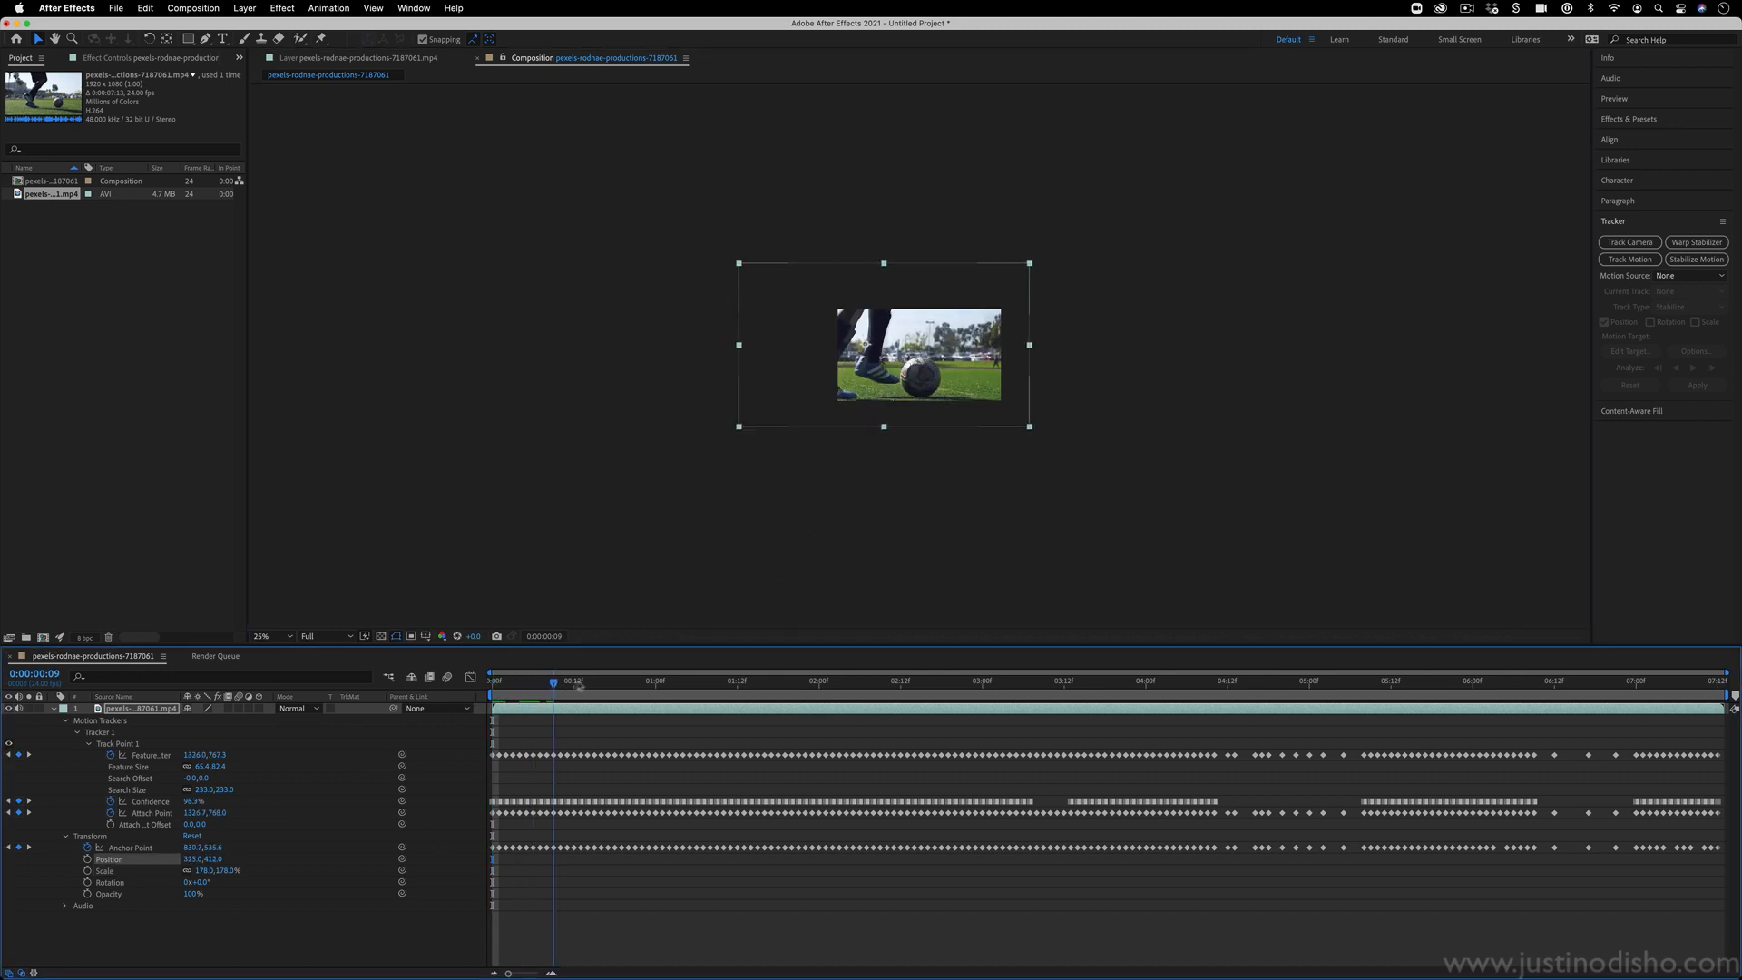
{"action": "left_click", "coordinate": [989, 680]}
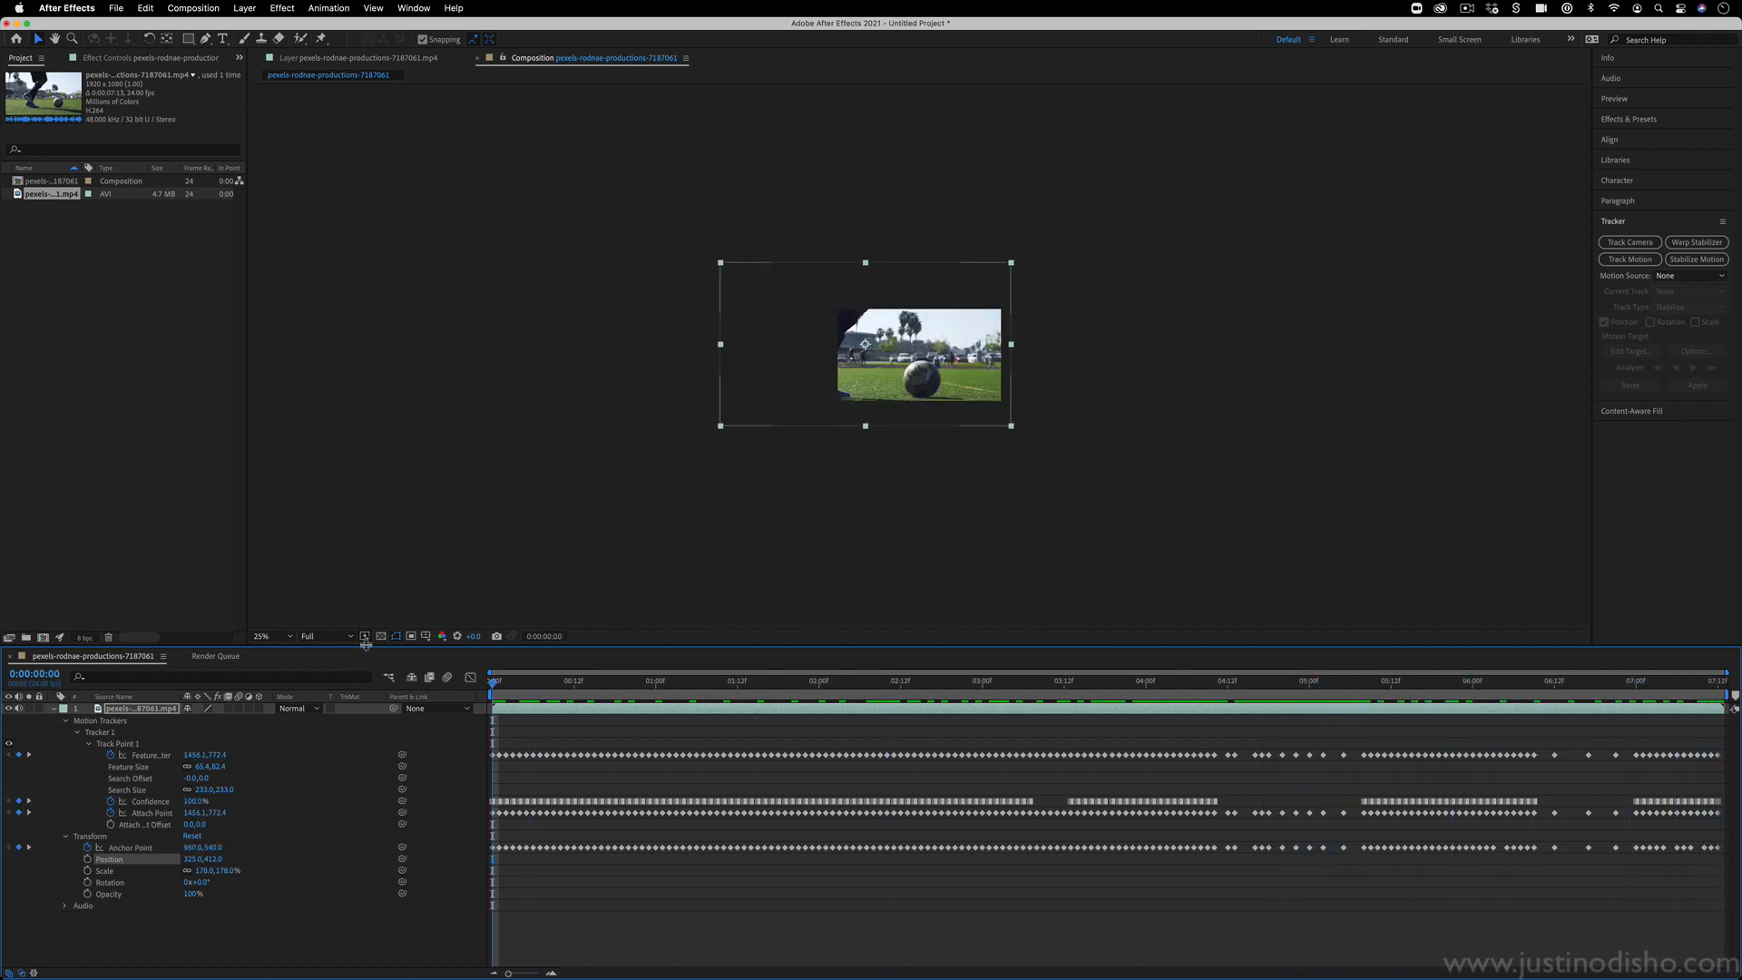
Set the composition viewer to 100% magnification and play back the stabilized soccer clip.
{"action": "left_click", "coordinate": [269, 635]}
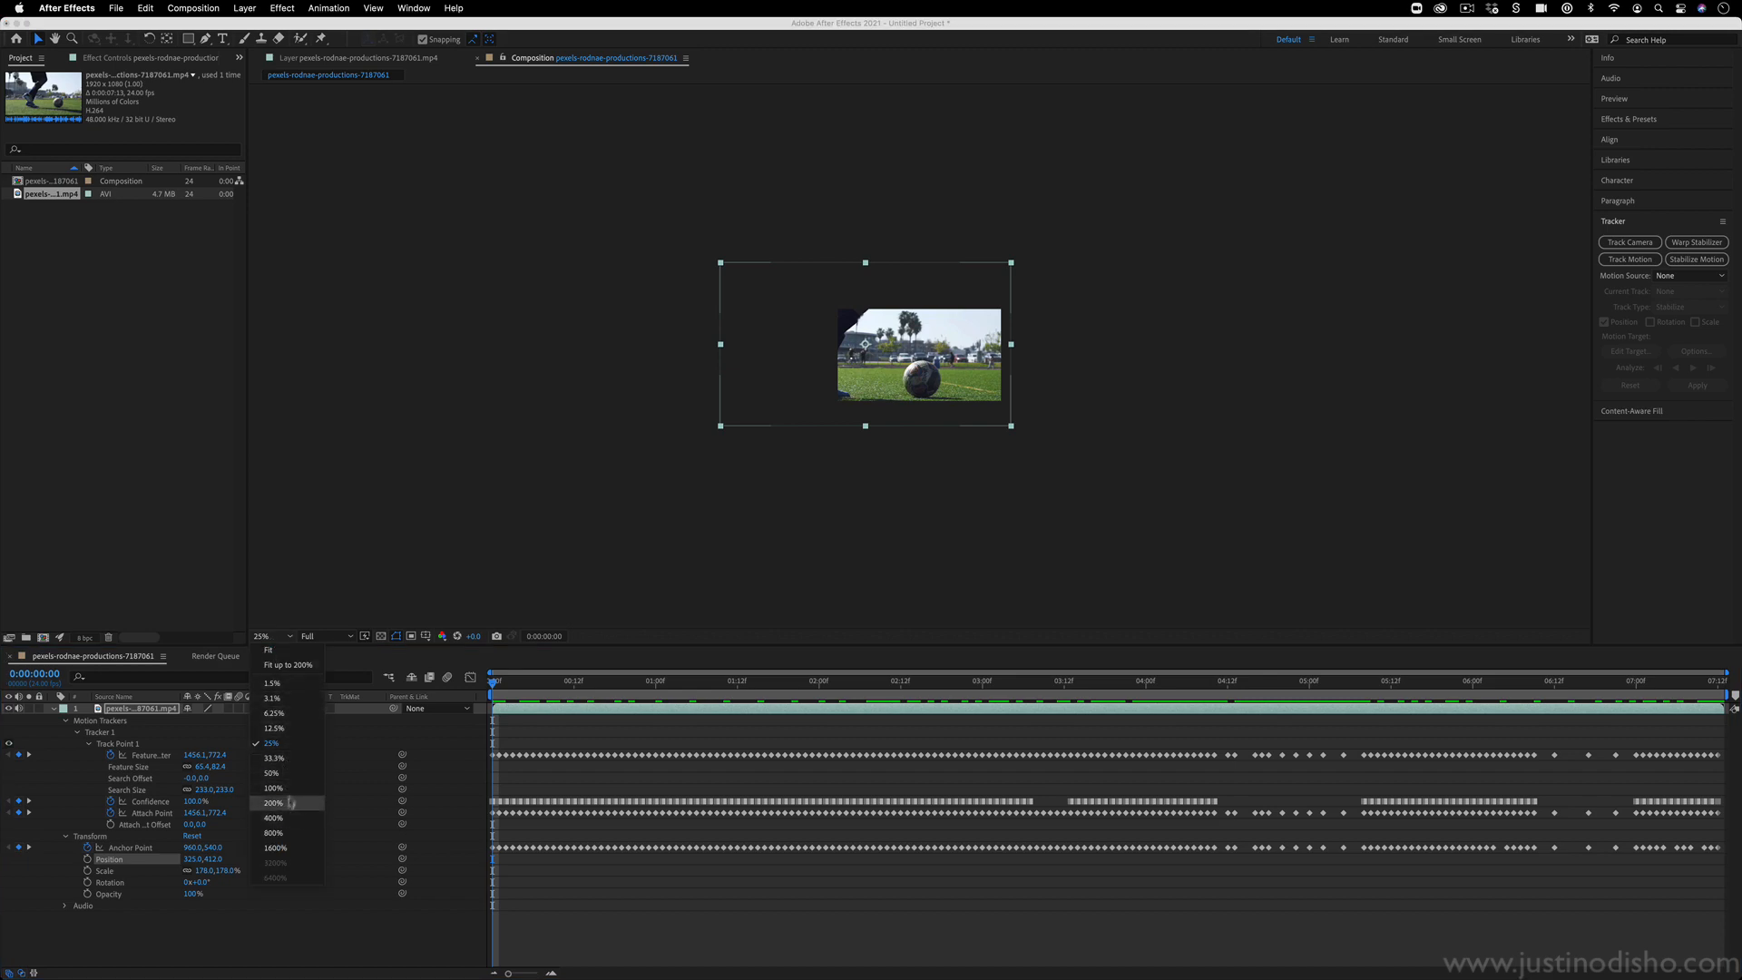
{"action": "left_click", "coordinate": [271, 787]}
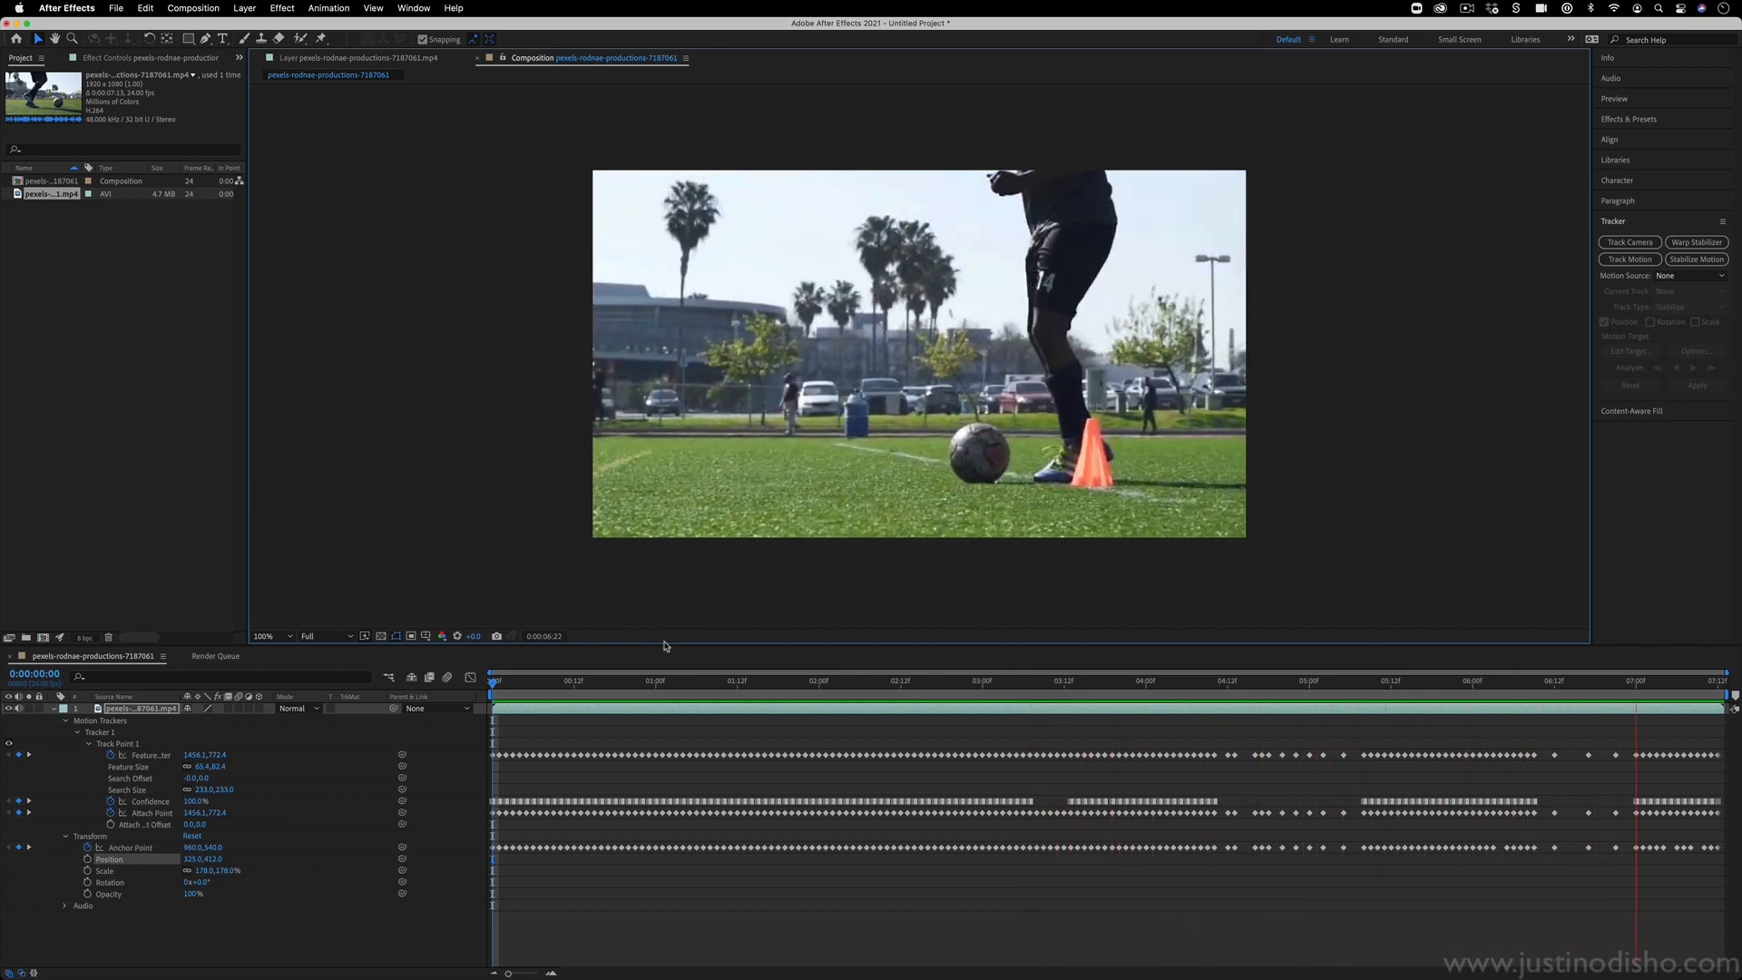
{"action": "left_click", "coordinate": [730, 679]}
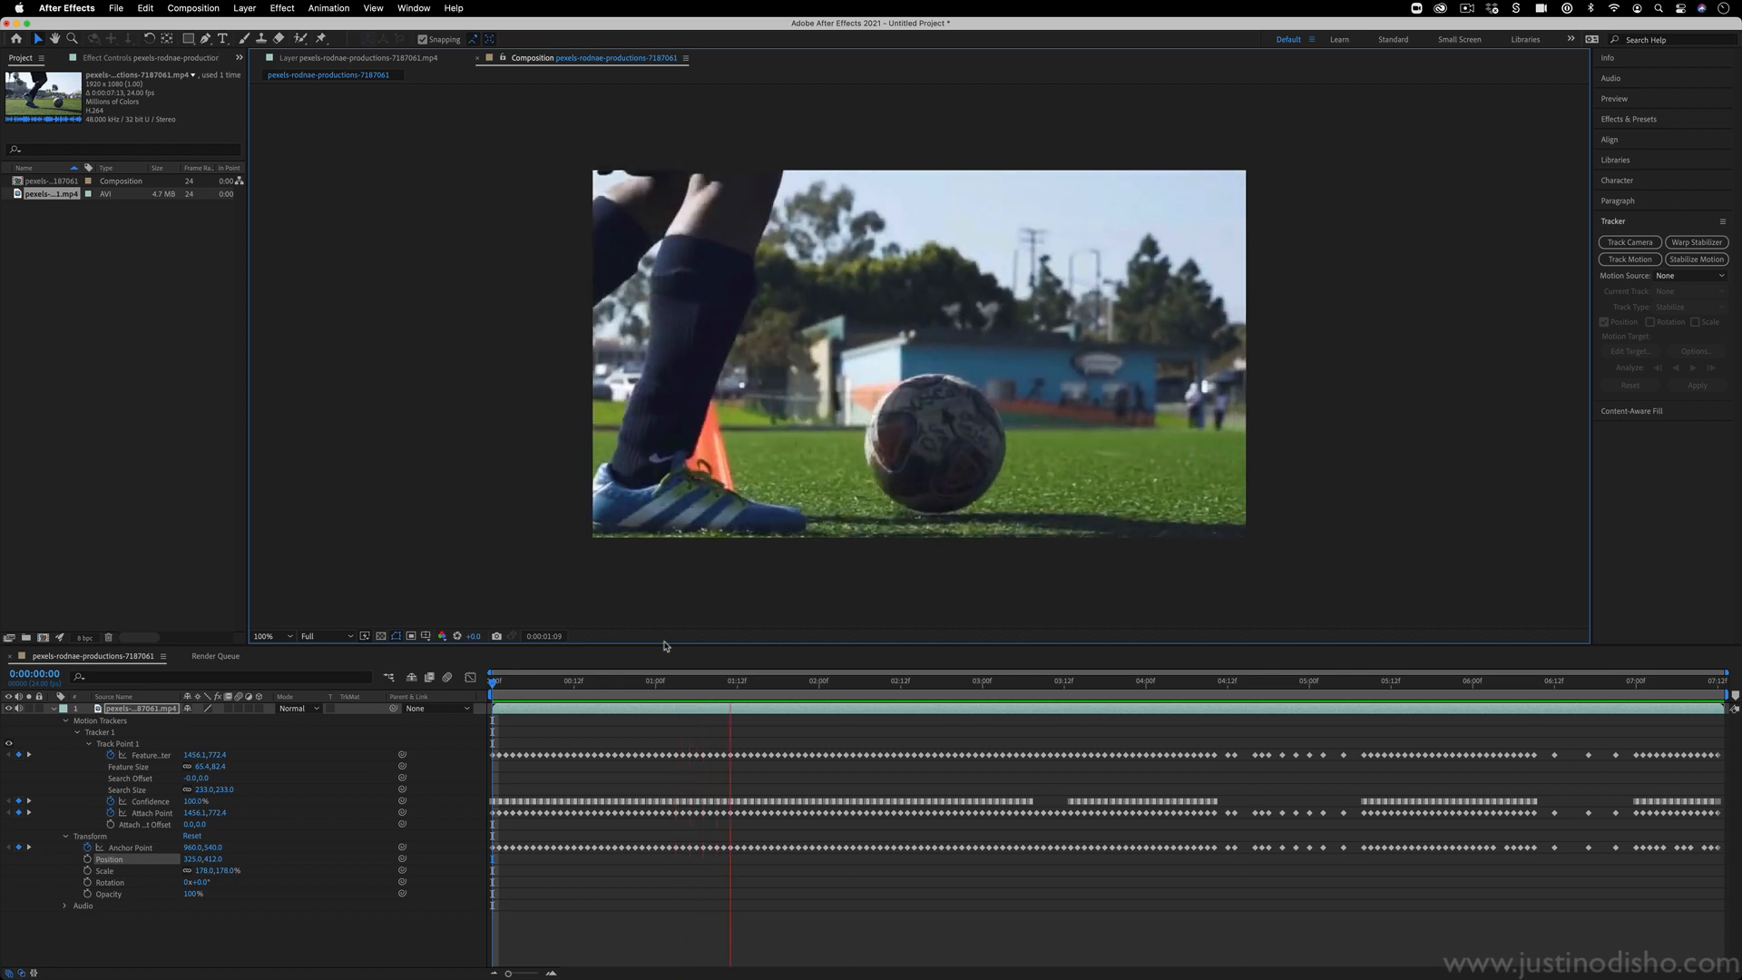
{"action": "left_click", "coordinate": [1056, 680]}
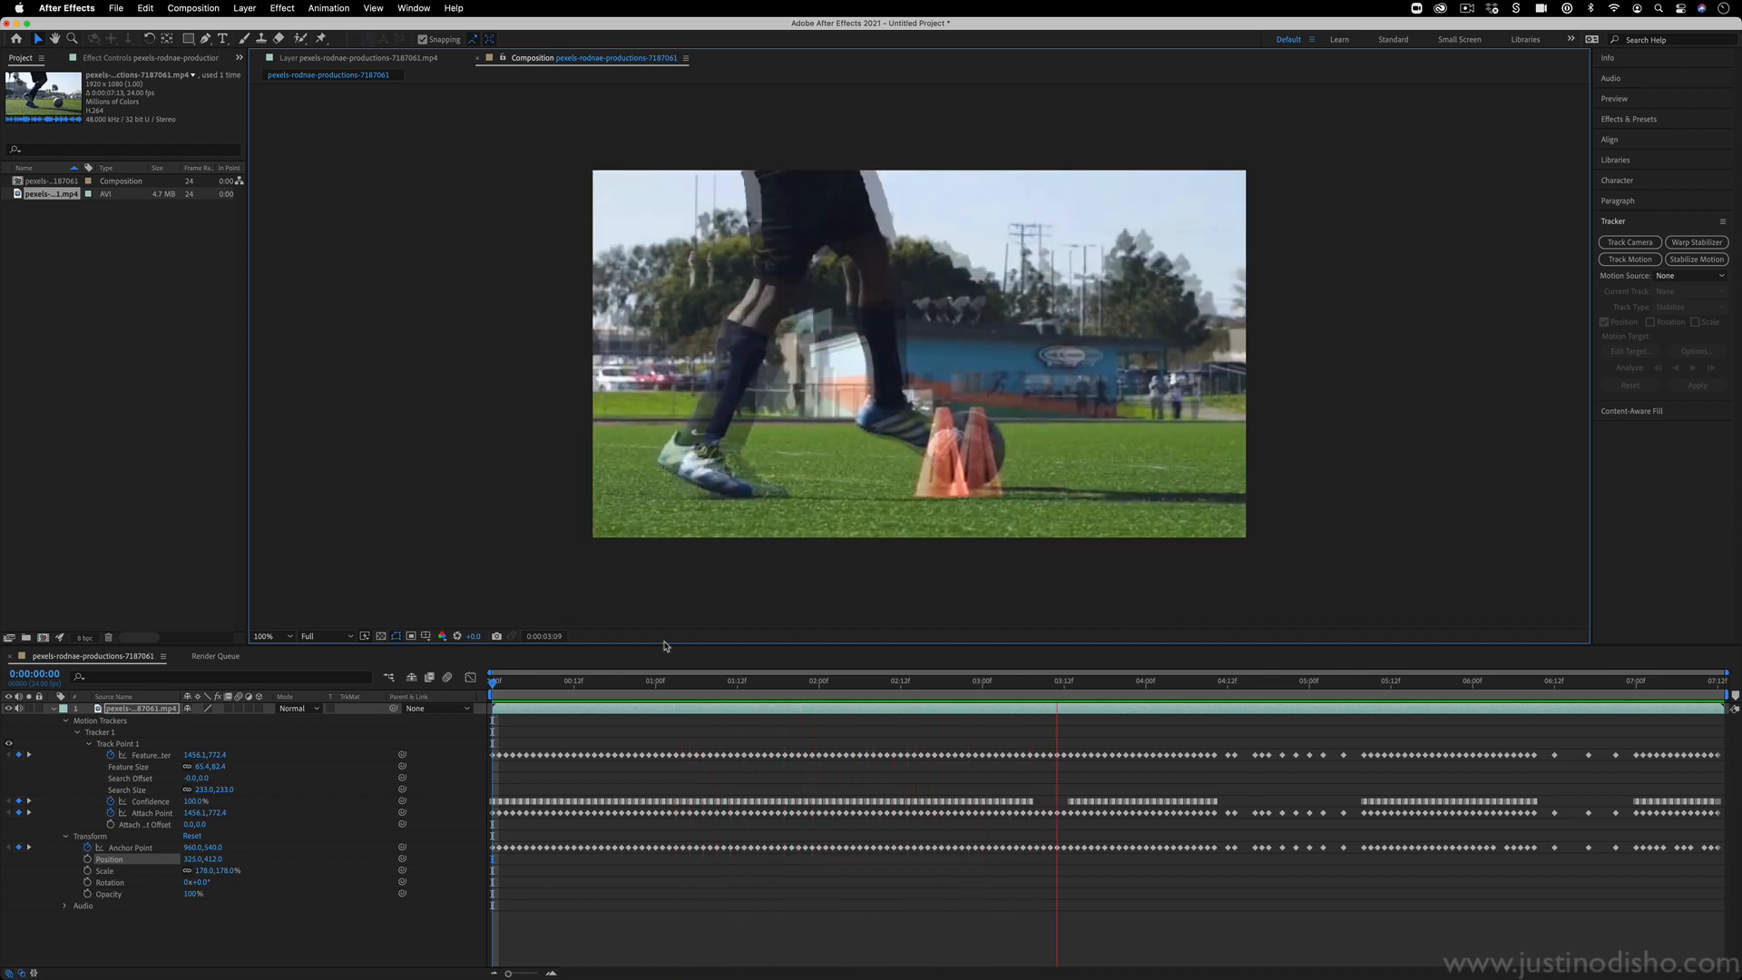